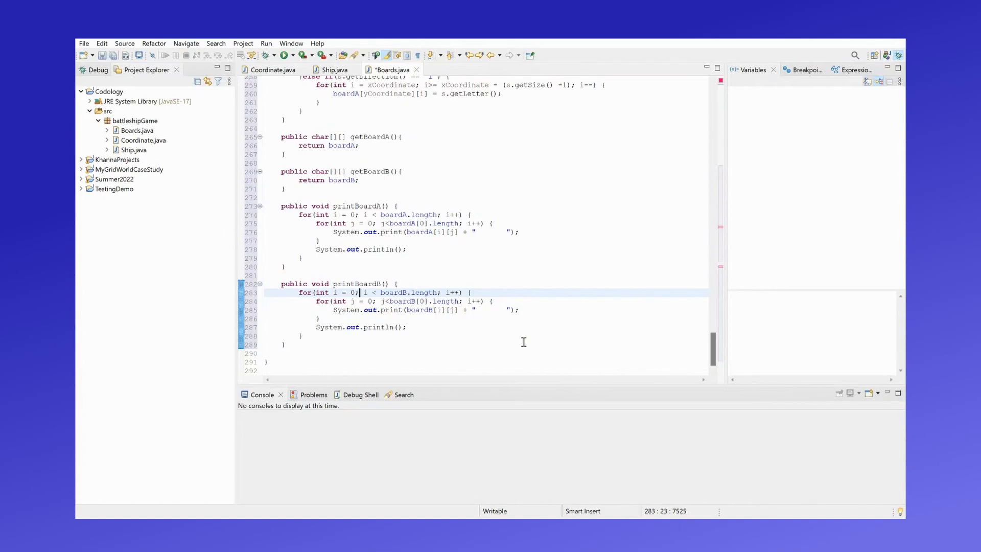
mouse_move(445, 202)
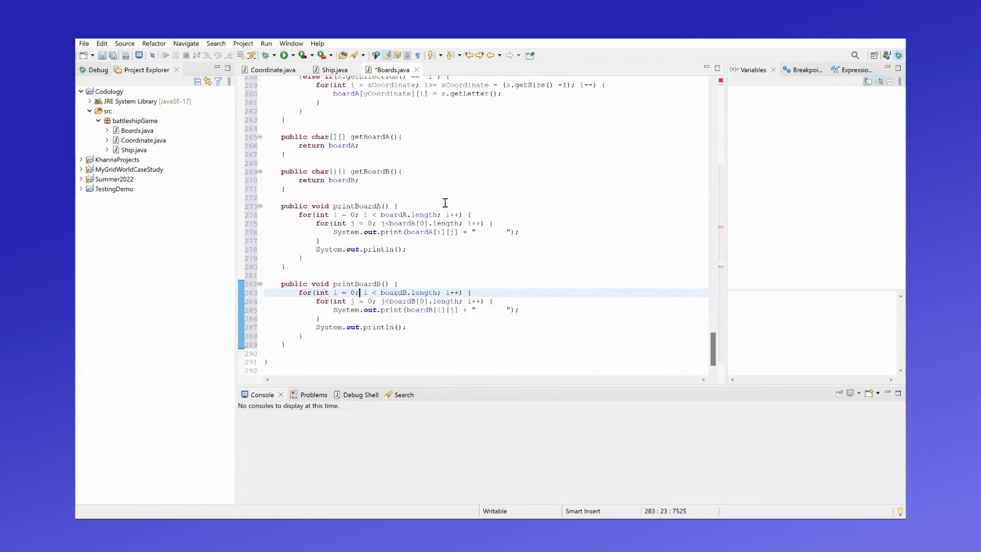
- Review printBoardA/printBoardB in Boards, then create the new Player class in battleshipGame
double_click(361, 205)
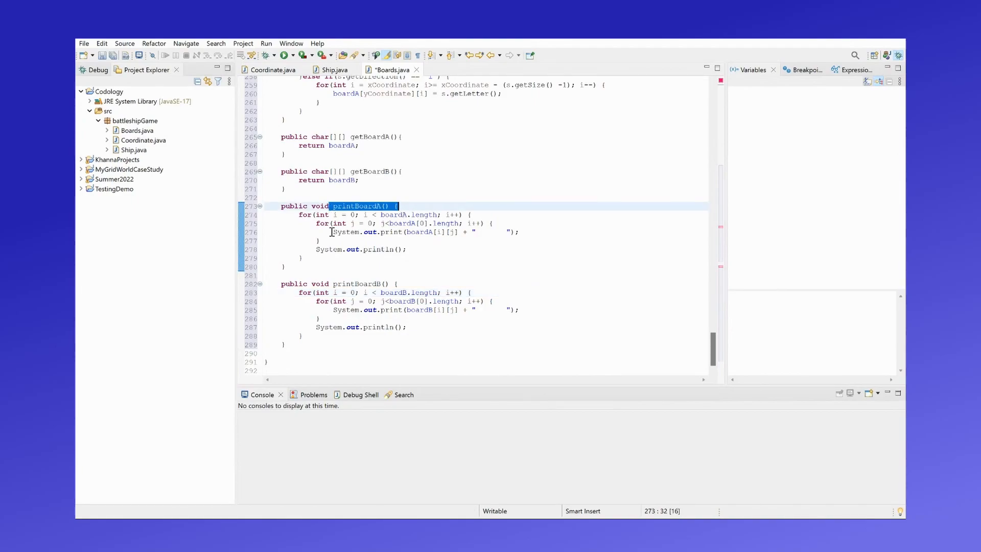
mouse_move(389, 261)
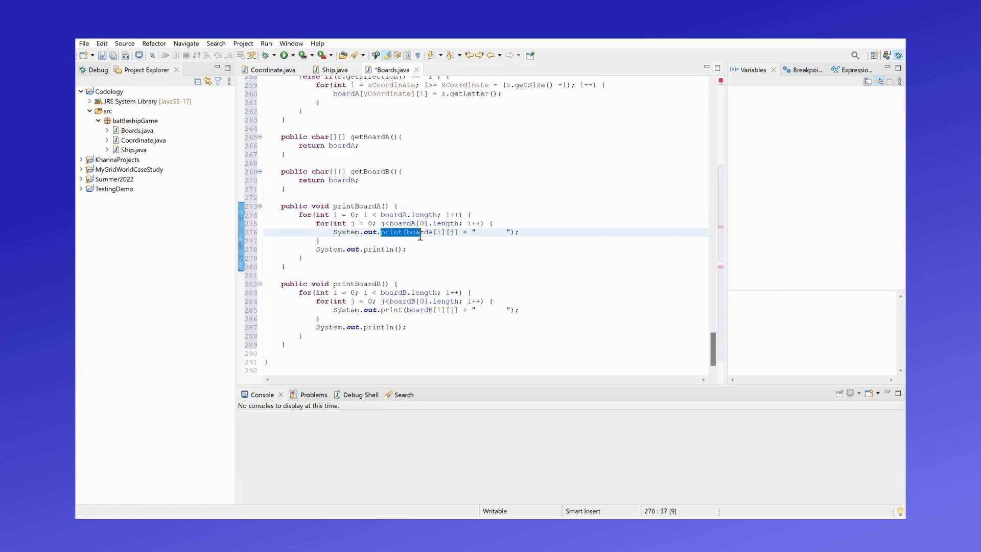
left_click(425, 232)
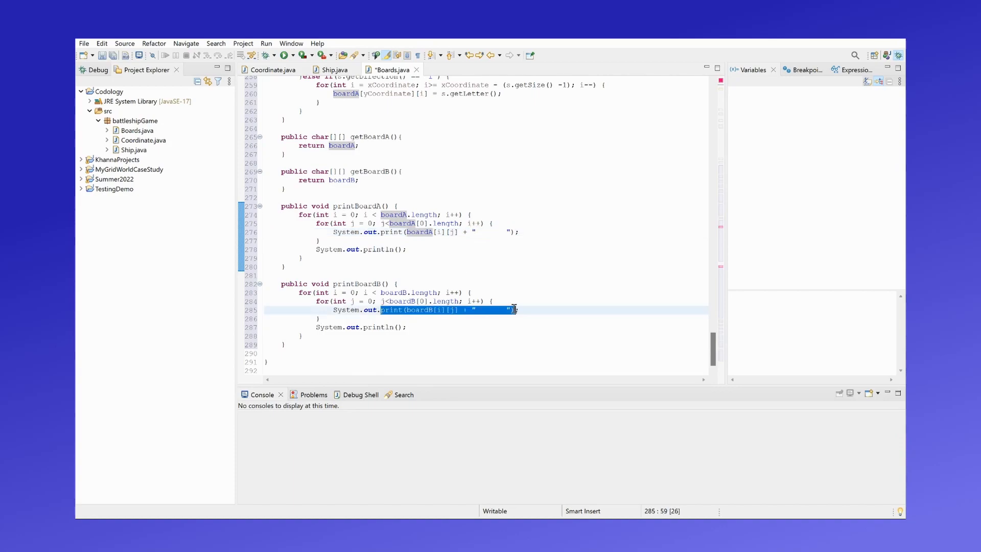
left_click(136, 131)
type("Player")
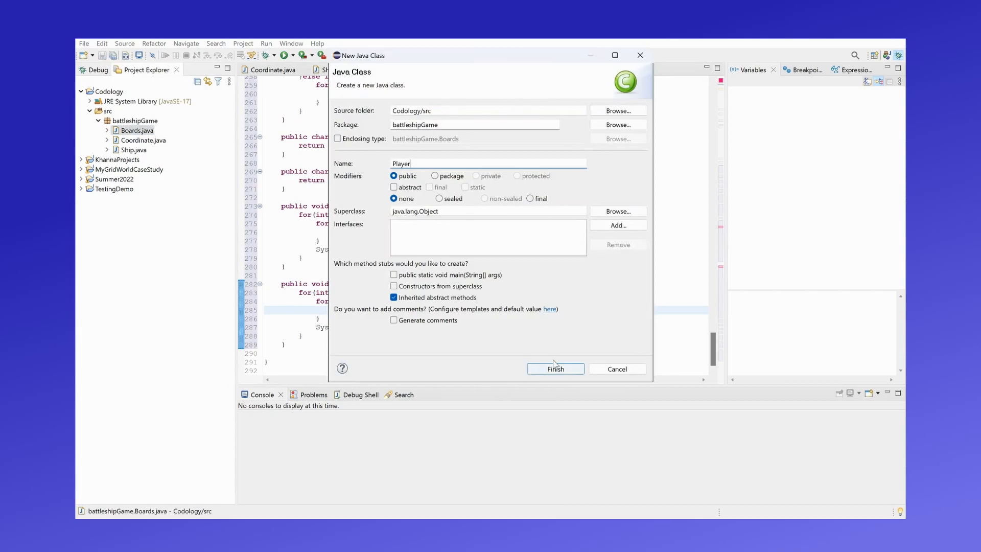
left_click(553, 369)
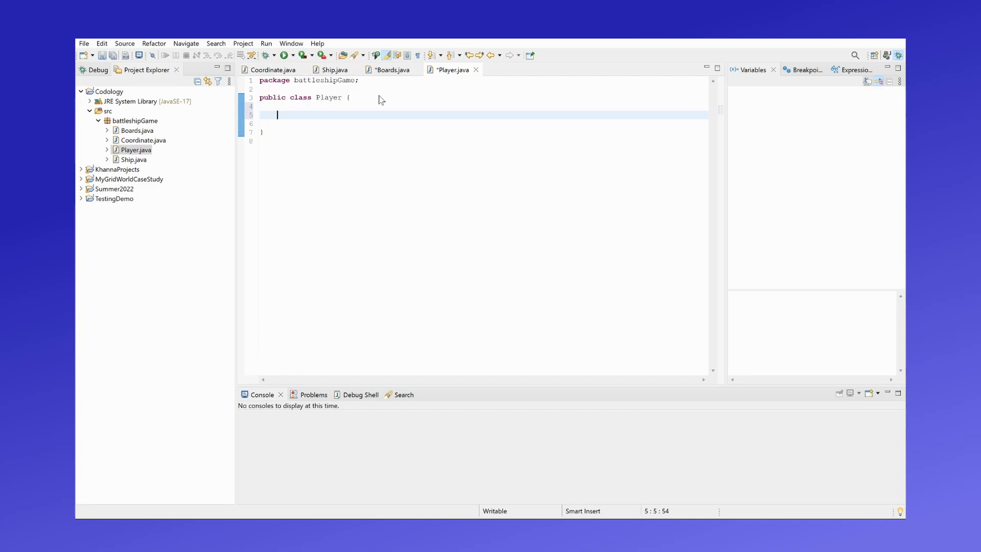
- Declare the field Boards bds = new Boards(); in Player
type("Board")
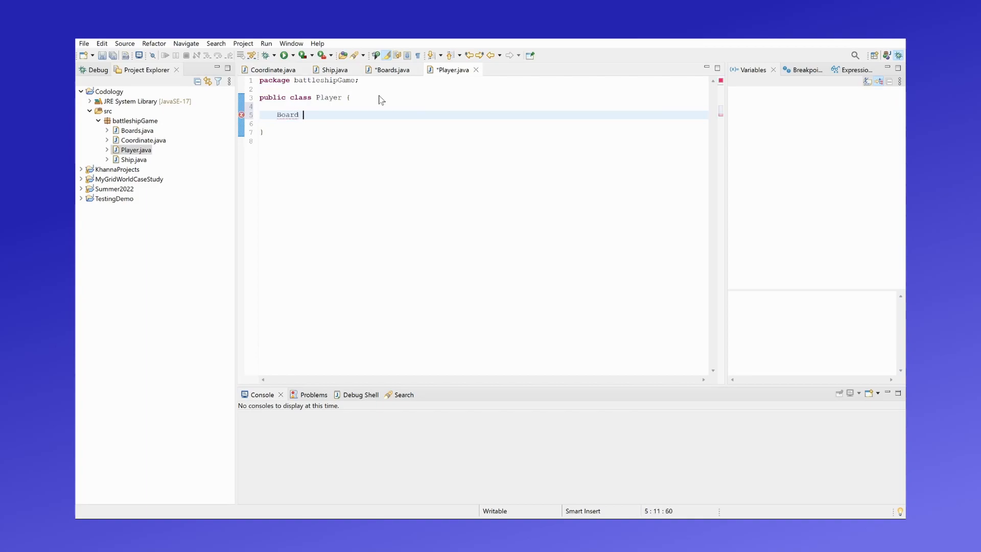
type("bds")
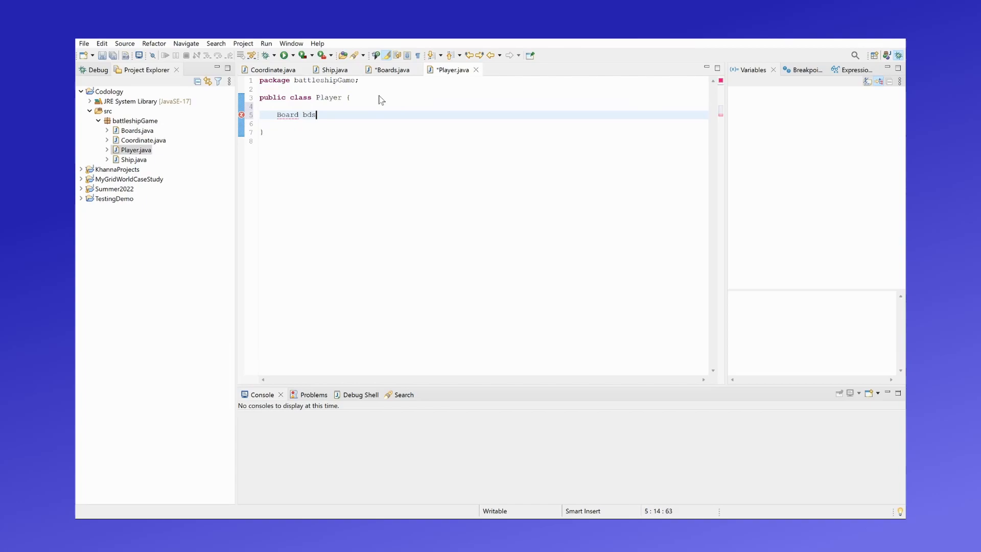
type("= new")
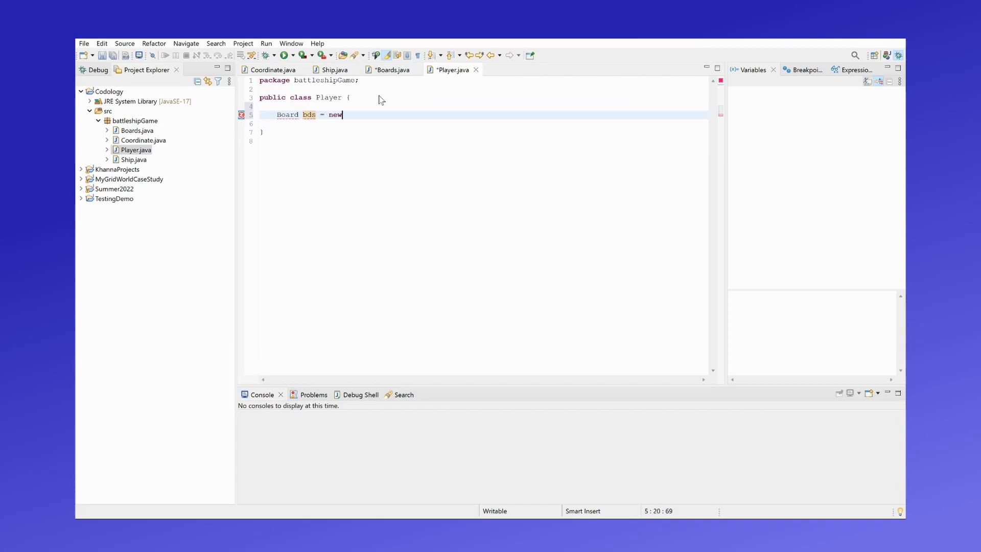
type("Boards()")
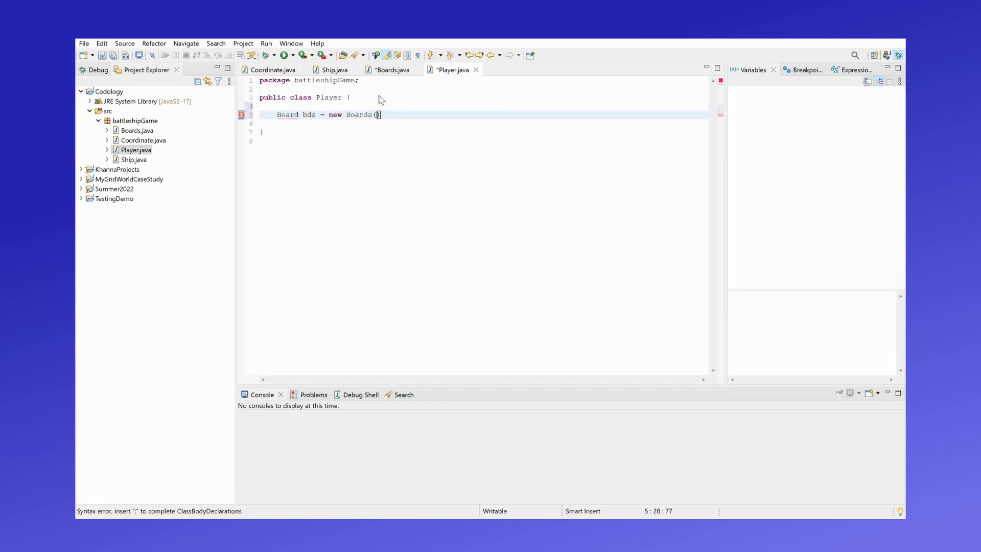
type(";")
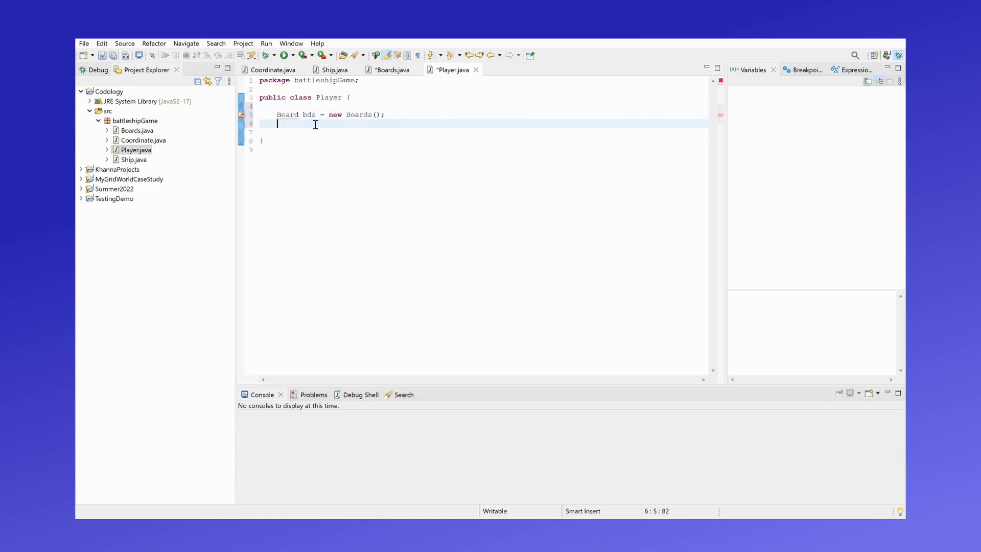
type("S")
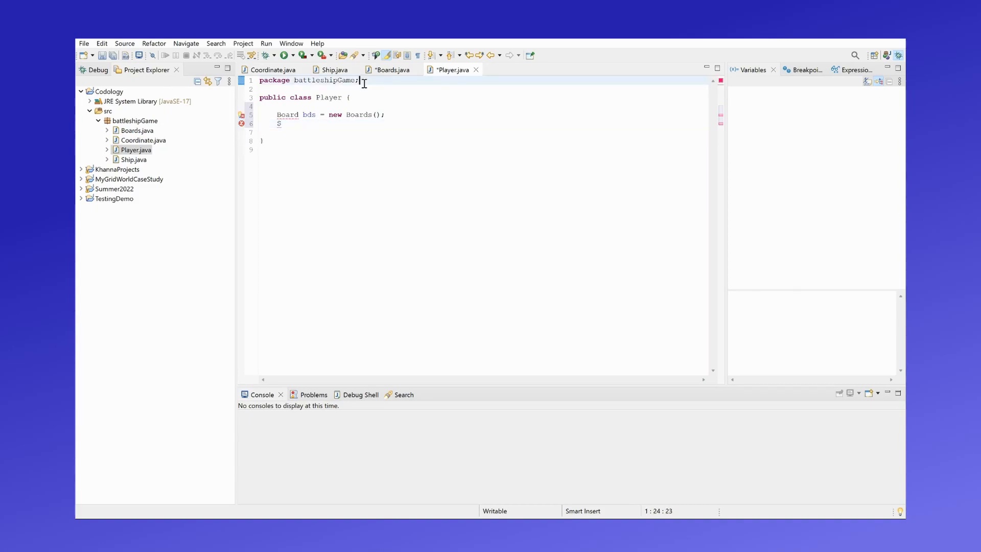
- Import java.util.Scanner and declare Scanner scn = new Scanner(System.in);
type("import java.util.")
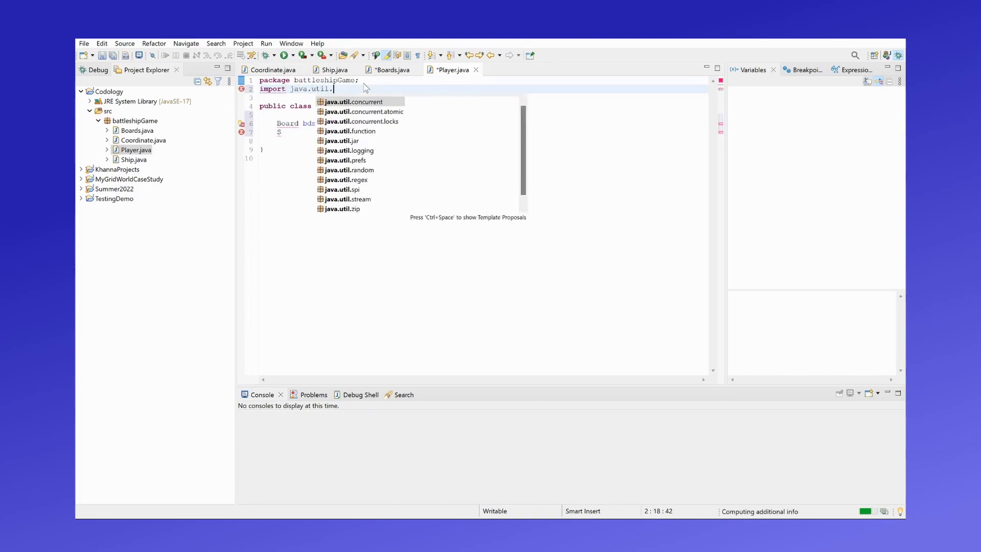
type("Scanner;")
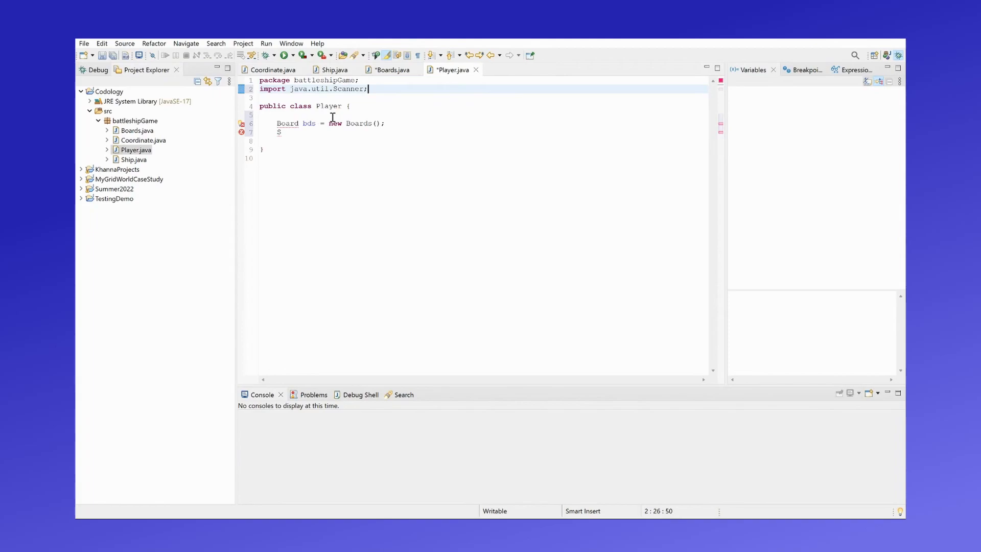
mouse_move(308, 129)
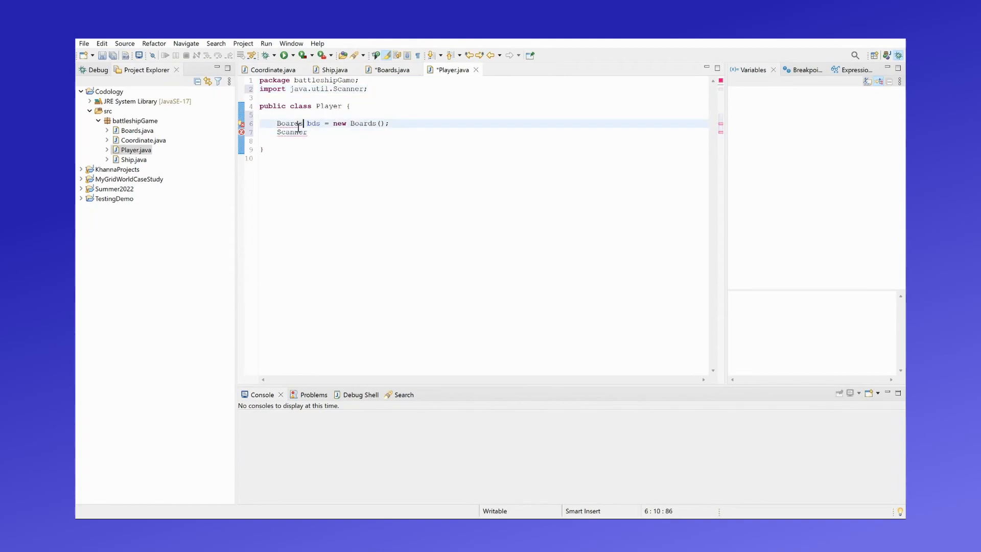
type("scn = new S")
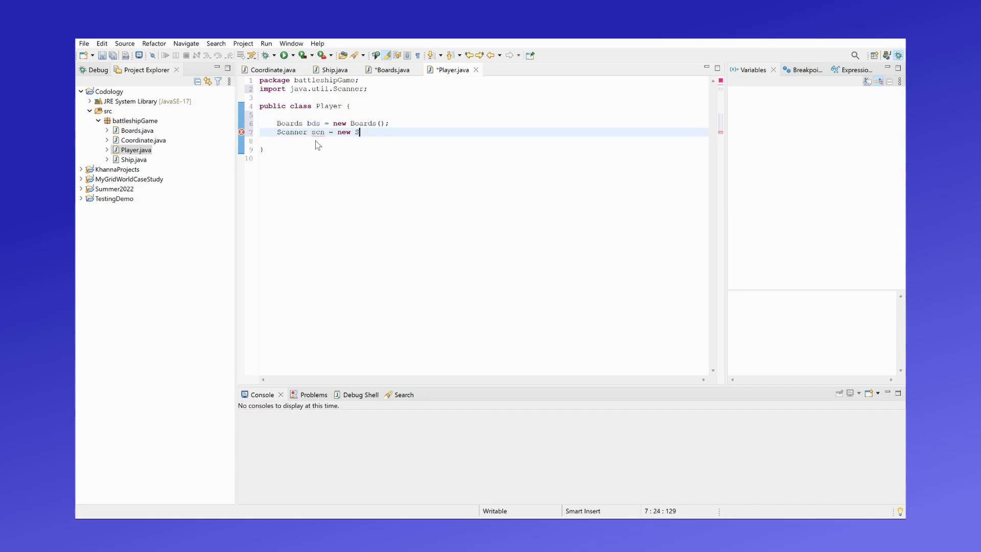
type("canner(System.in);")
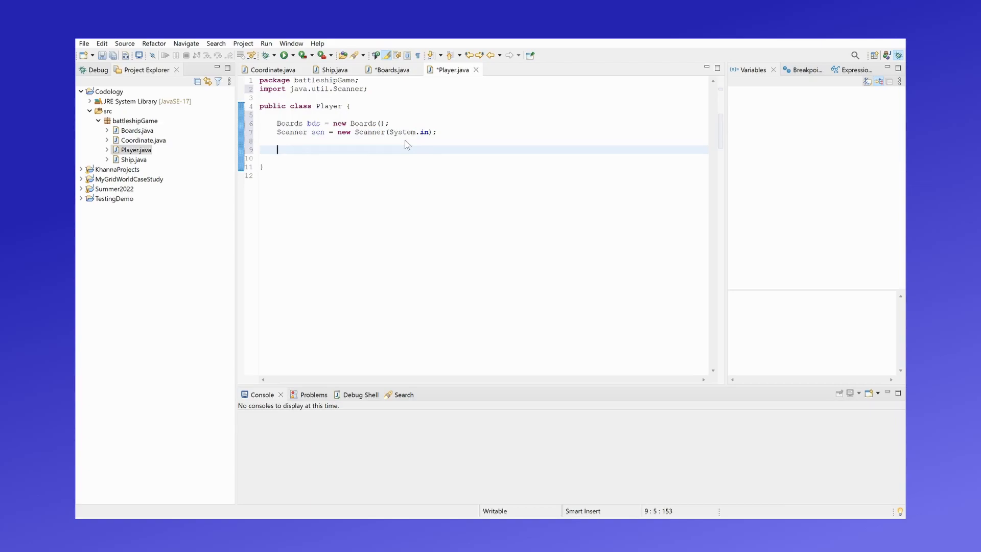
- Write the public Player() constructor calling bds.initBoardA() and bds.initBoardB()
type("public")
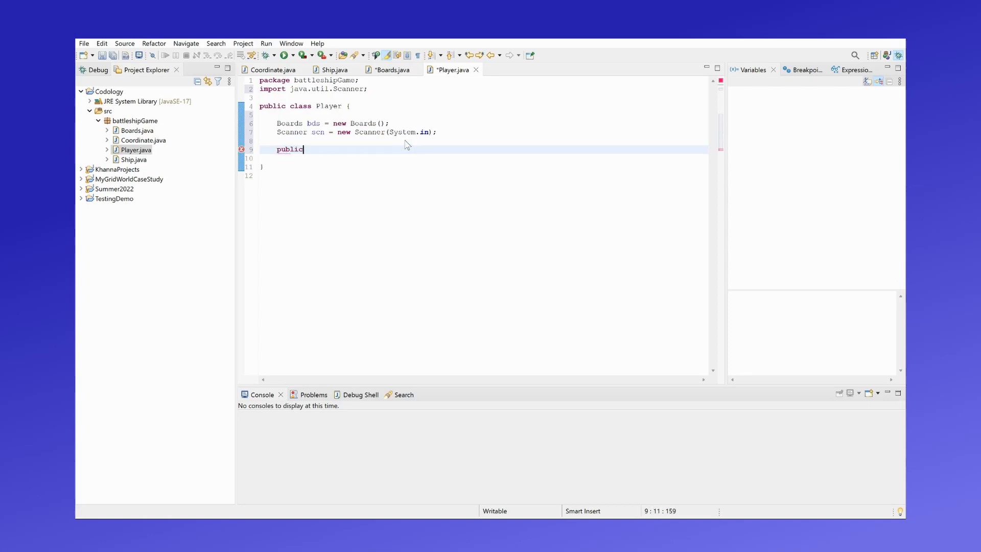
type("Player() {")
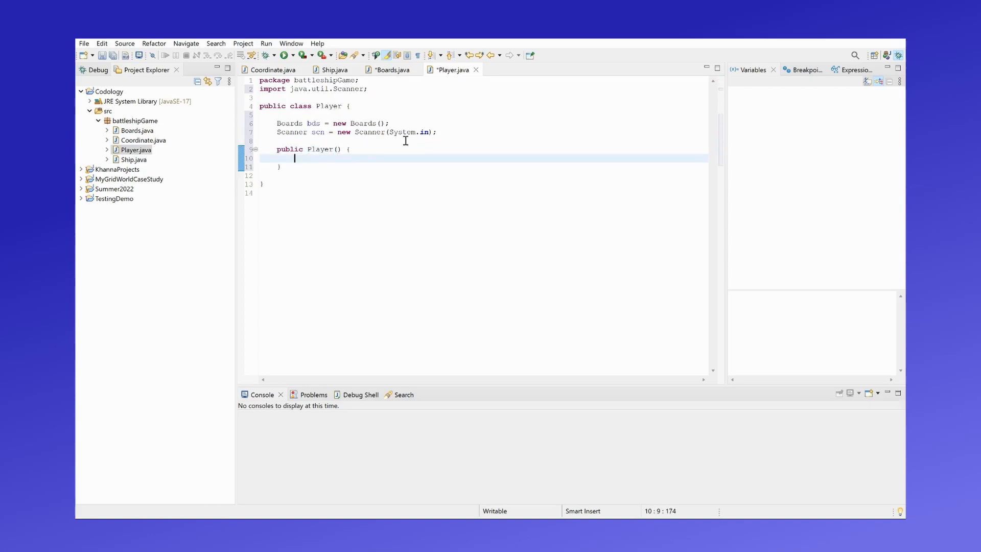
type("bds.initBoardA();")
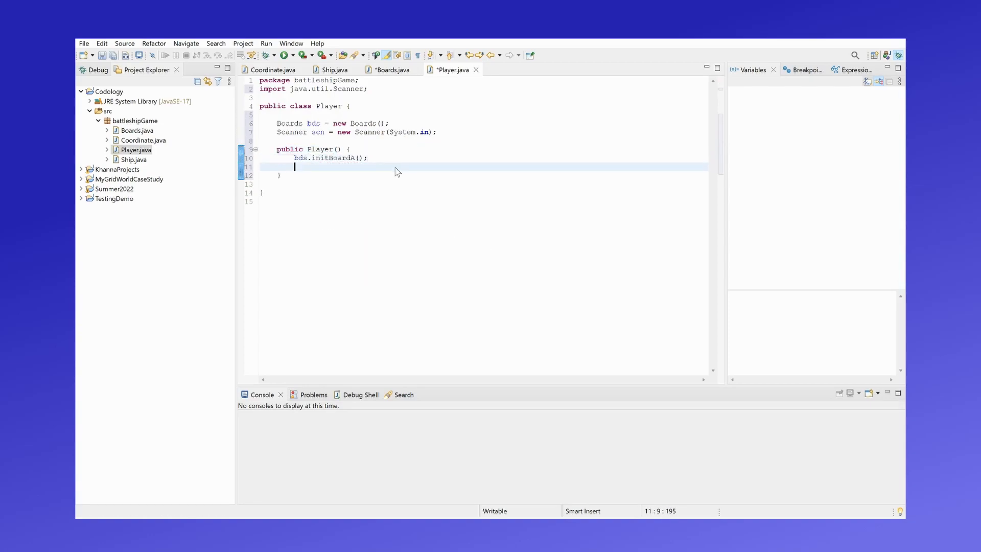
type("bds.initBoardB();")
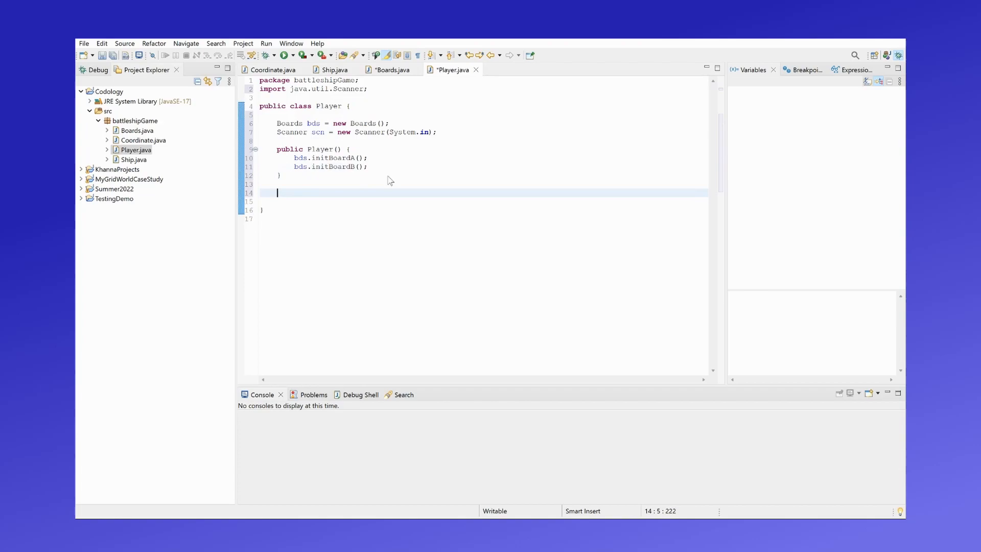
- Write public void PlayerSetUp() printing "Now it is time to set your ships!", bds.printBoardA() and a blank line
type("pub")
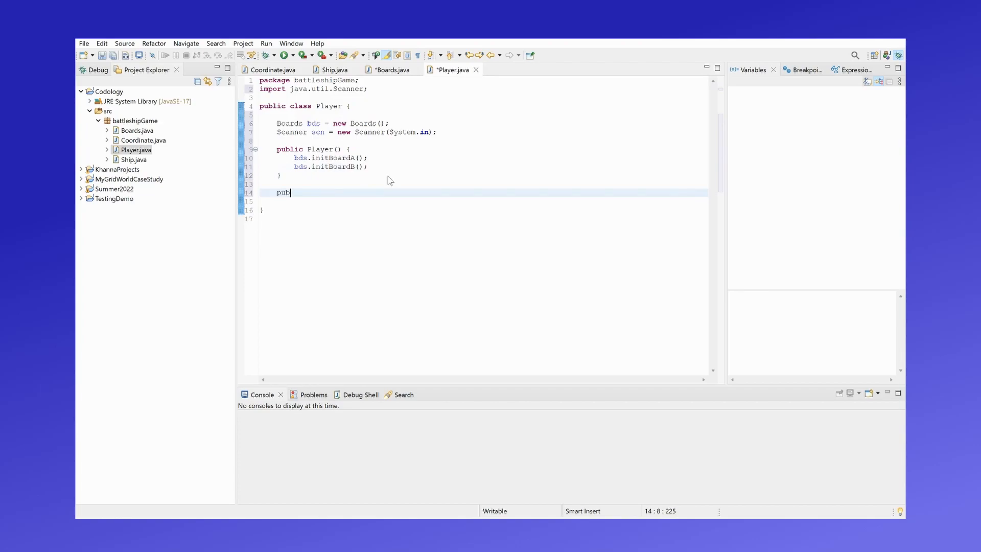
type("ic voi")
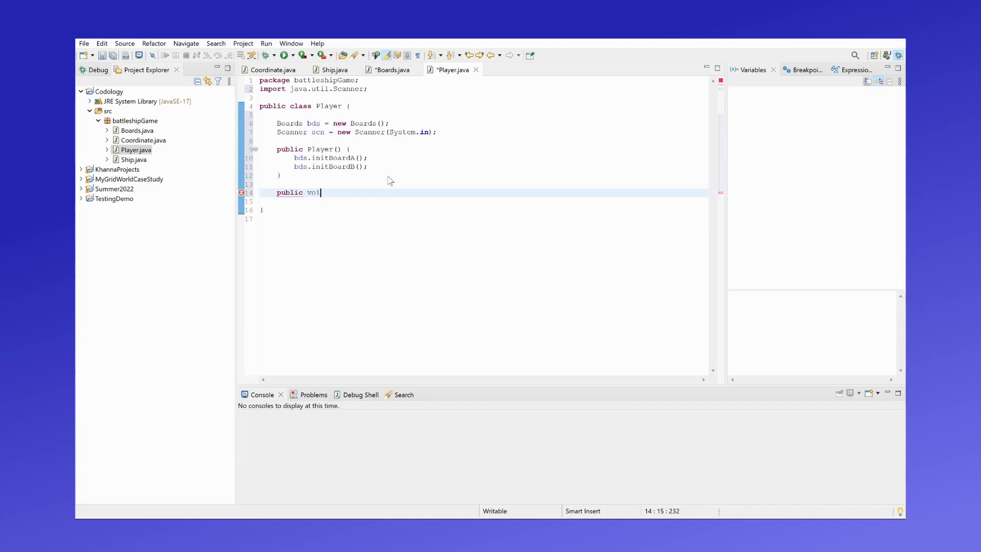
type("d PlayerSetUp()")
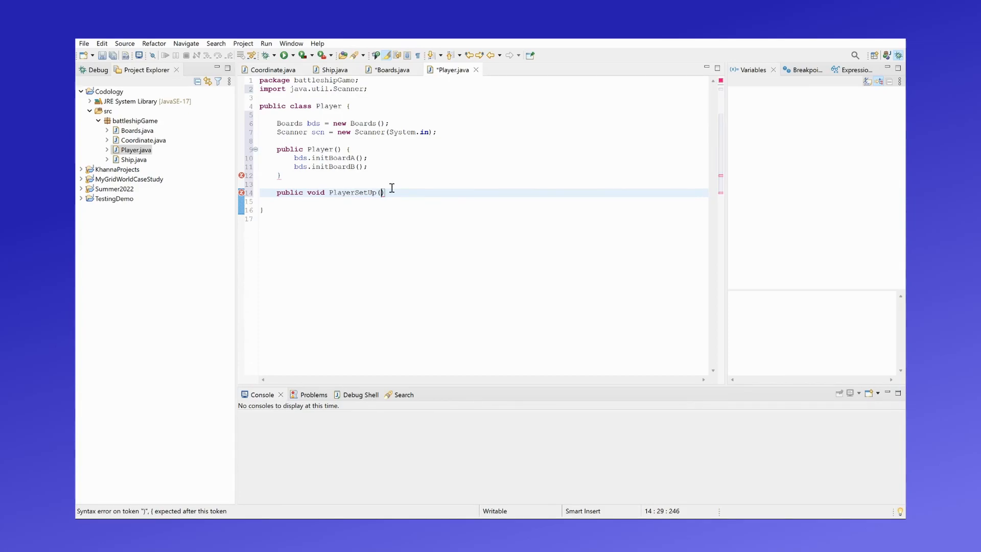
type("System.out.println();")
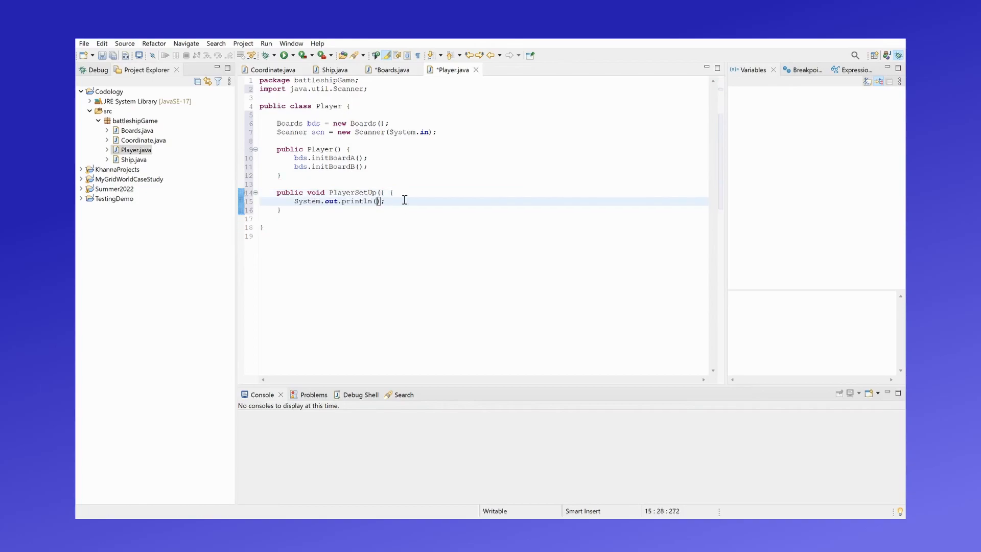
type("x")
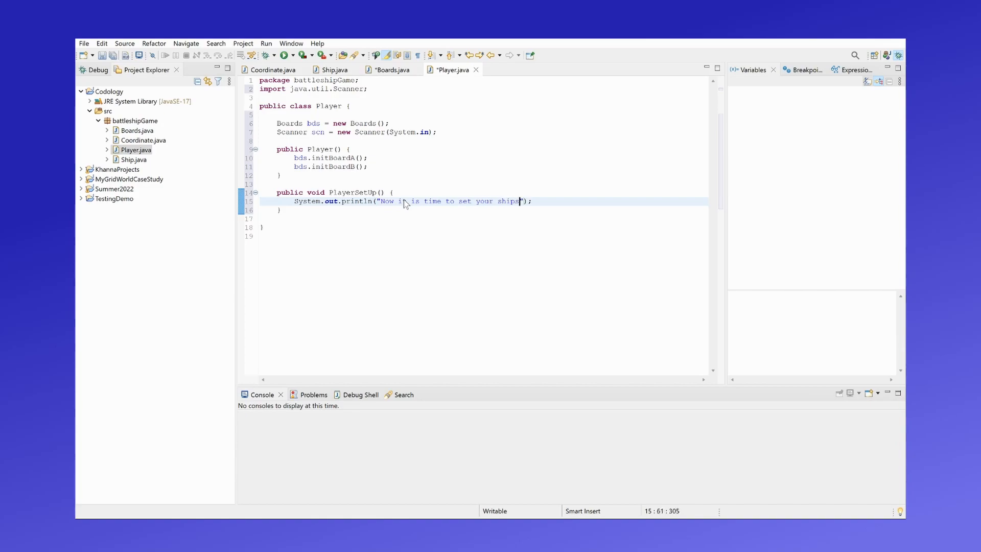
type("bds.printBoardA();")
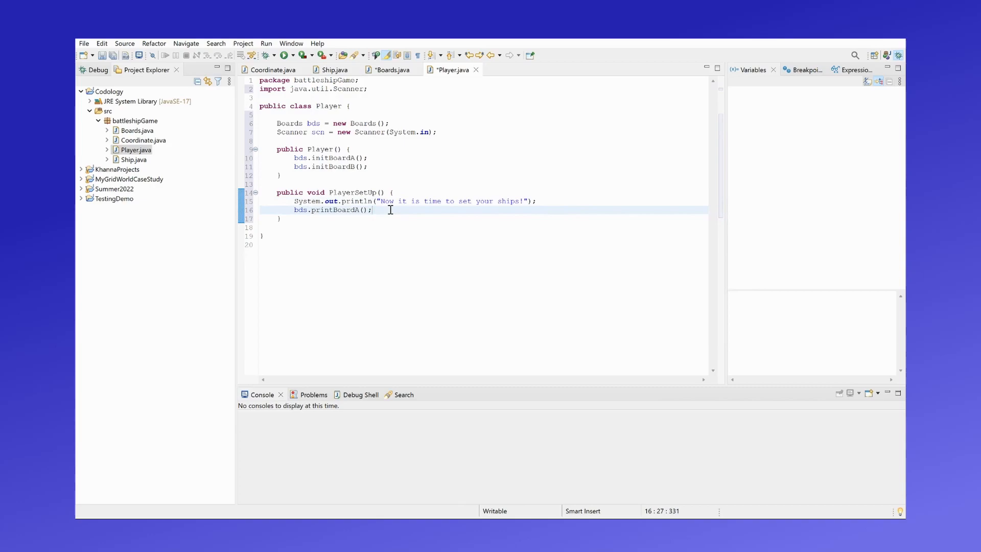
type("System.out.println();")
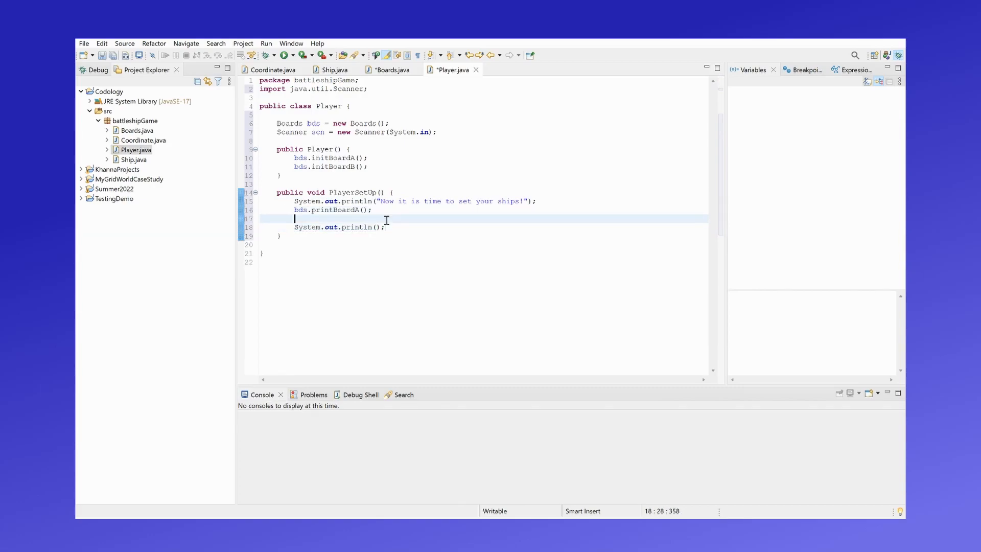
- Add an aircraft carrier comment and a println announcing the ship of size 5
type("//")
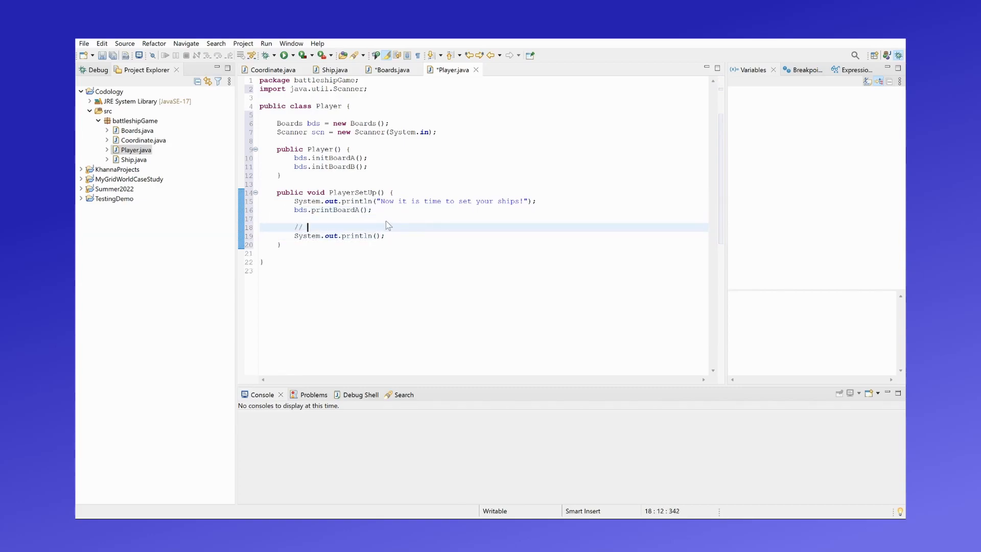
type("Place")
left_click(339, 236)
type("\"The first ship is an ai")
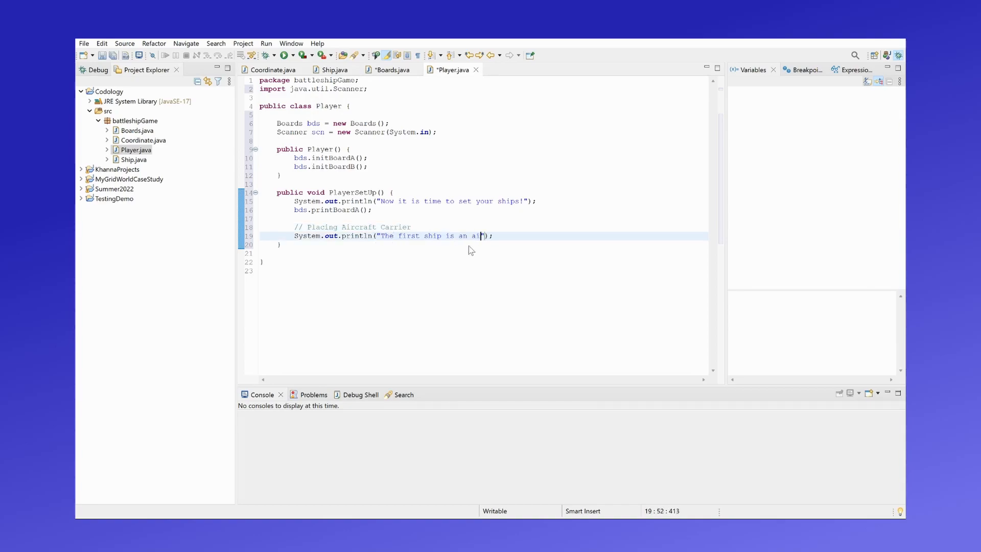
type("rcraft carrier of")
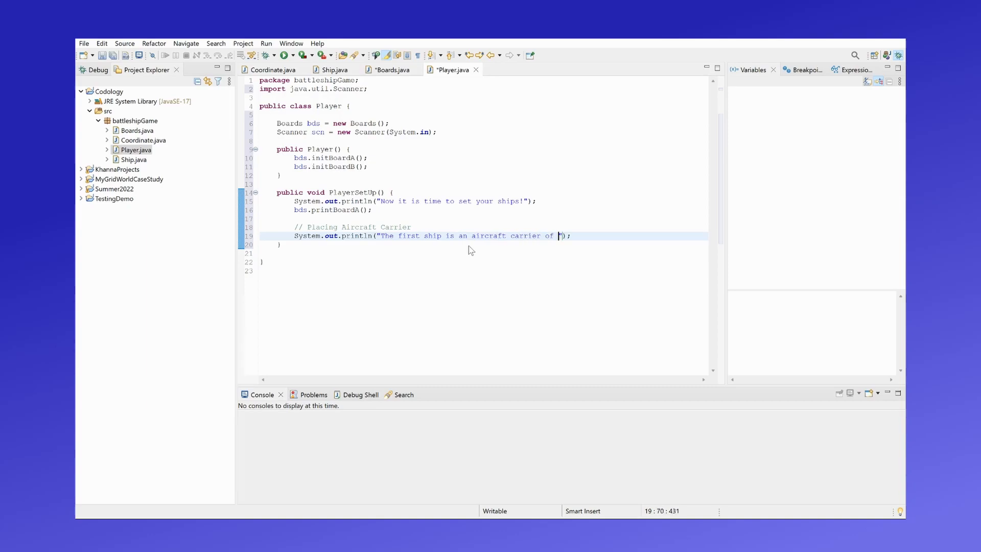
type("size 5.")
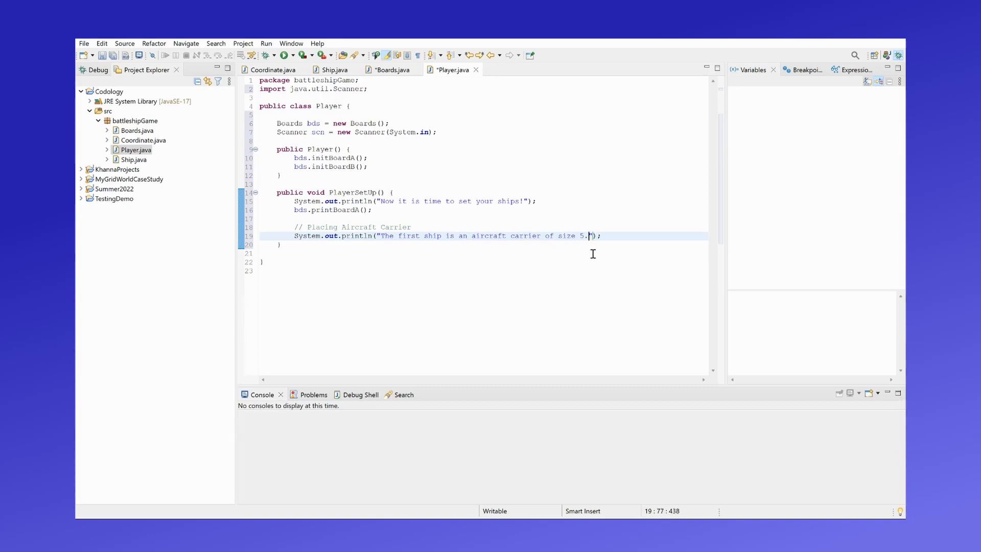
type("System.out.println();")
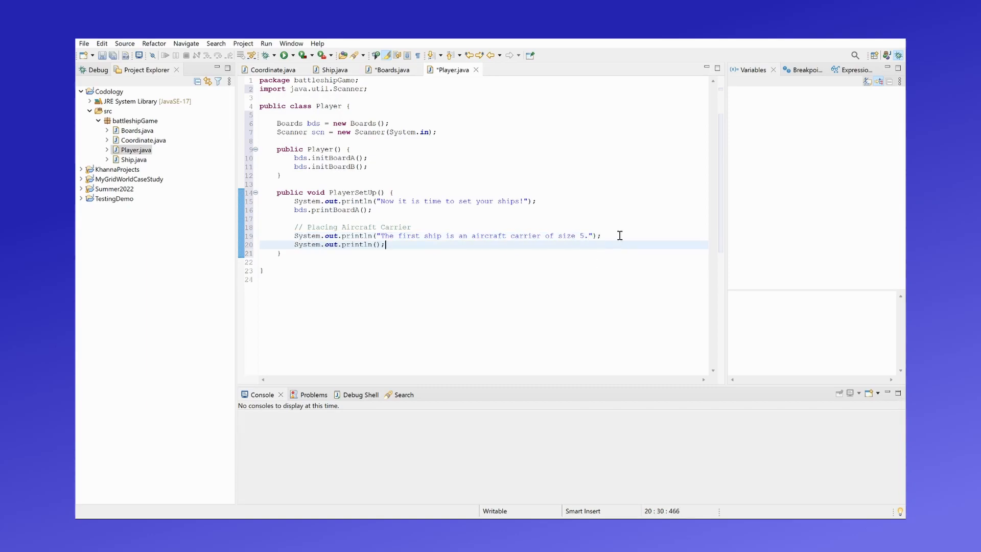
- Print the direction prompt offering 'u' up, 'd' down, 'r' right or 'l' left
type("What direction would you like to plac\"")
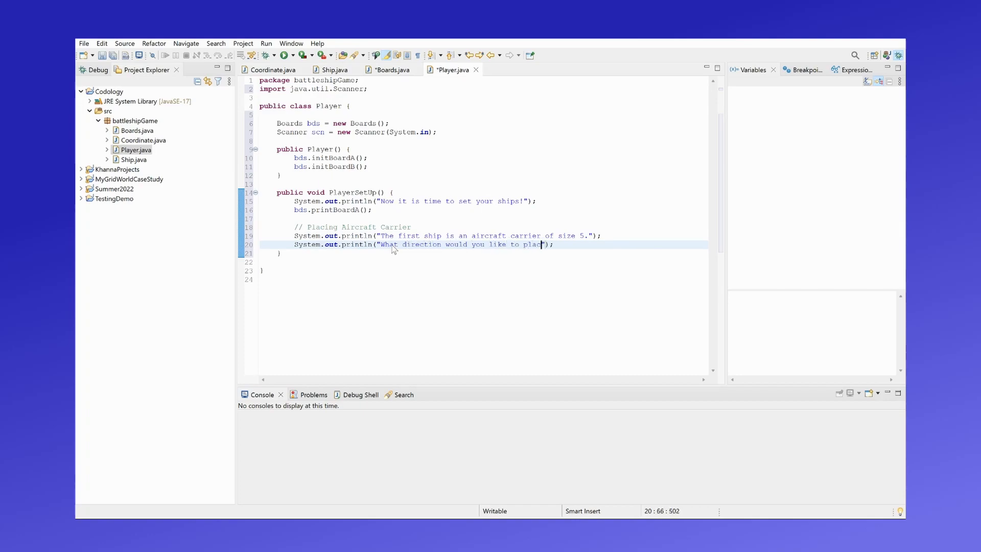
type("this ship in? Enter")
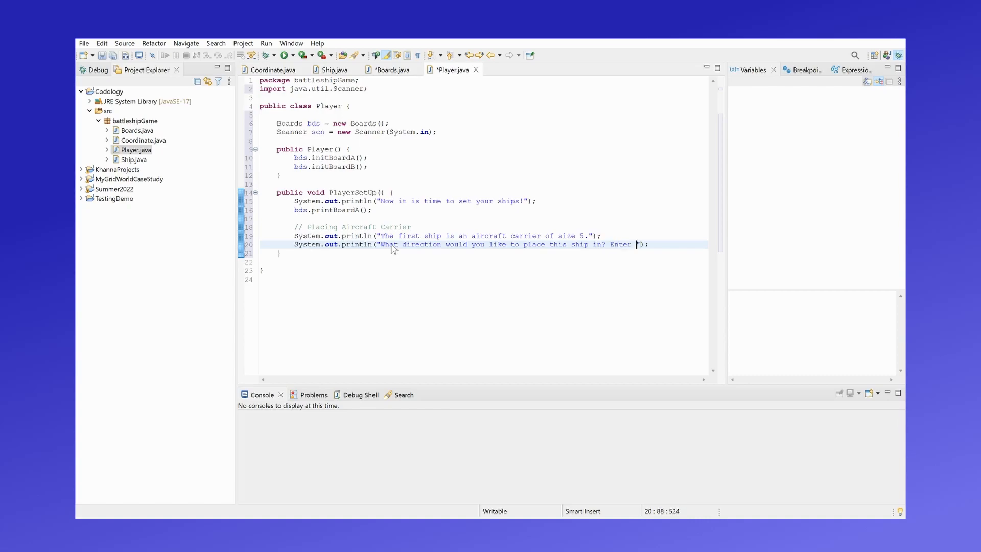
type("'u' for up,")
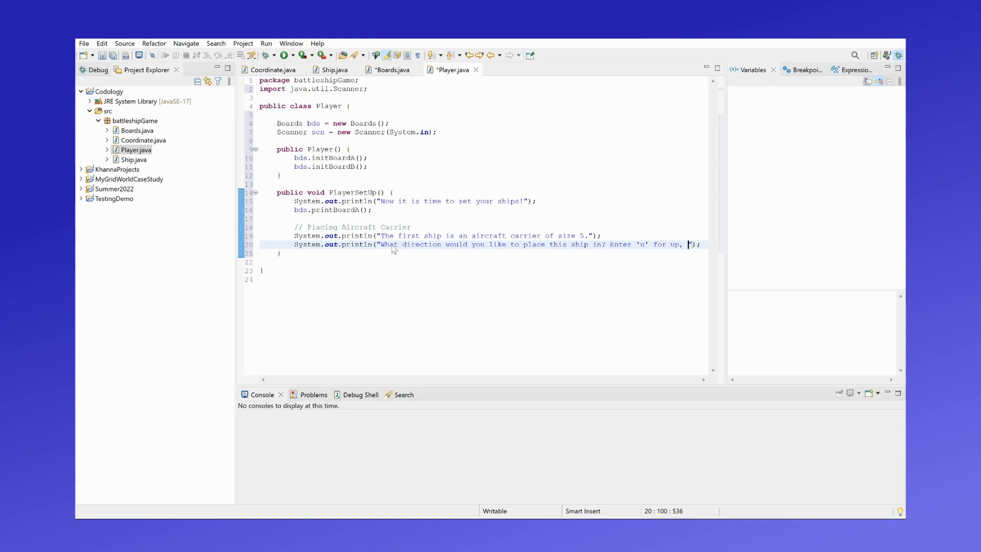
type("'d' for down")
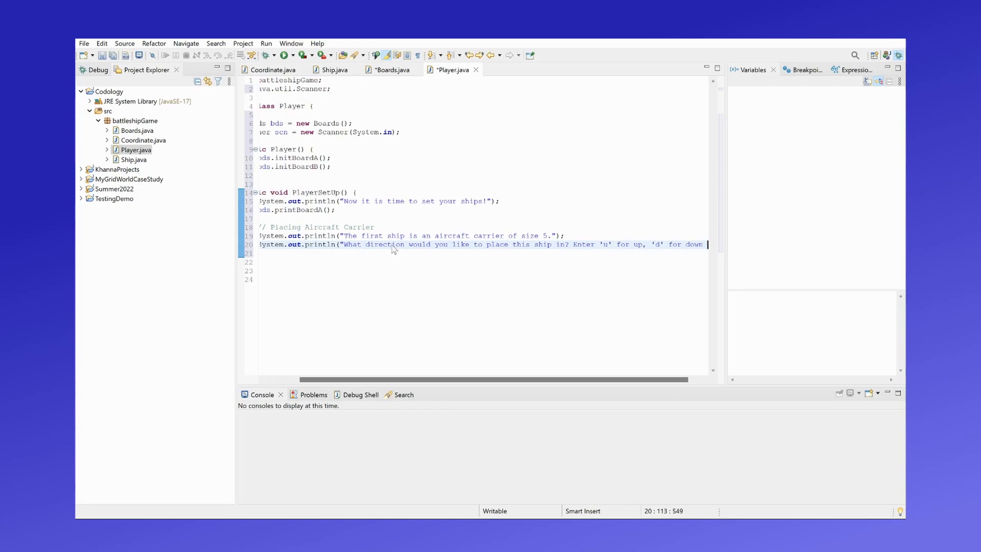
type("'r' for")
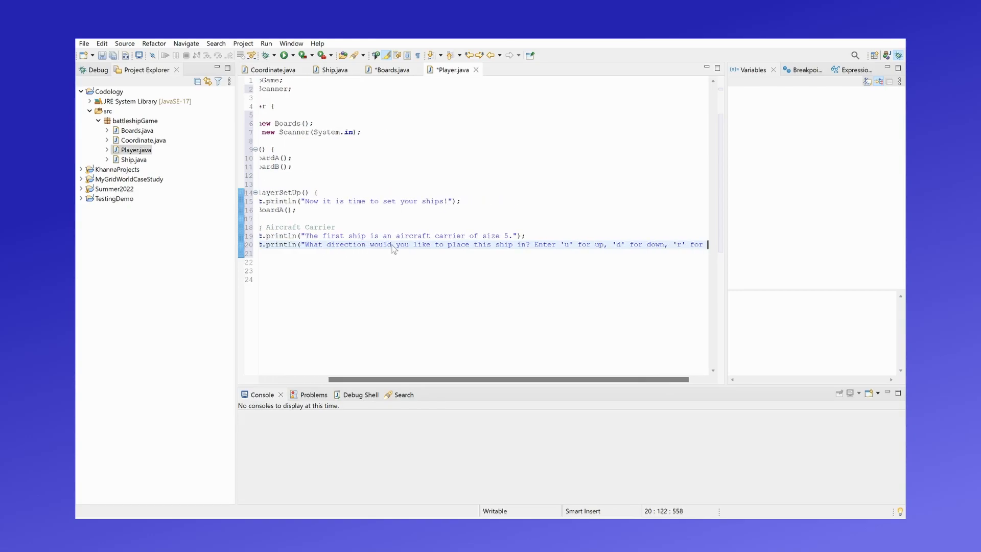
type("for right, or 'l")
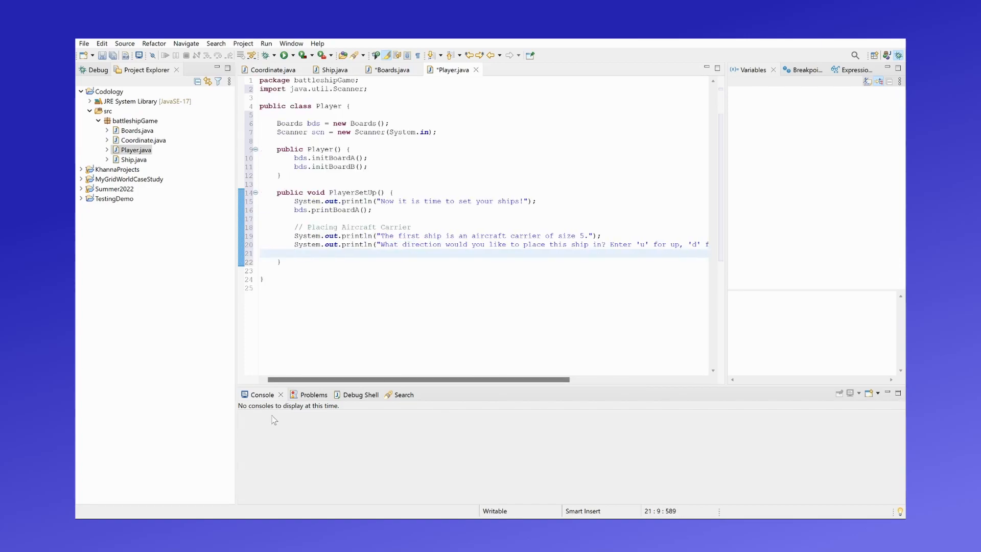
- Read the direction with char dir = scn.next().charAt(0);
type("char")
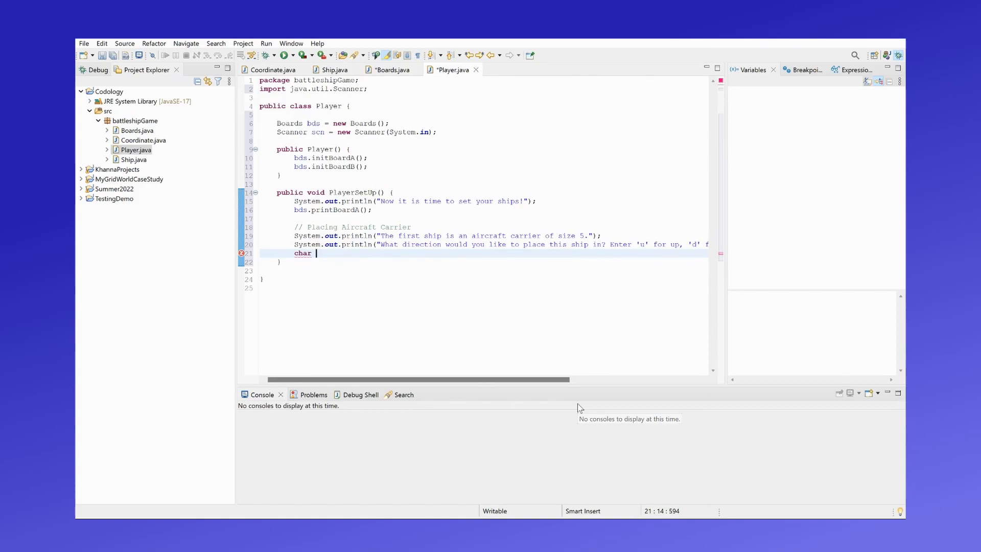
type("dir = scn.ne")
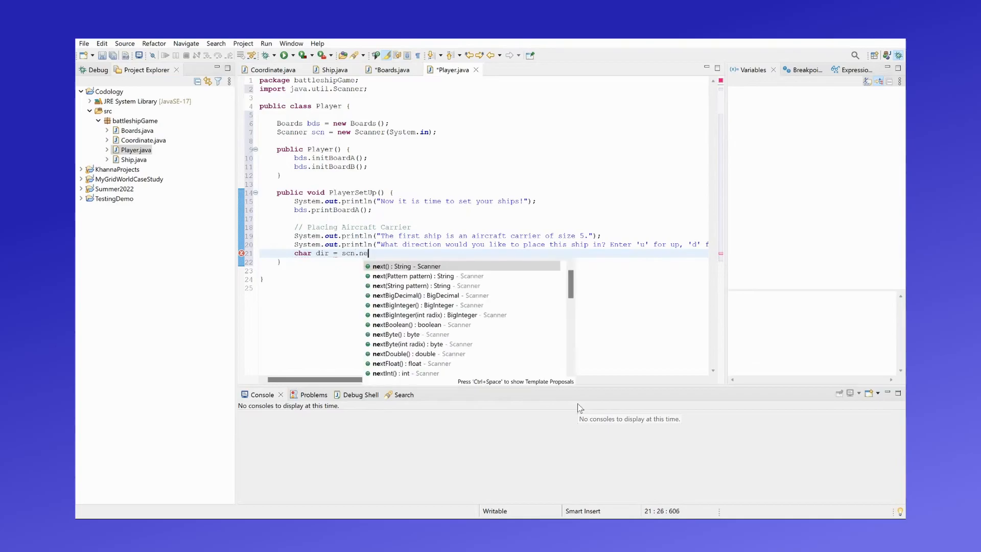
type("xt")
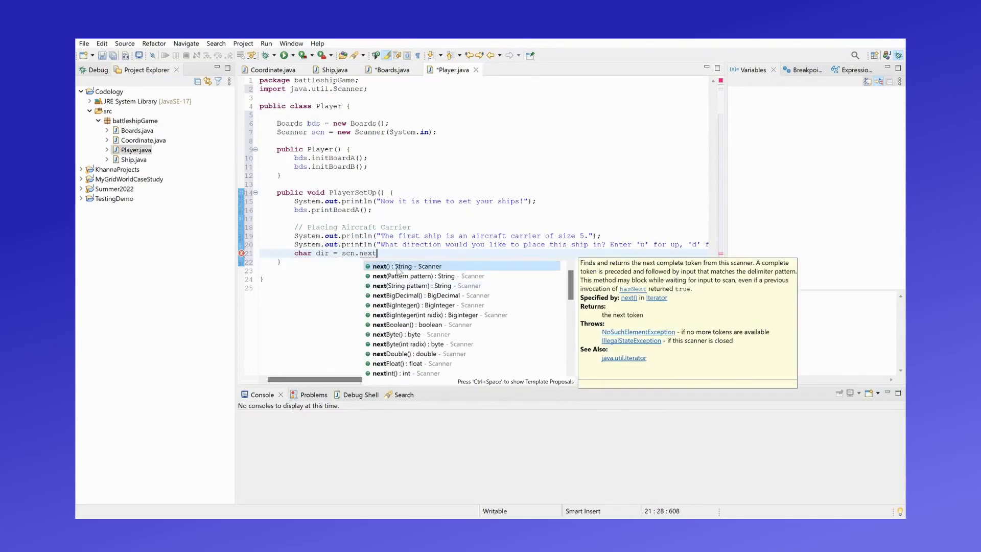
type("().charAt(0);")
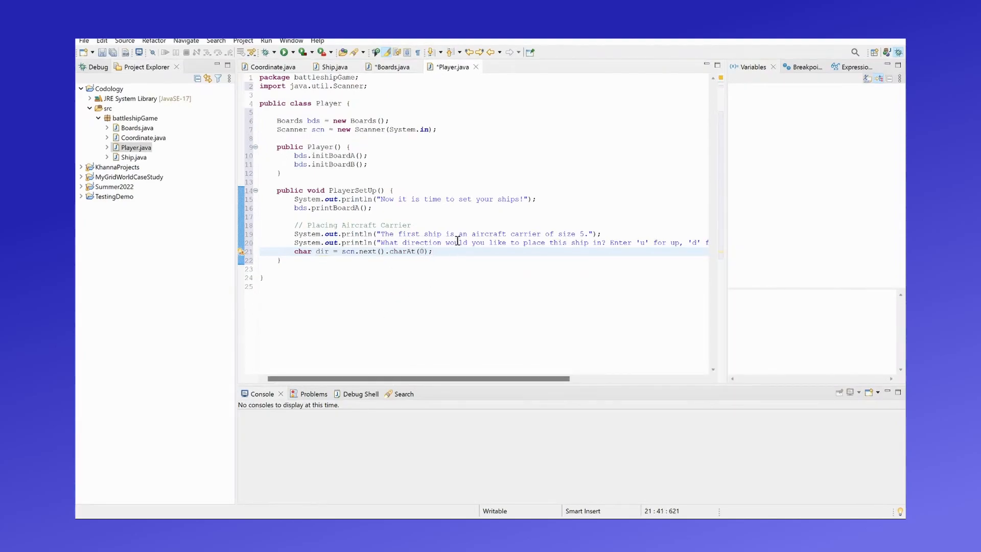
- Print the X-Coordinate prompt and begin declaring int xCord
type("System.out.println();")
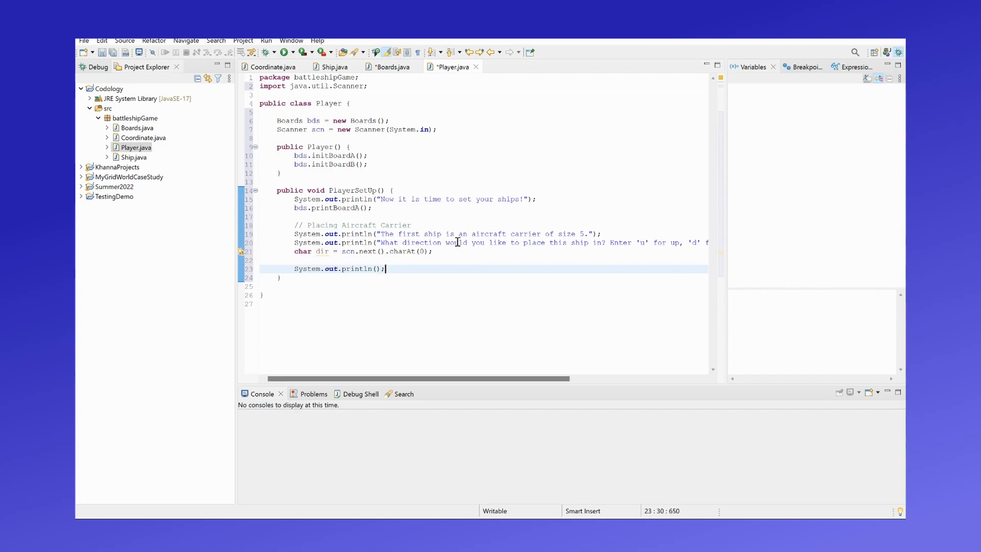
type("Now")
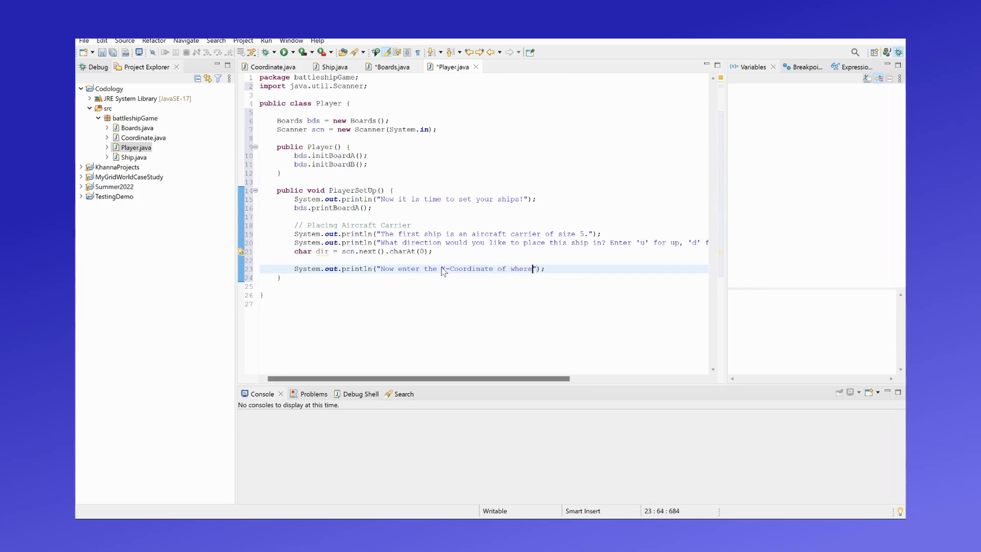
type("the location is:")
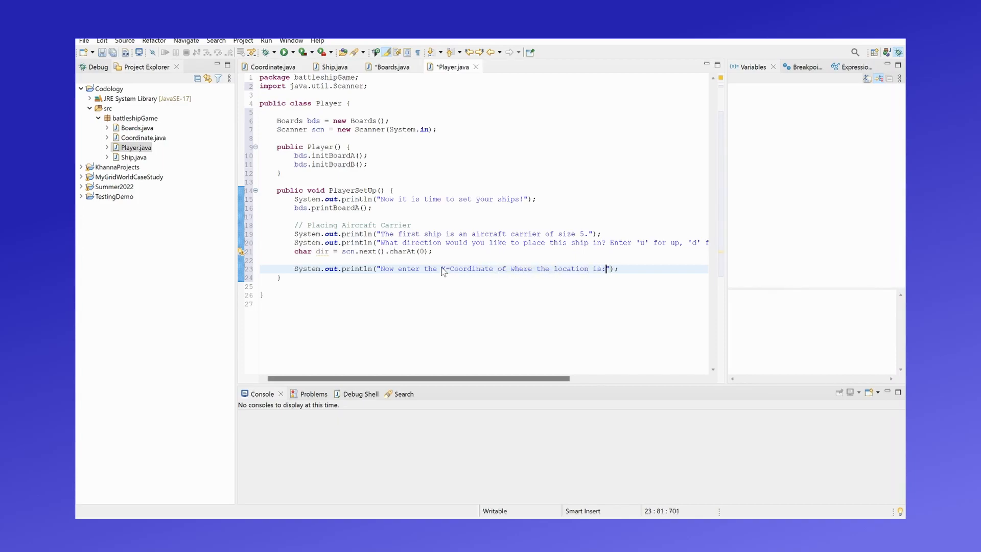
type("\" \"")
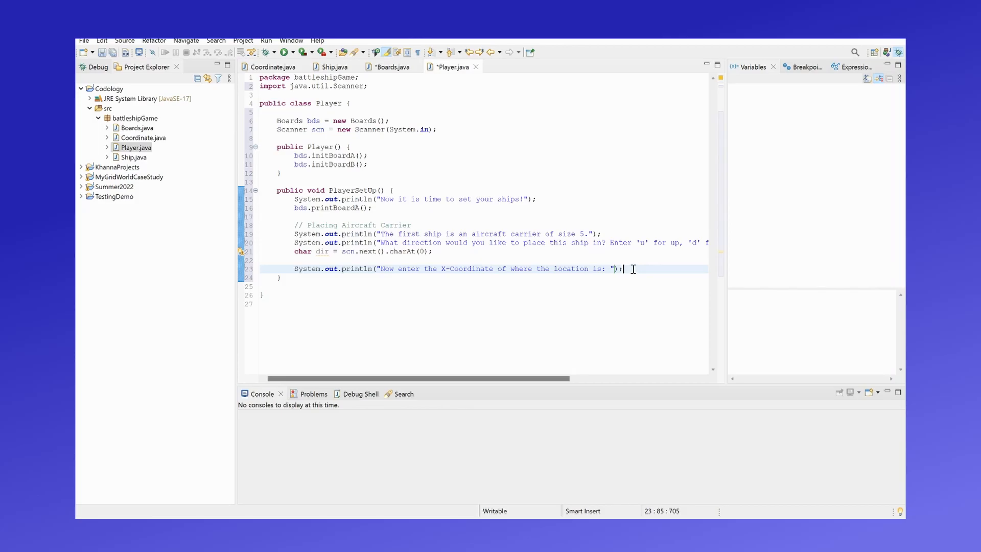
type("int xC")
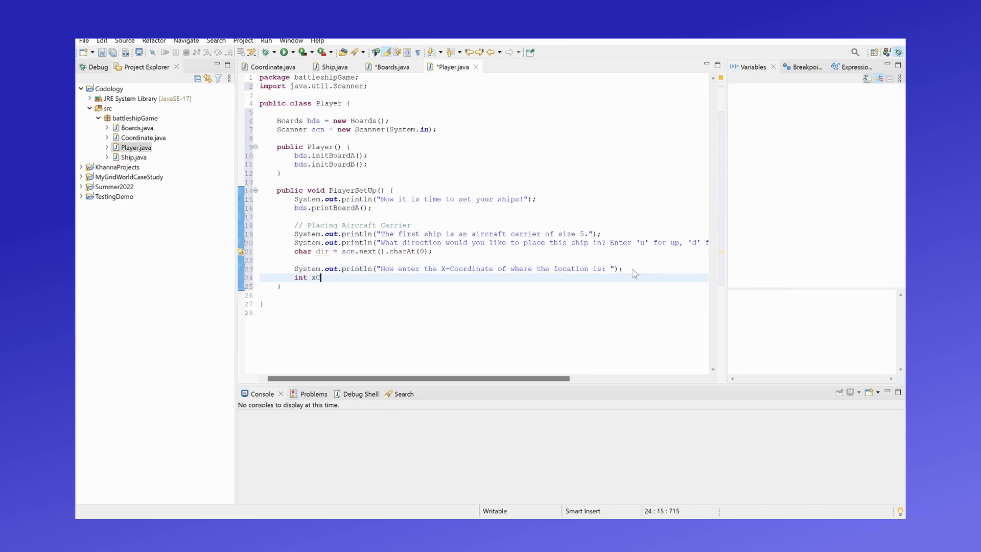
- Read xCord and yCord with scn.nextInt() after their prompts
type("ord = scn.nextInt();")
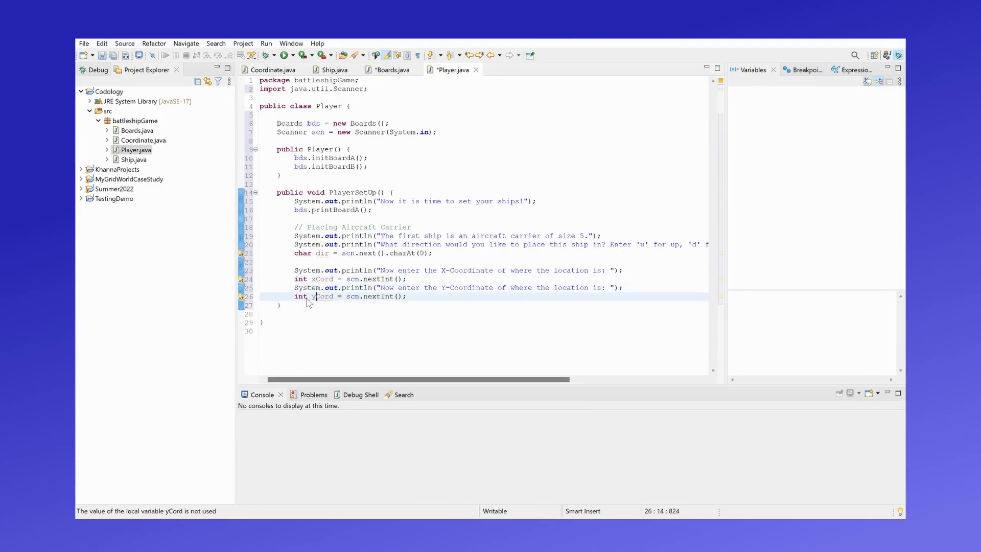
type("Co")
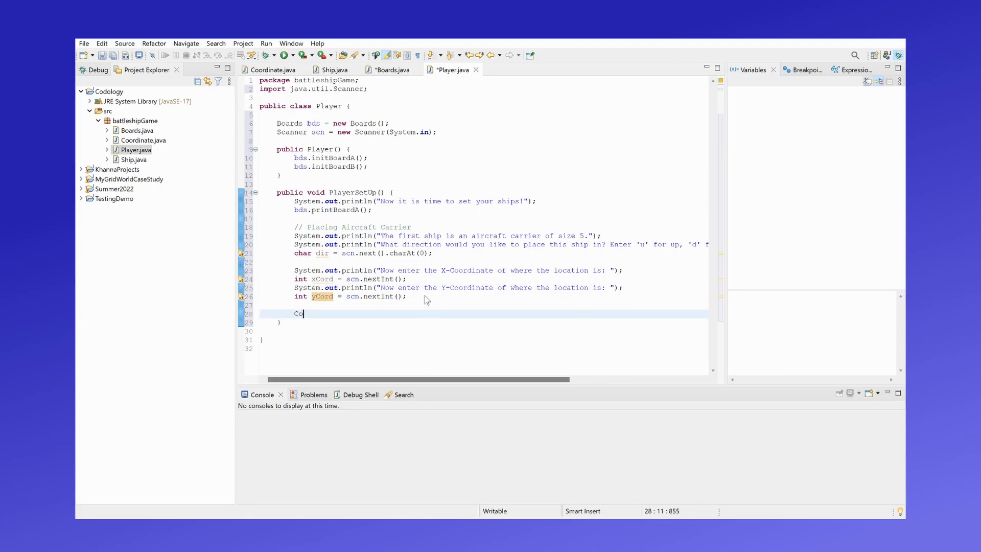
type("ordinate")
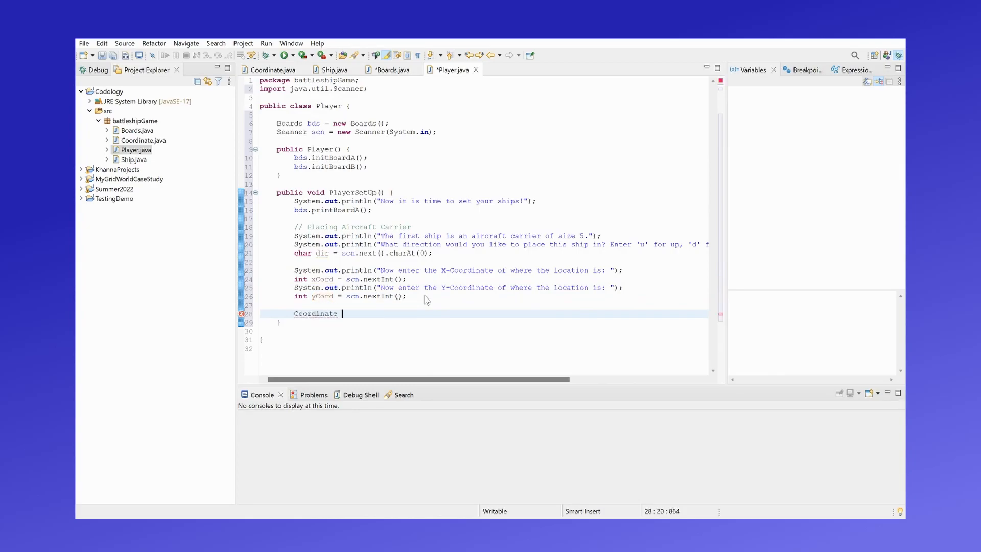
- Build Coordinate crd = new Coordinate(xCord, yCord);
type("crd = new")
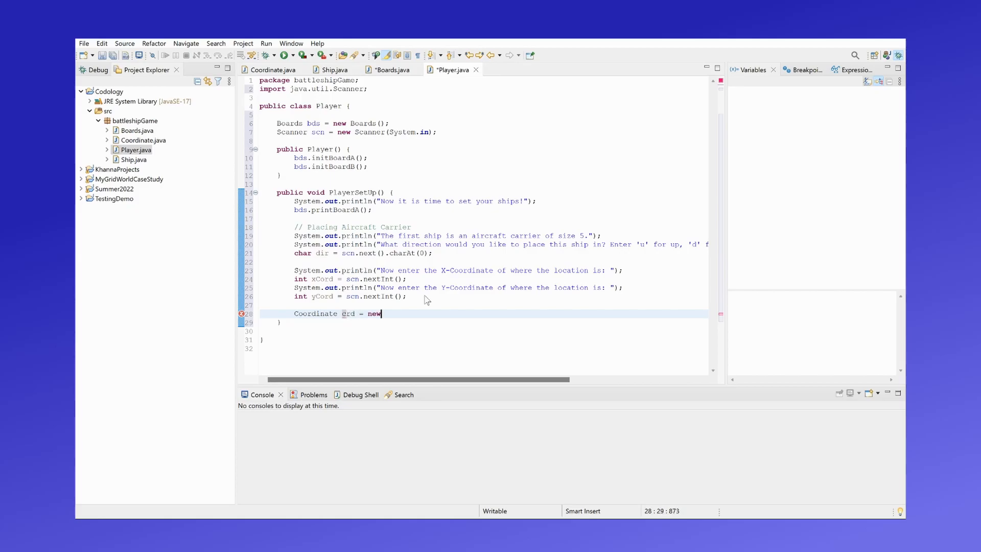
type("Coordinate")
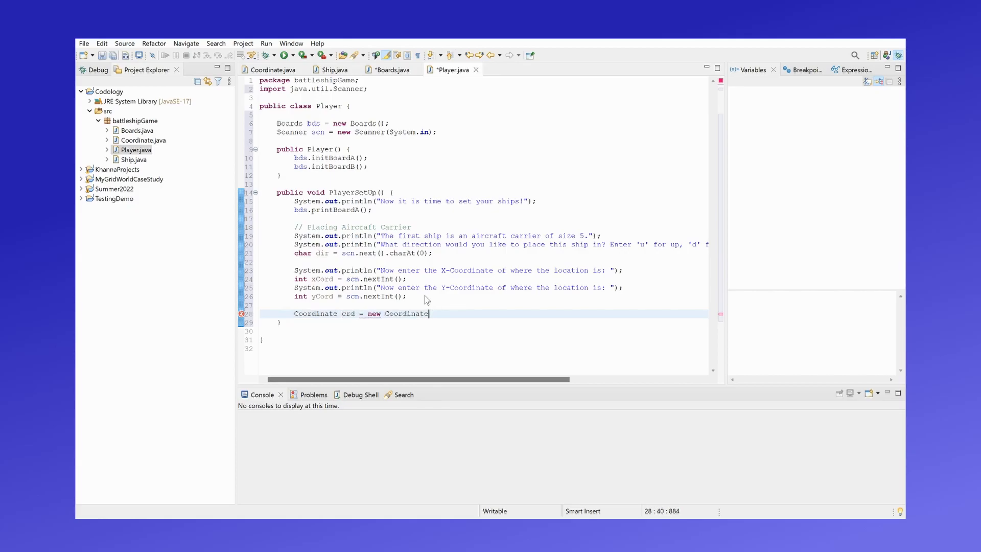
type("(xCord, yCord);")
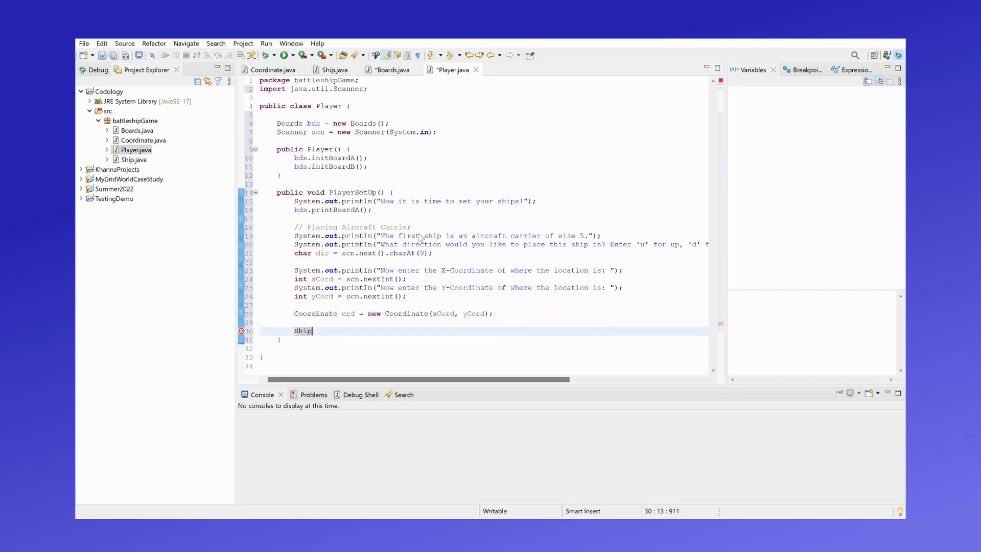
- Create Ship aircraftCarrier = new Ship('A', dir, crd); and begin a while statement
type("air")
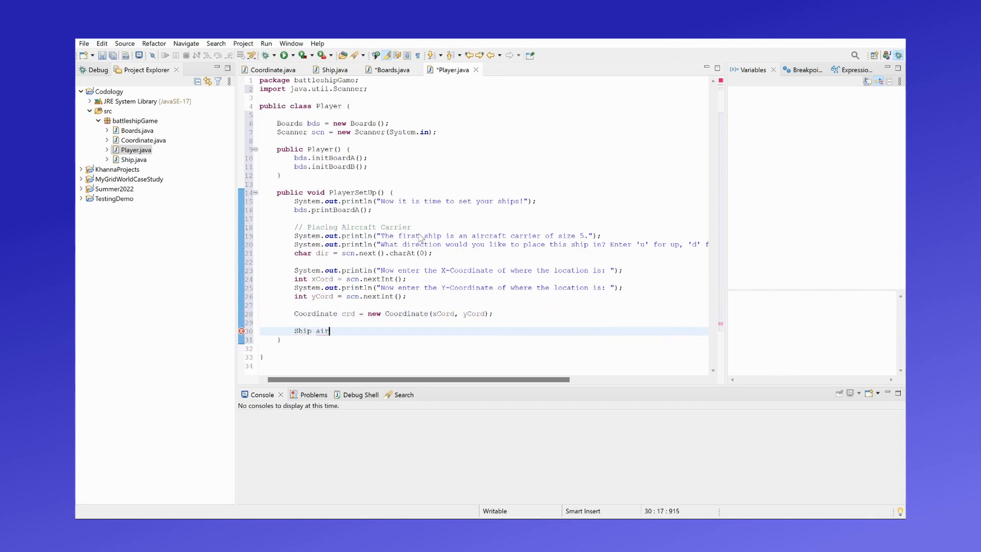
type("craft")
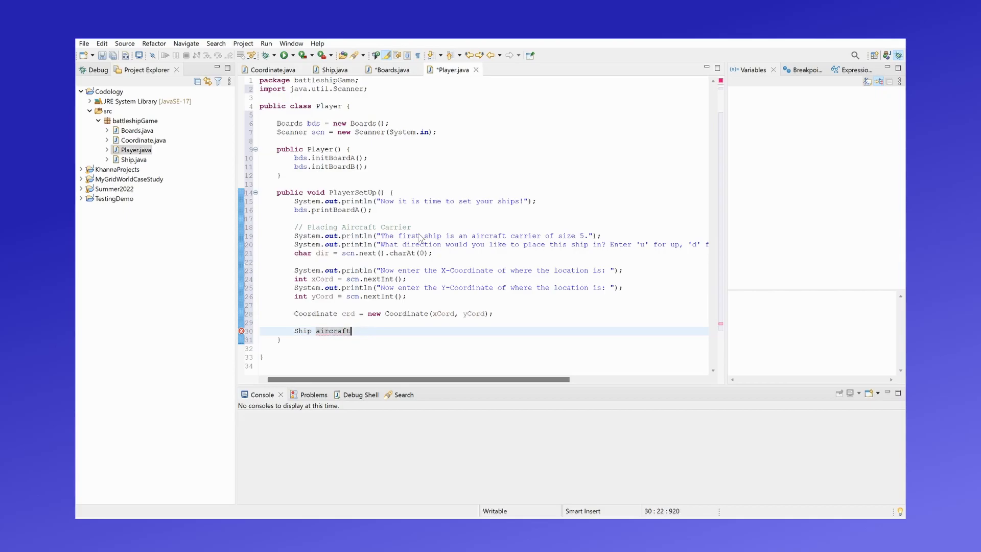
type("Carrier = e")
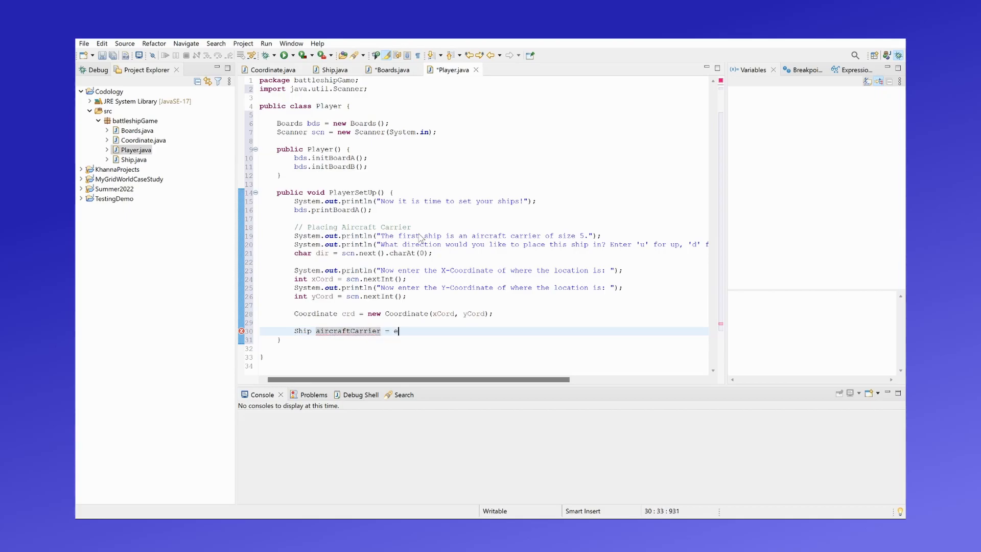
type("new Ship()")
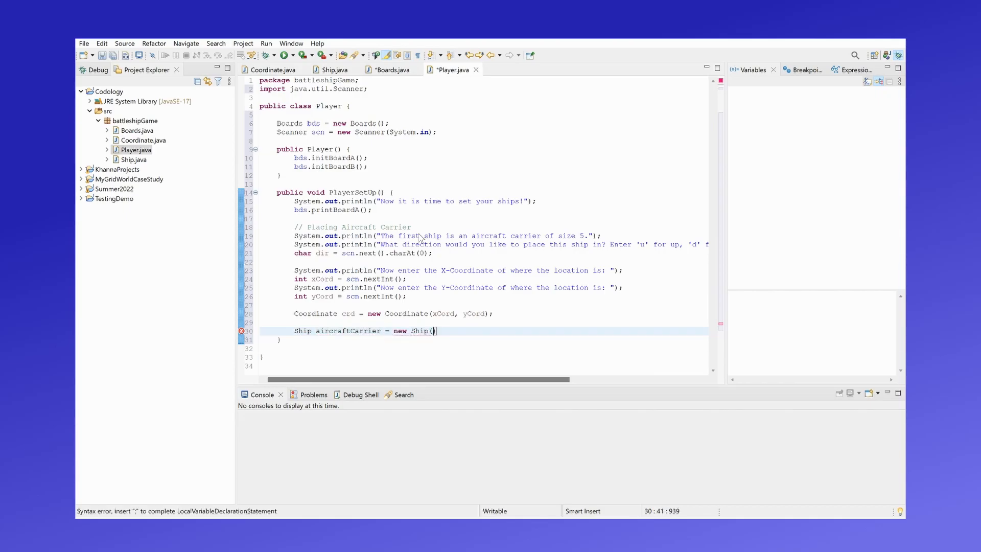
type("'A', dir,")
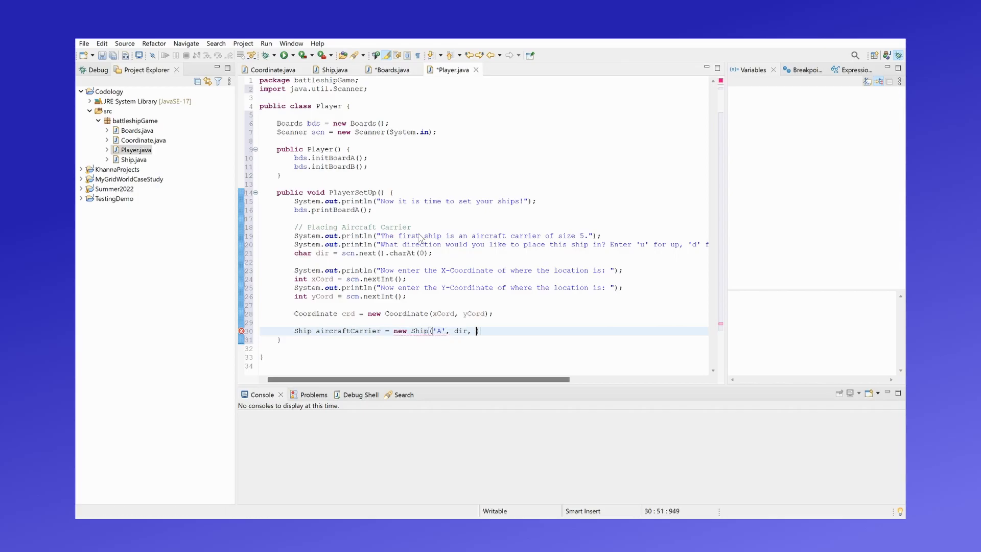
type("crd);")
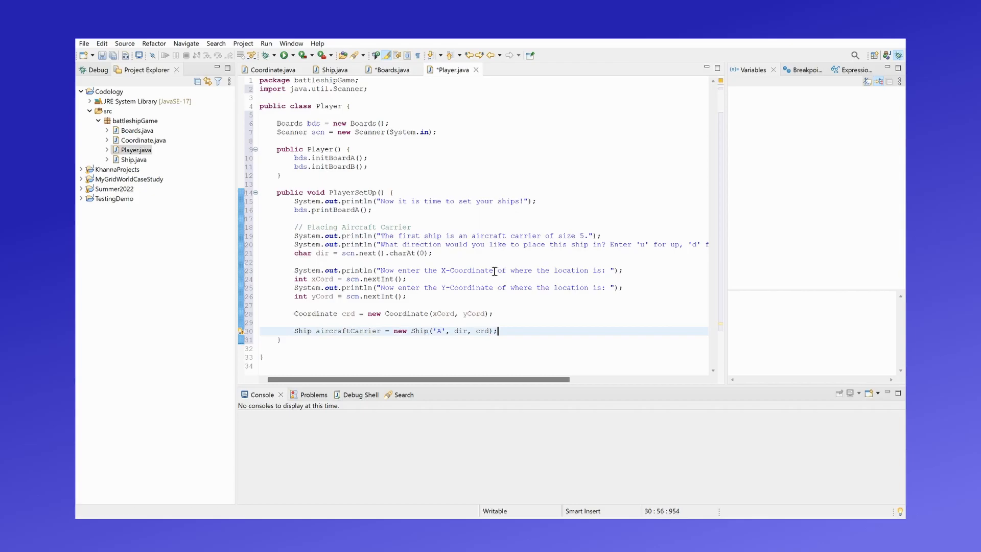
type("while")
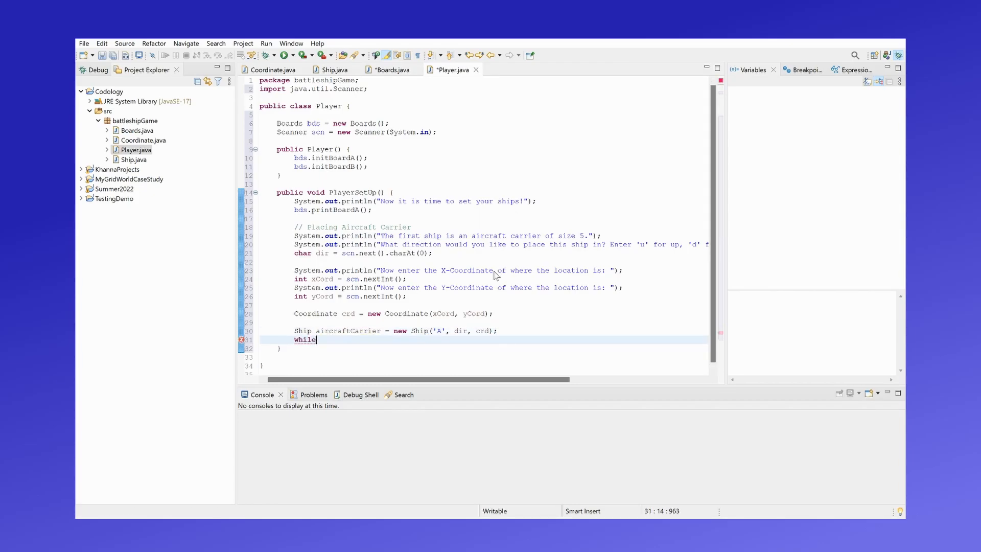
- Write the loop condition while(bds.isValidLocation(crd, aircraftCarrier) == false)
type("(")
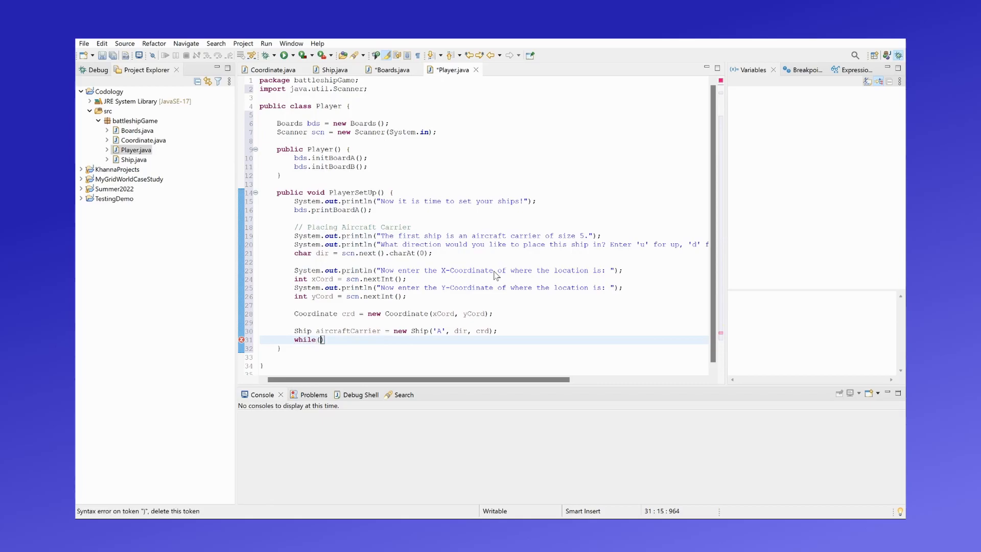
type("bds")
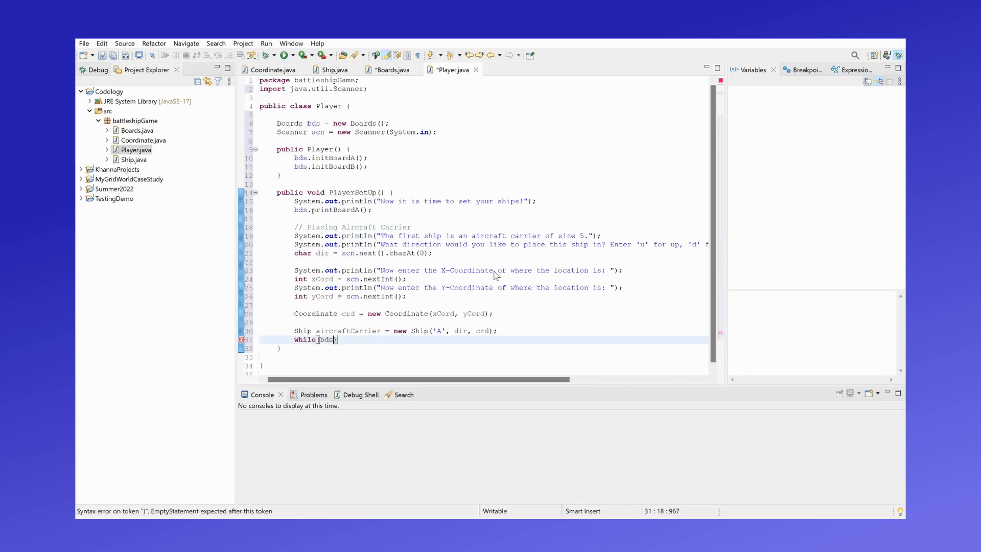
type(".")
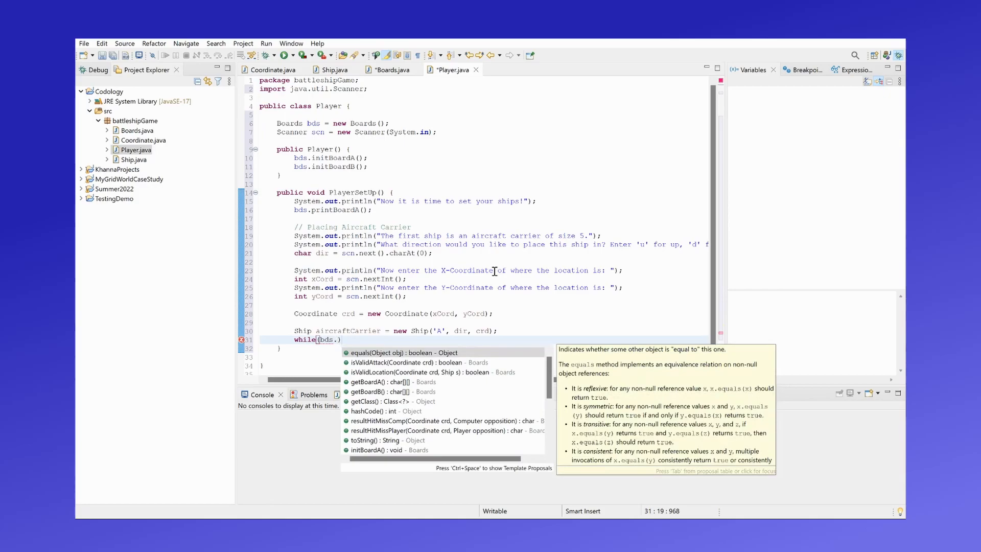
key("Escape")
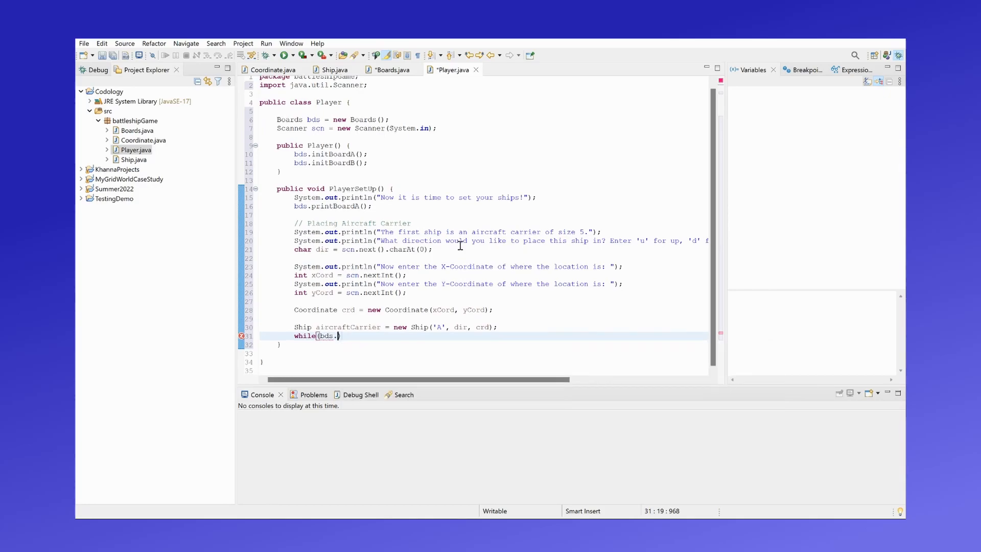
type("is")
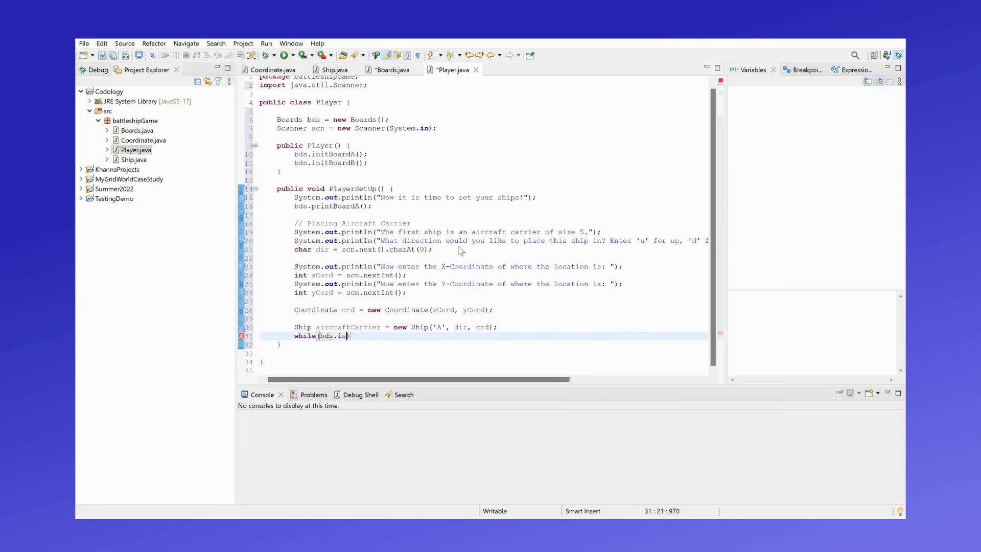
type("ValidLoation(crd, aircraftCa")
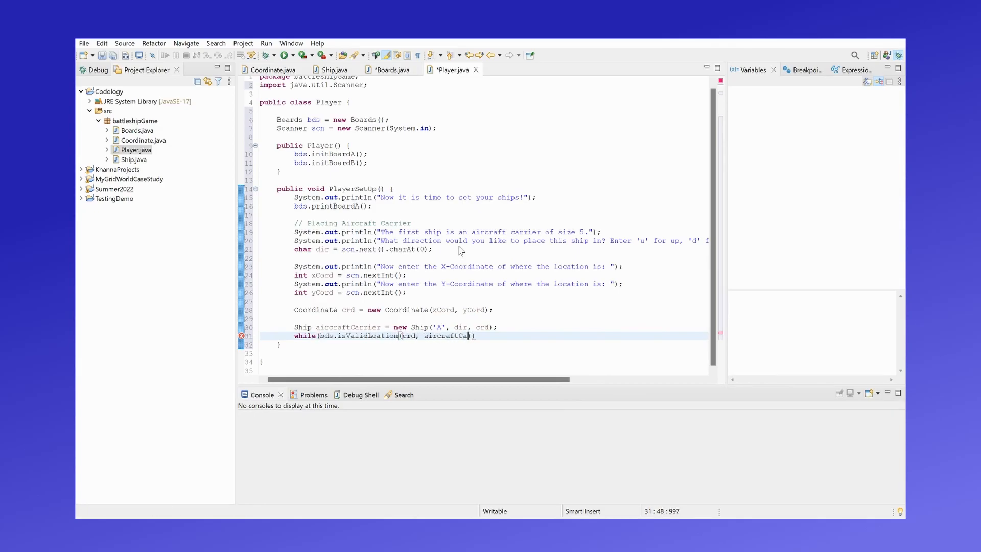
type("== false) {")
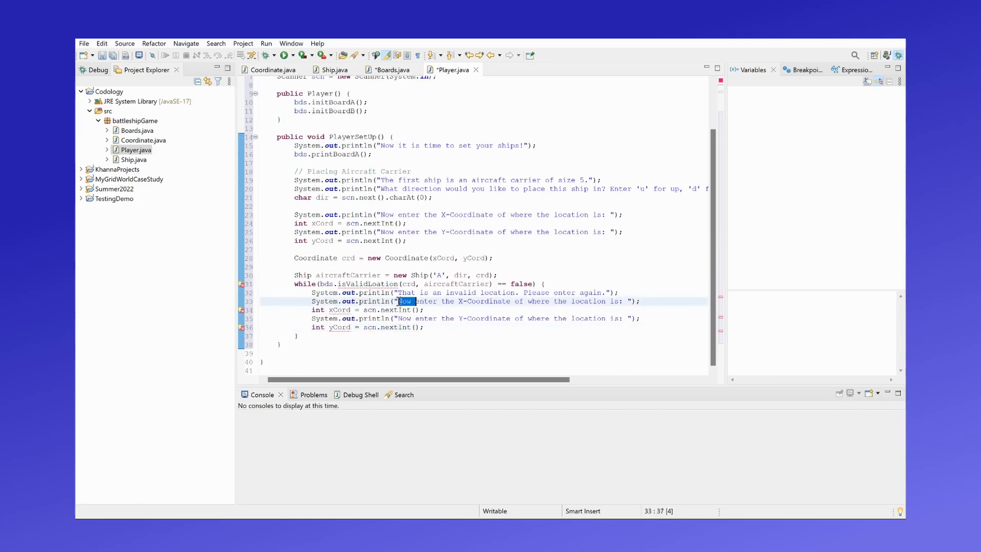
- Inside the loop print an error, read newX/newY and rebuild crd from them
type("Please")
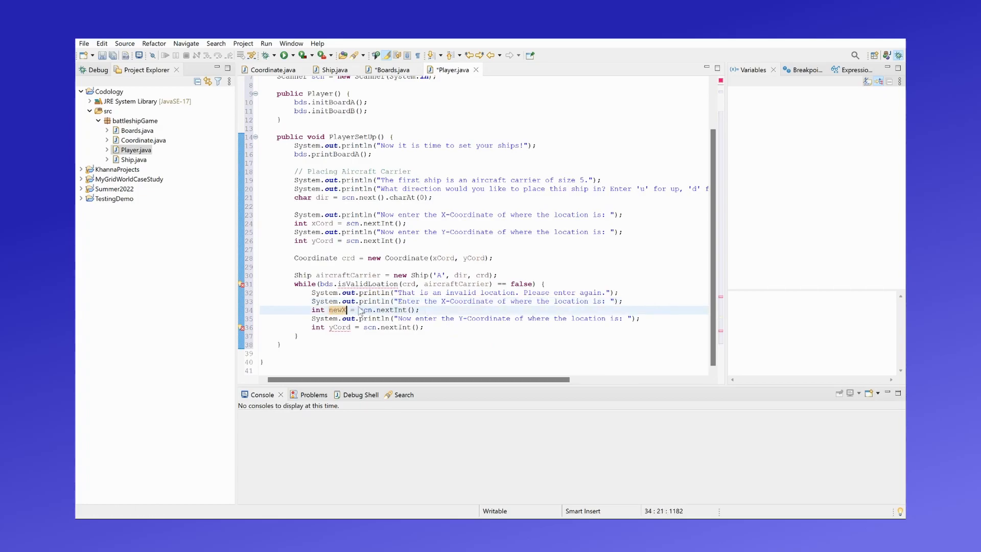
left_click(416, 319)
type("newY")
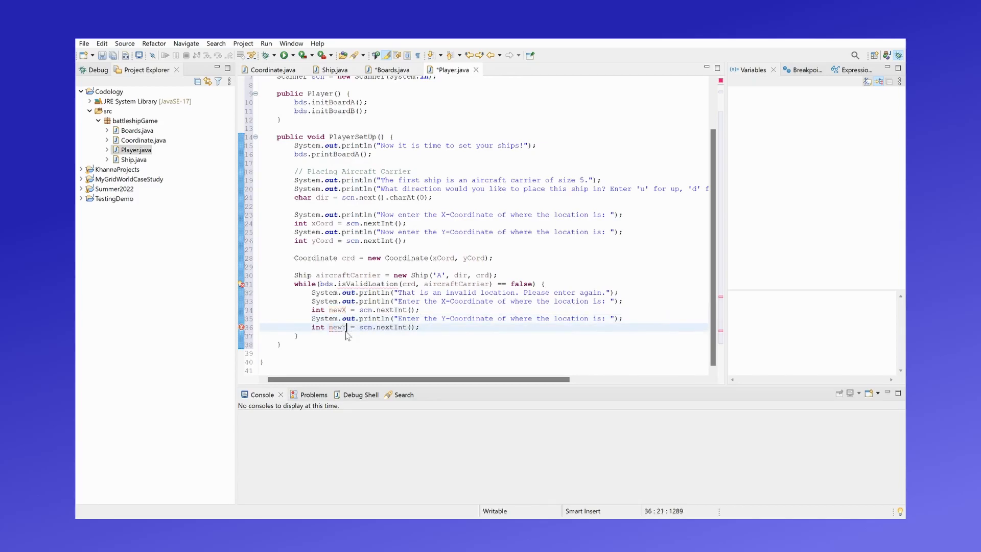
type("crd = new Coordinate(newX, newY);")
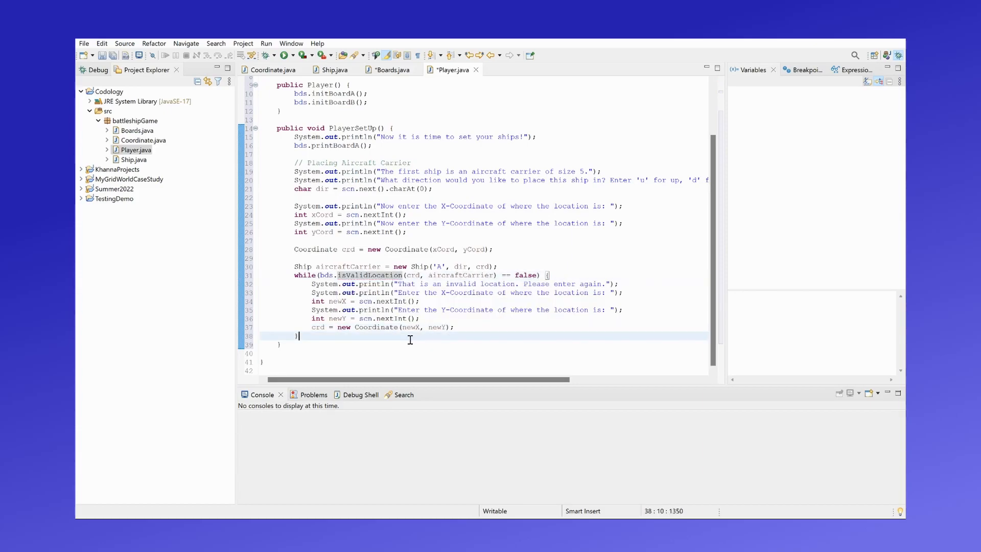
type("bds")
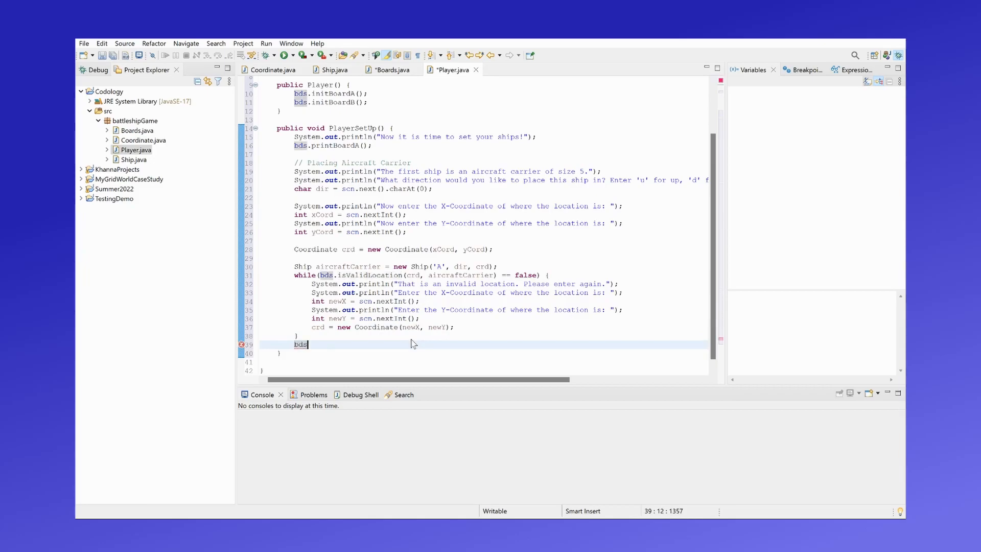
- Add bds.placeShips(crd, aircraftCarrier); and bds.printBoardA(); then start the next ship's comment
type(".placeShips(crd, aircraftCarrier);")
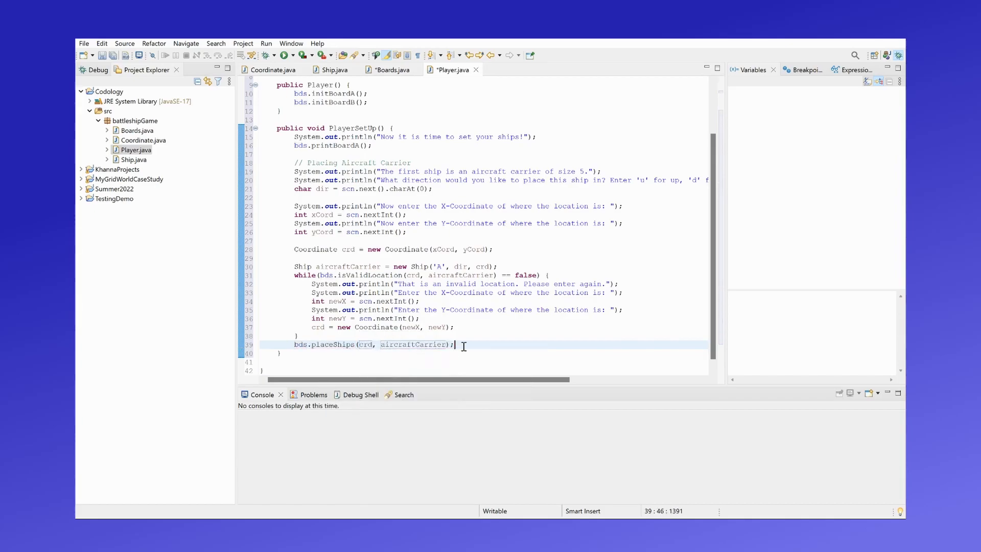
type("bds.")
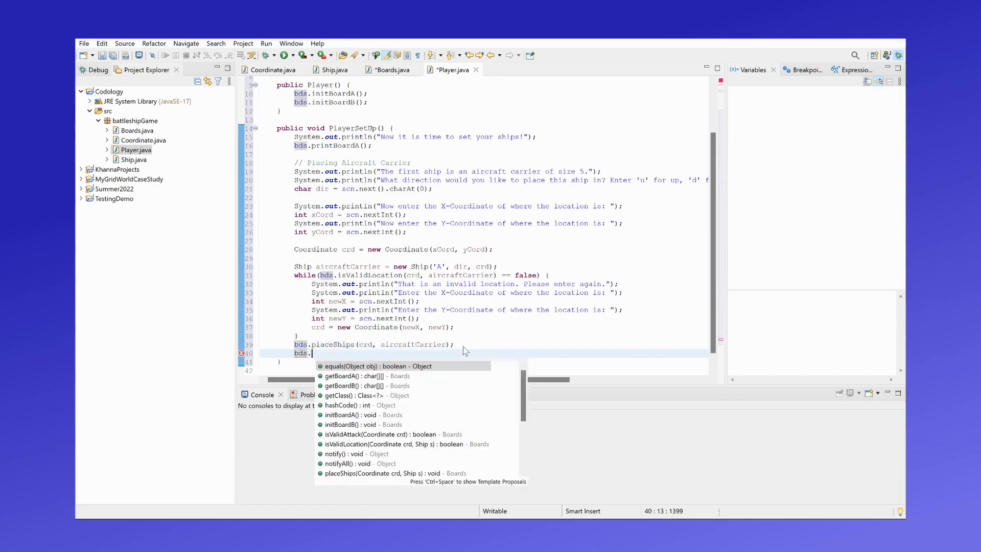
type("p")
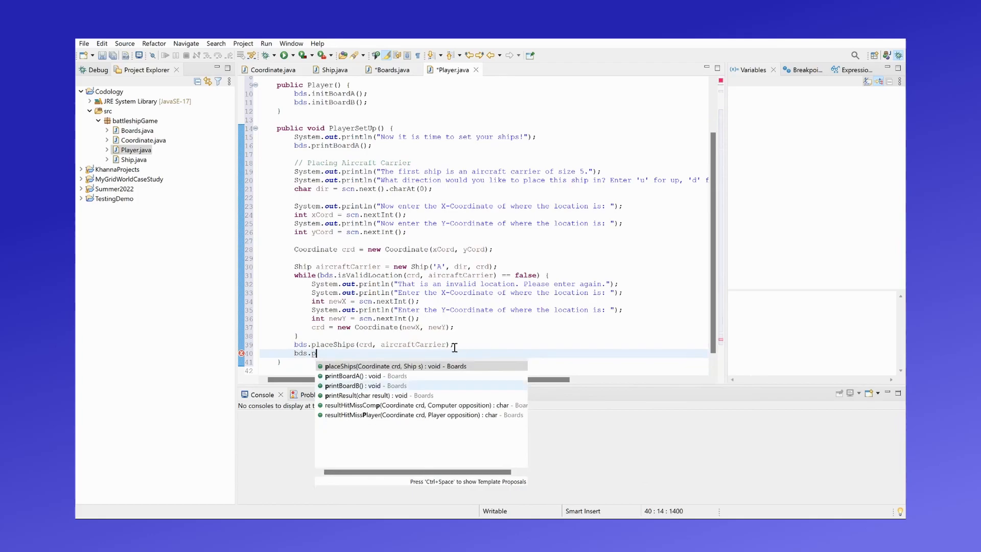
left_click(345, 375)
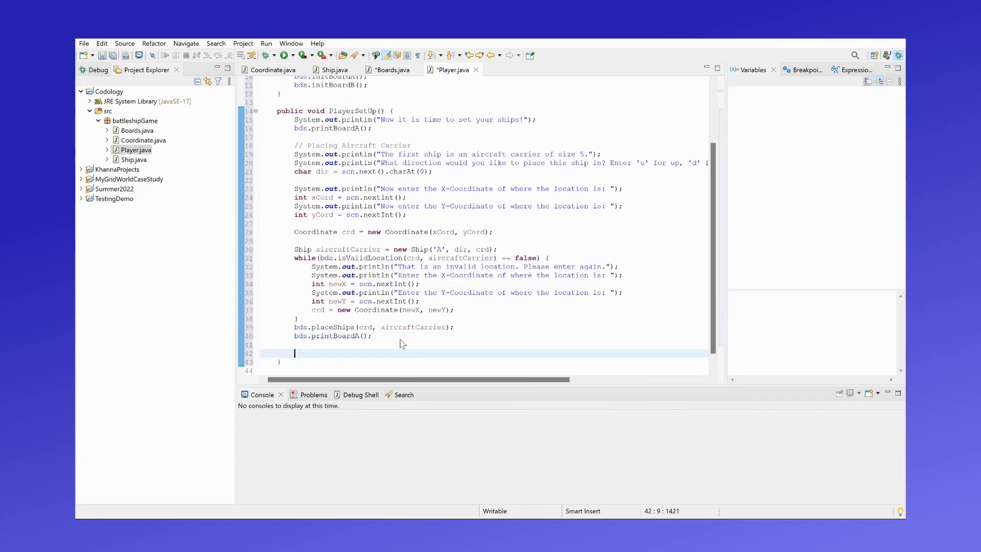
type("//")
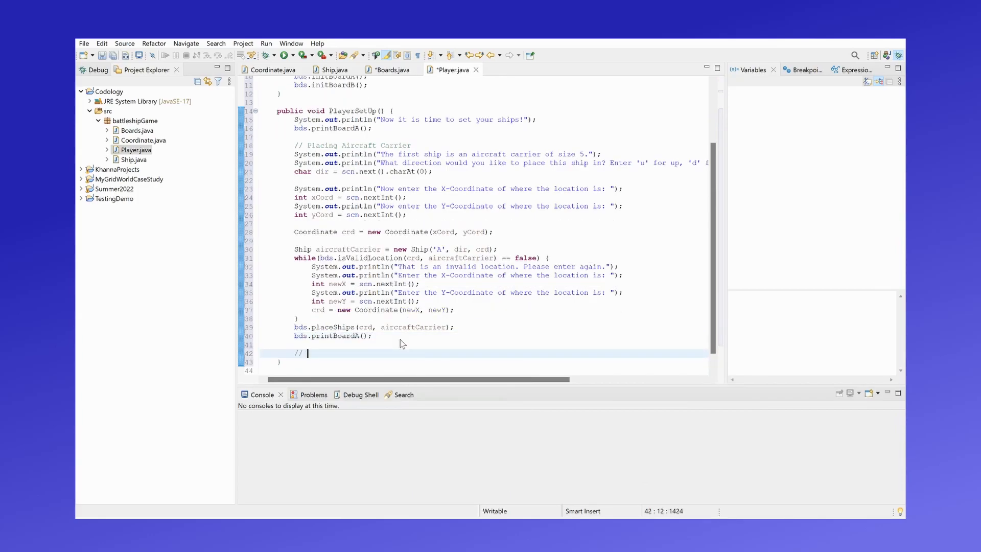
type("Places the battleship")
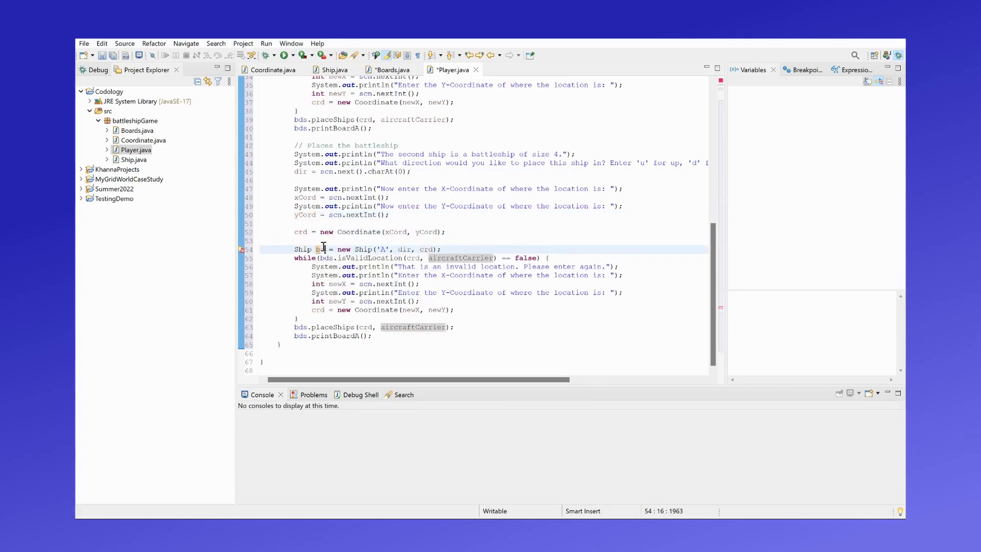
- Rename the pasted block to battleship 'B' of size 4, replacing leftover aircraftCarrier arguments
type("attleship")
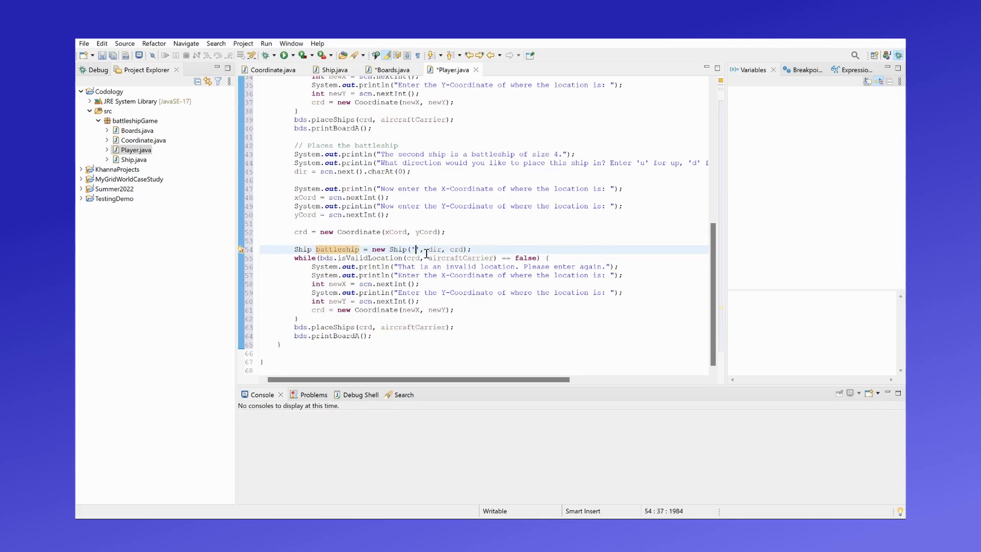
type("B")
left_click(420, 257)
type("battleship")
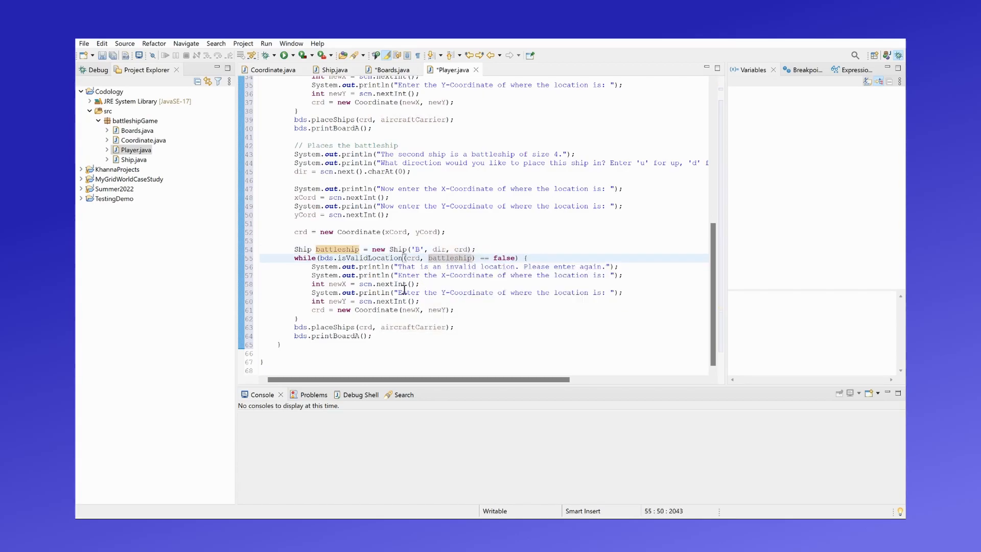
double_click(414, 327)
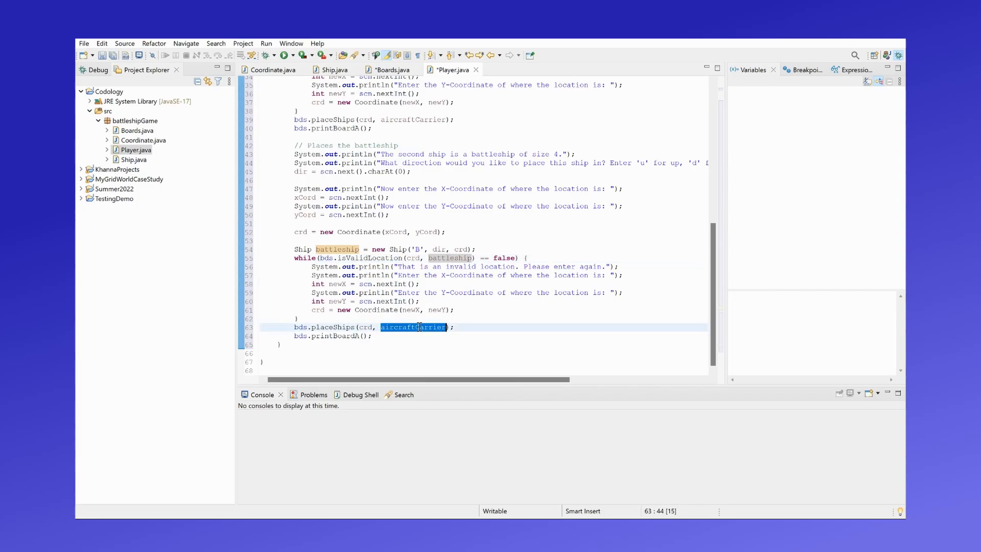
type("battleship")
left_click(484, 352)
type("//")
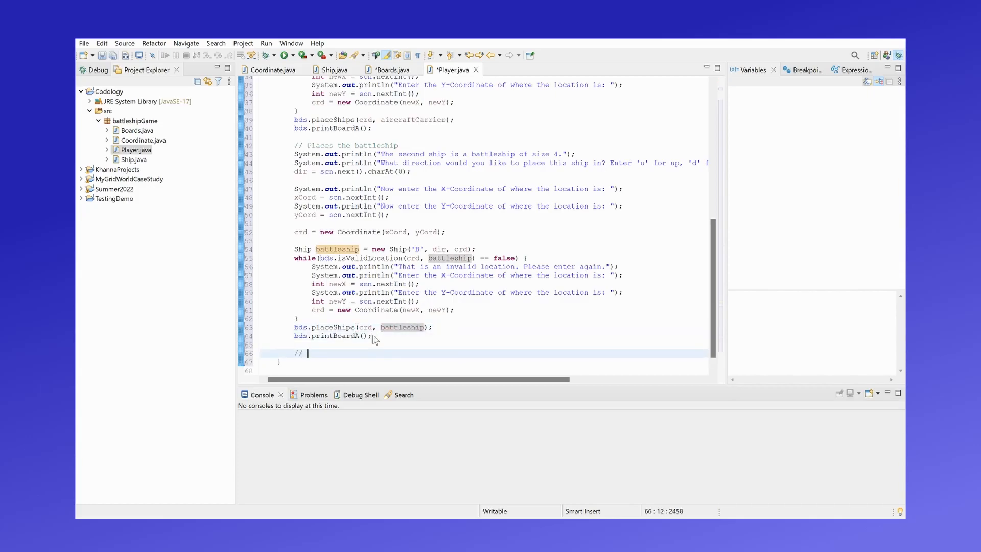
- Add a 'Places the Submarine' comment and rename the pasted block to submarine 'S' of size 3
type("Places the")
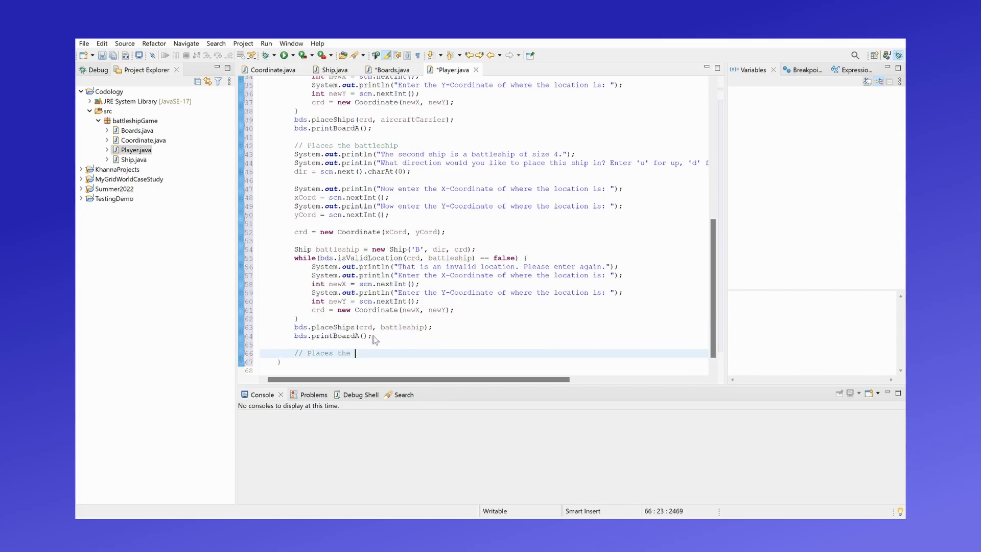
type("Submarine")
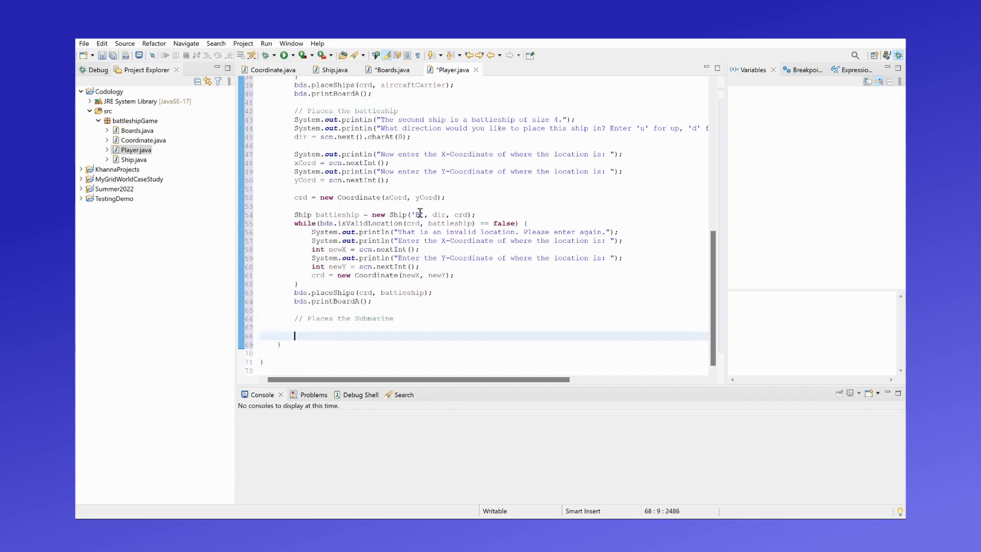
mouse_move(415, 224)
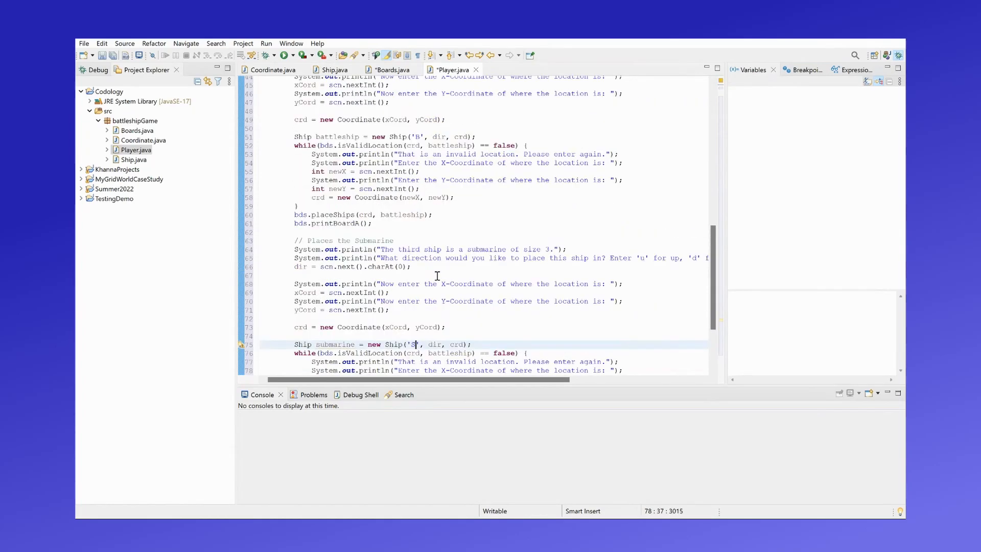
scroll("down", 3)
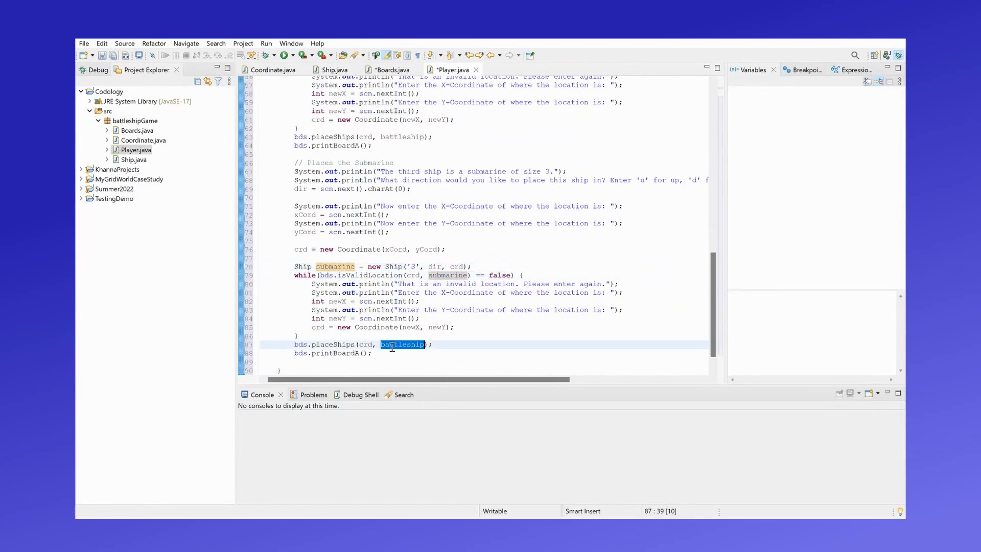
type("submarine")
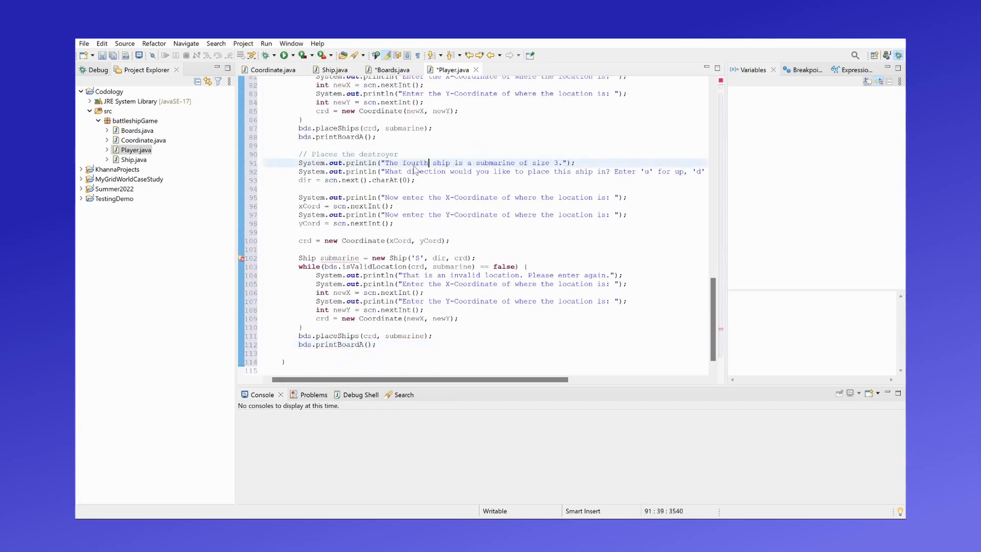
- Rename the pasted block to destroyer 'D' and start a 'Places a patrol boat' comment
type("destroyer")
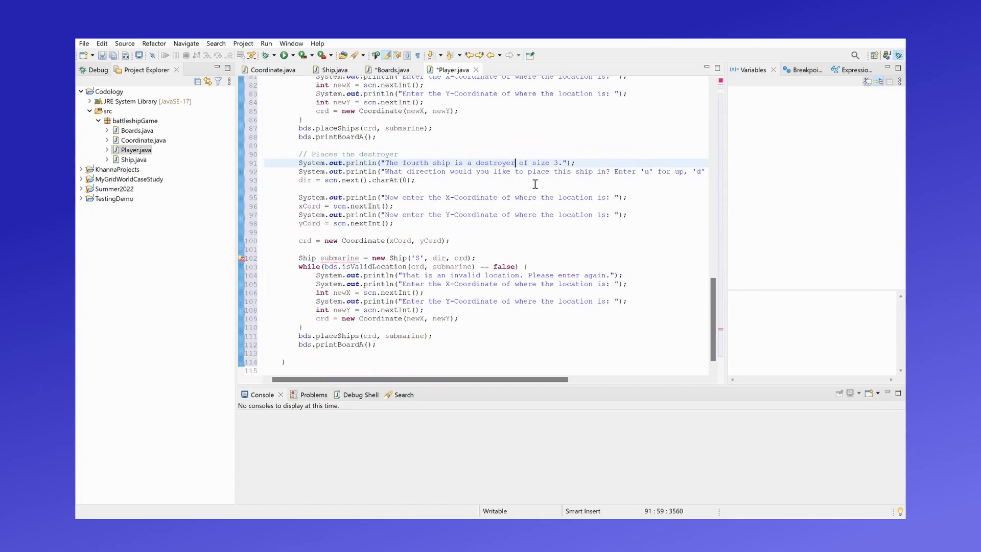
mouse_move(431, 238)
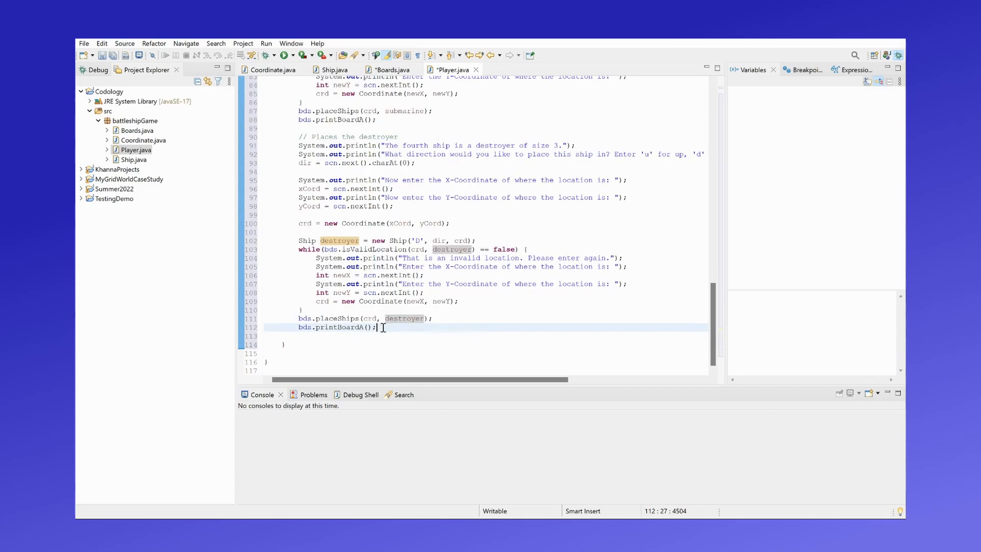
type("//")
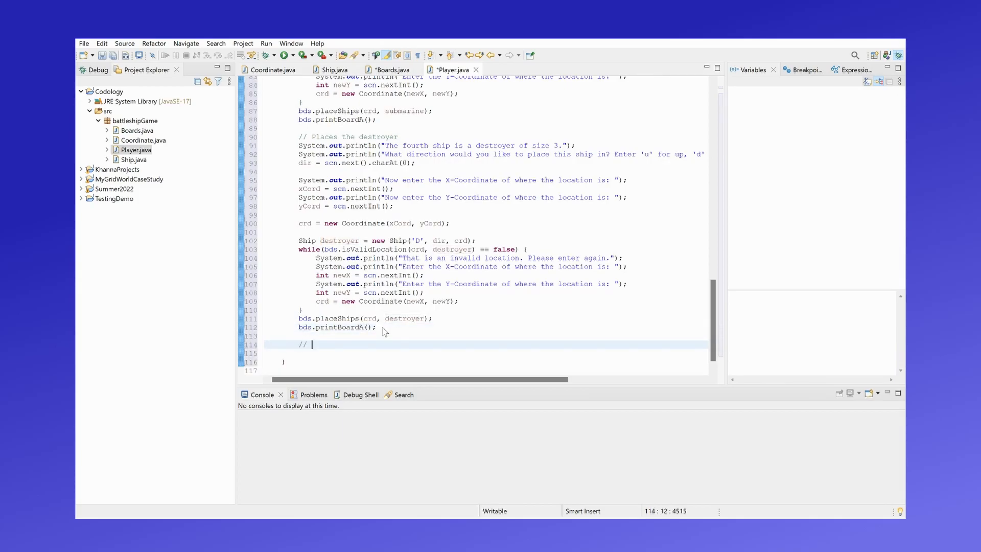
type("Places a patrol boat")
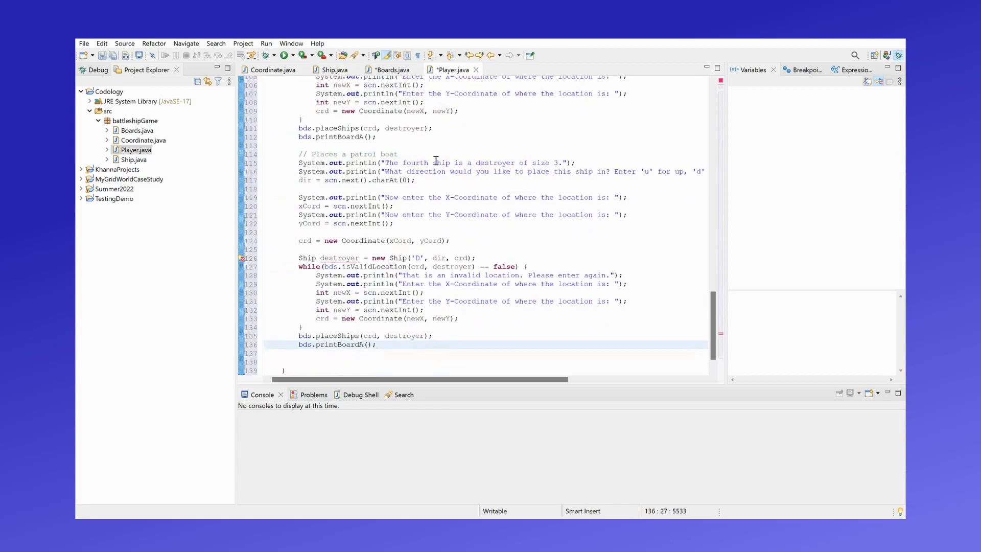
- Edit the message to the final patrol boat of size 2 and rename the variable to patrolBoat 'P'
left_click(439, 163)
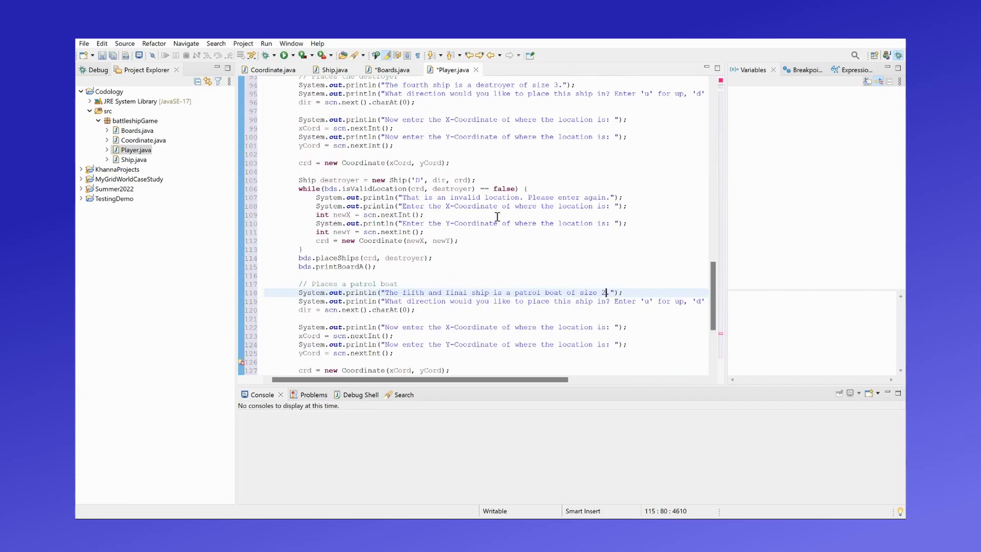
scroll("up", 3)
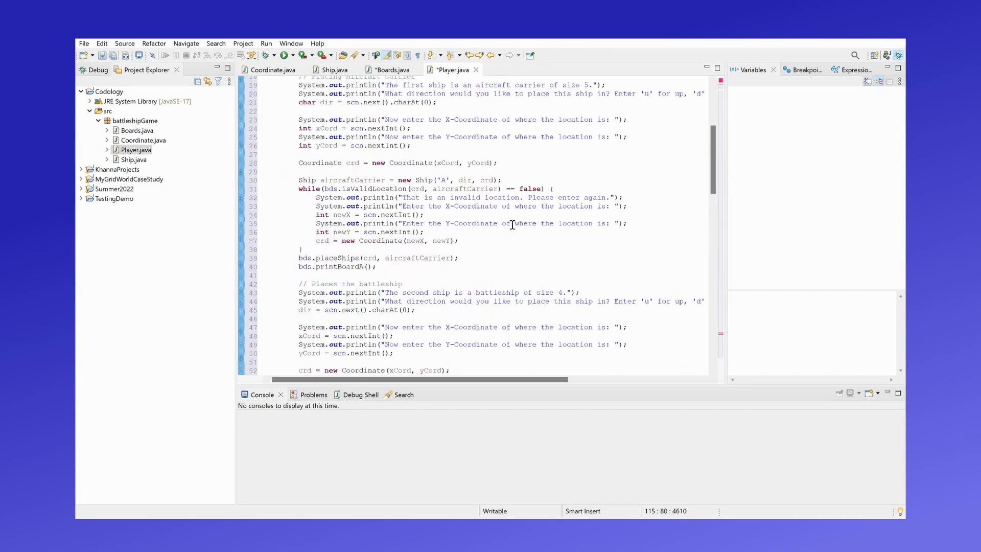
scroll("down", 3)
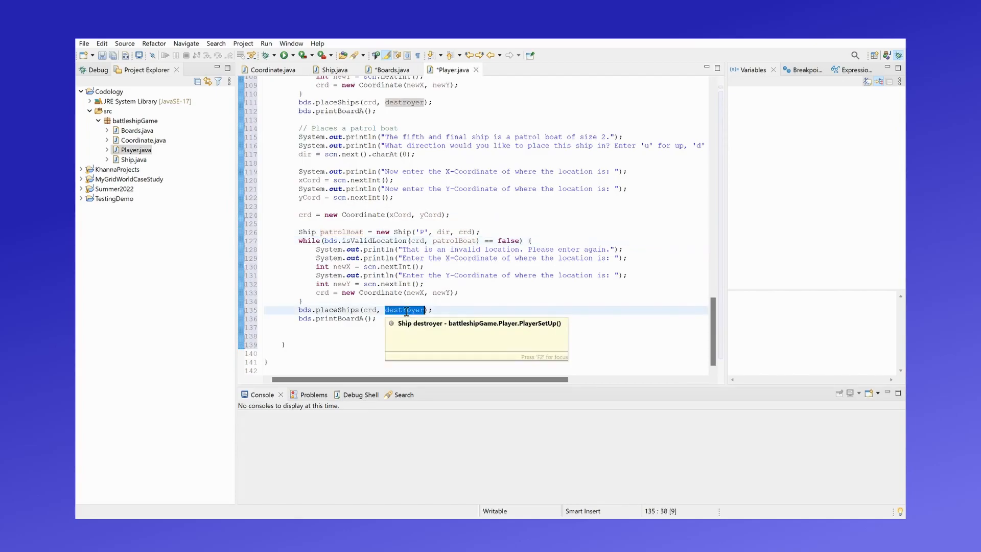
type("patrolBoat")
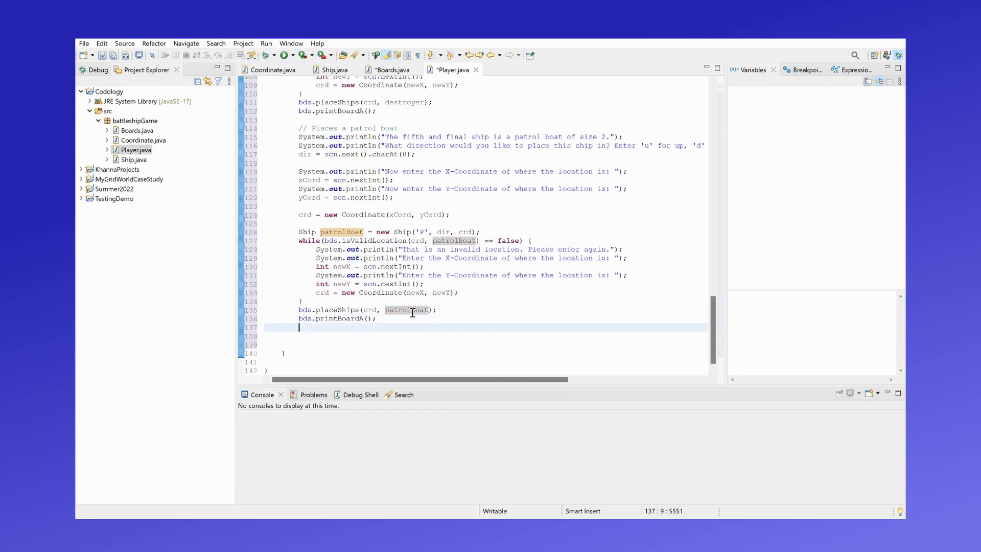
- Add System.out.println("You have finished setting up you board!") via the sysout shortcut
type("sys")
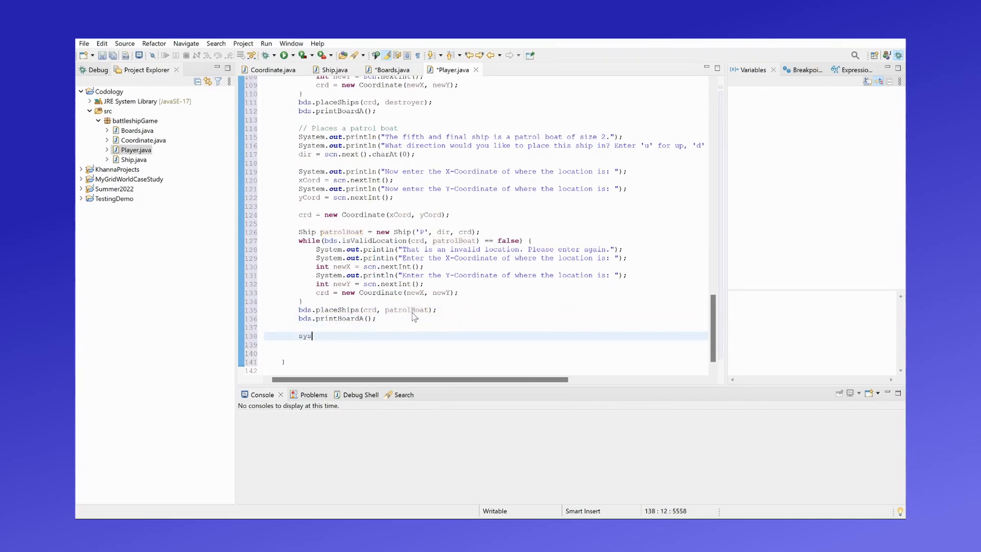
type("System.out.println();")
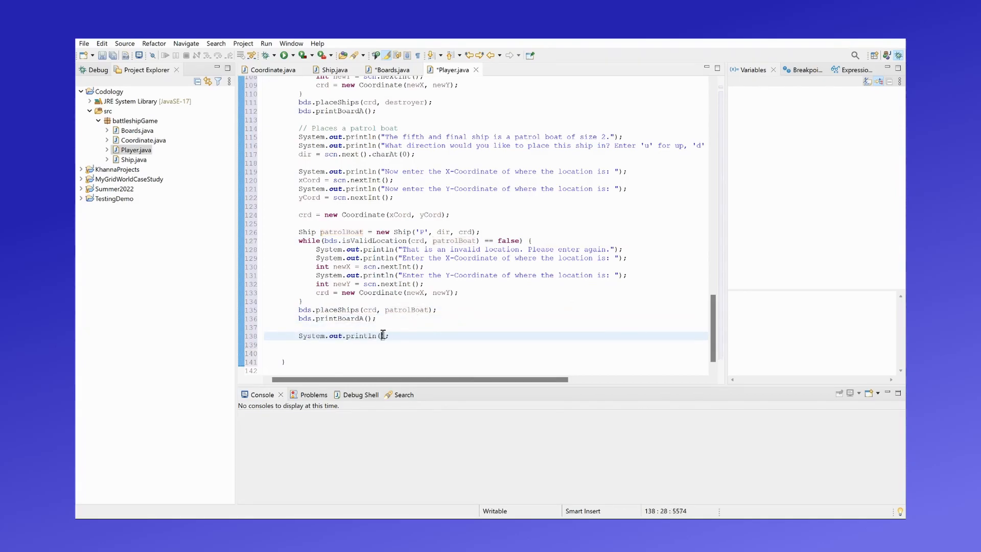
type("You have finished \"")
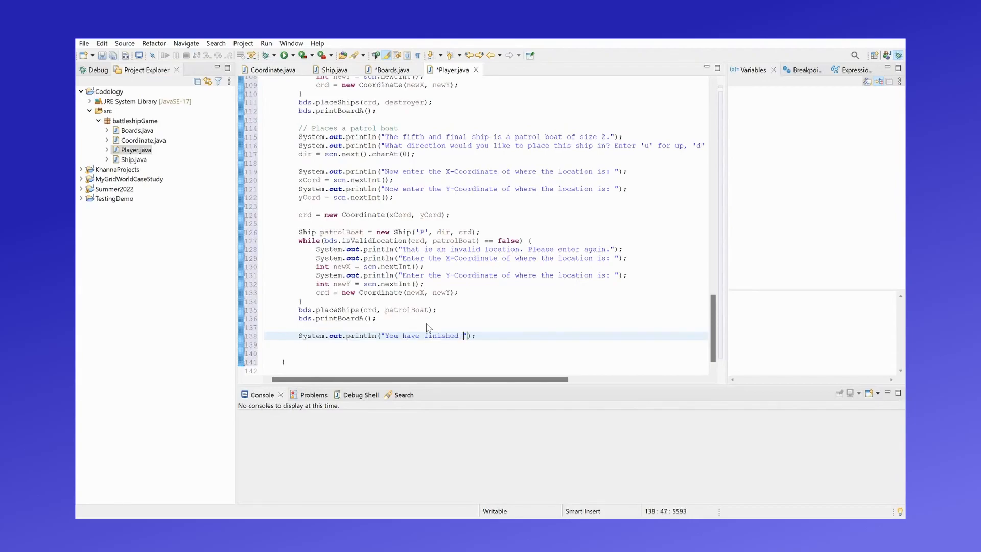
type("setting up you board!")
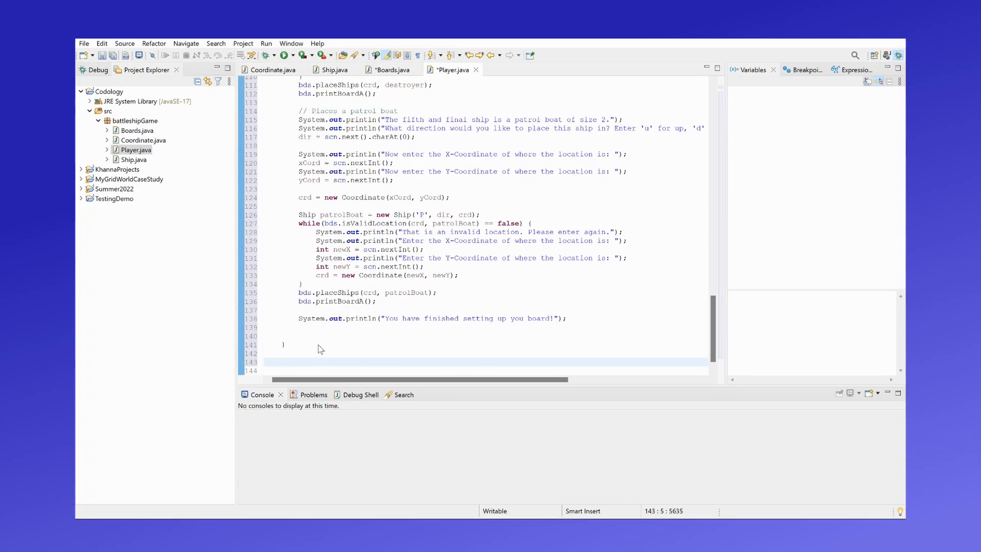
- Declare public Coordinate playerGuessAttack() with a prompt to enter the X-coordinate to attack the computer's board
type("public Coordinate")
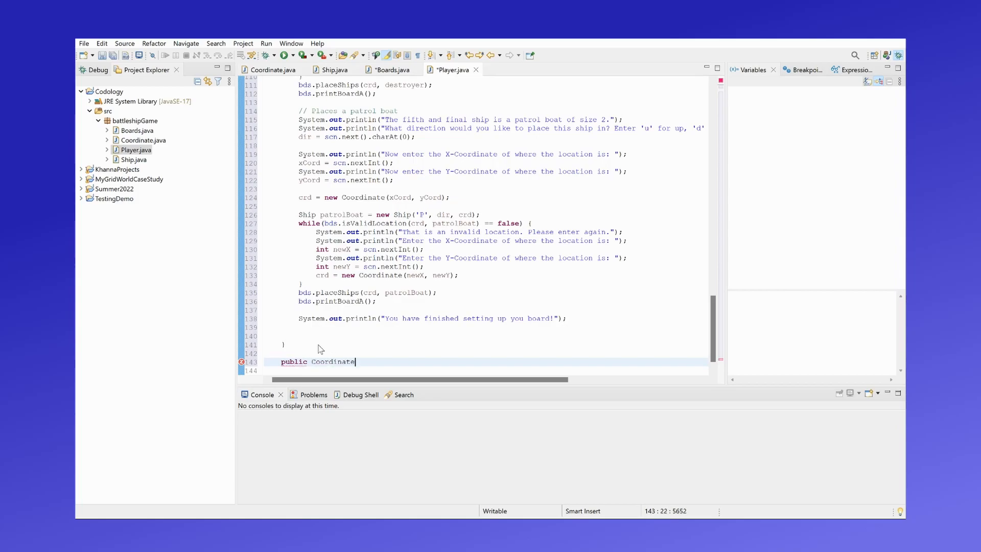
type("playerGuessAttack() {")
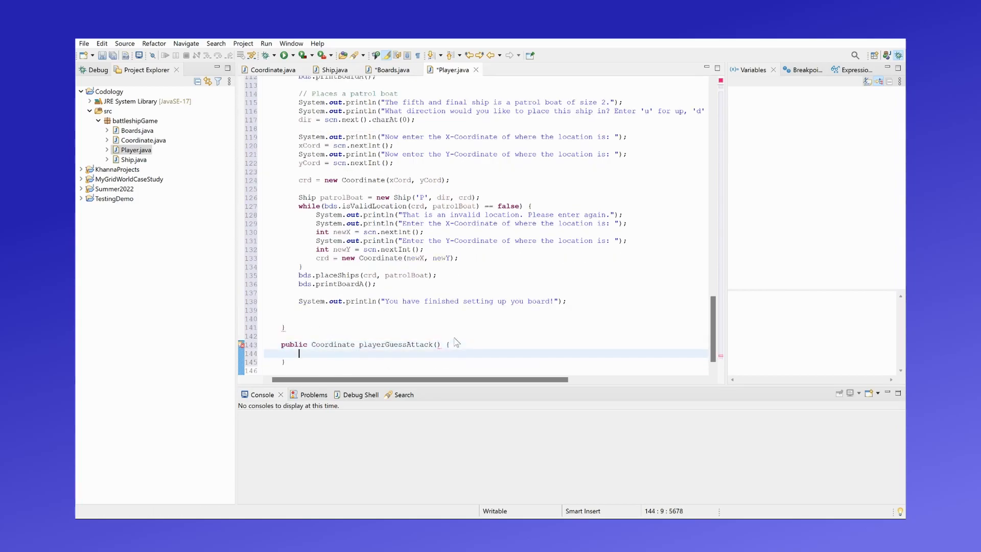
type("System.out.println();")
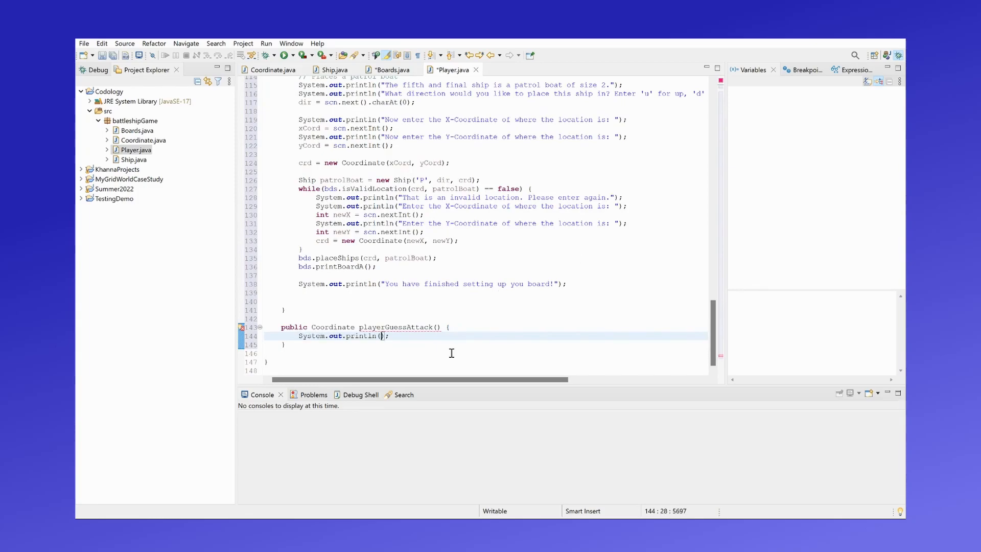
type("Enter the X-\"")
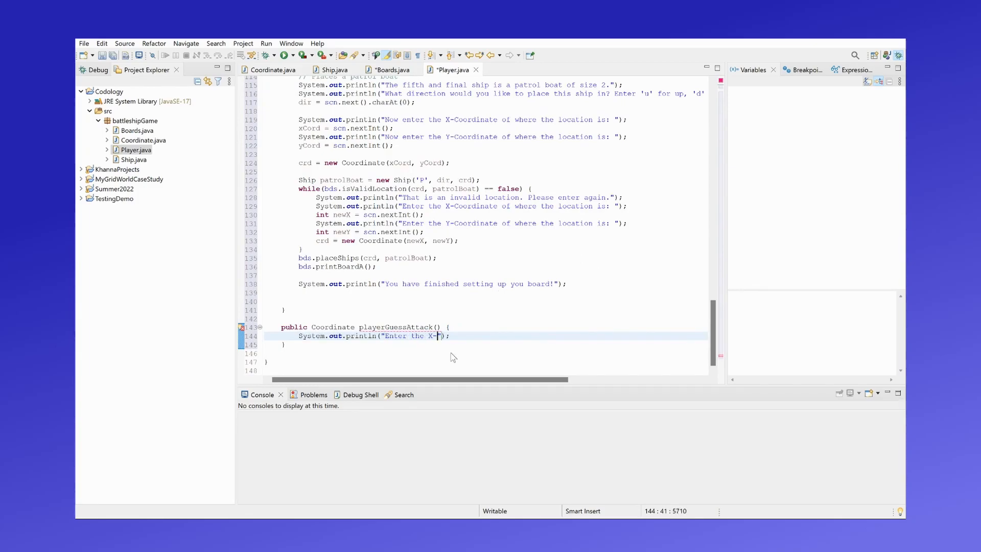
type("coordinate of where you")
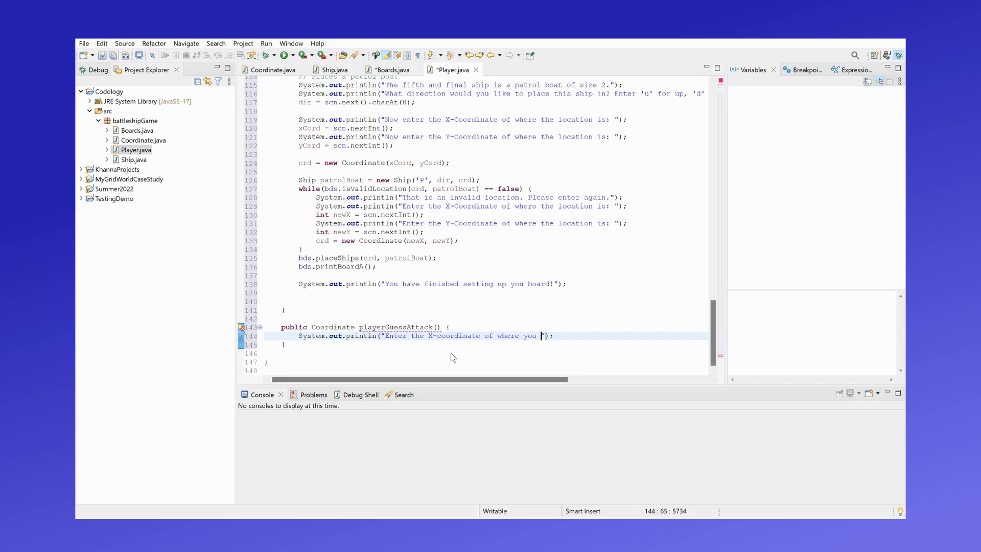
type("want to attack")
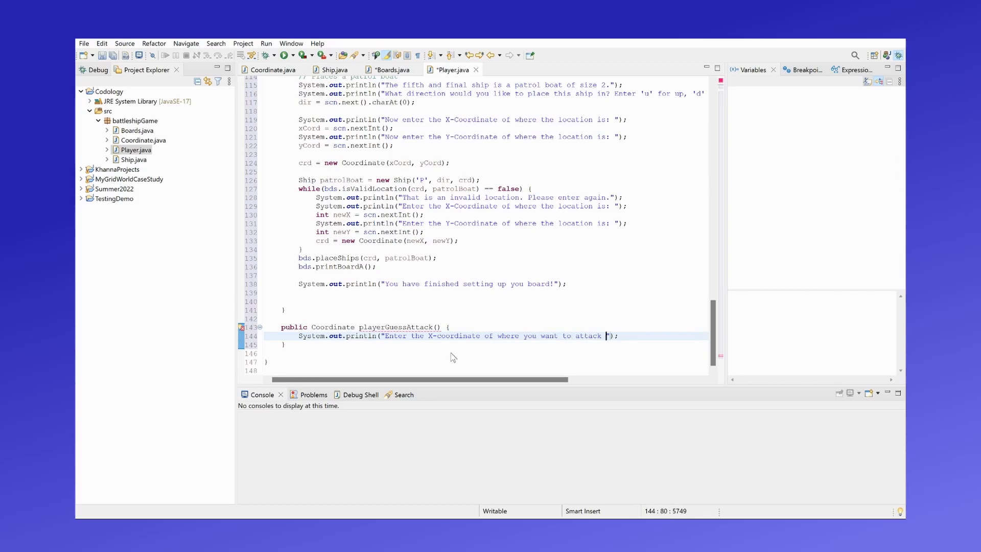
type("the computer's")
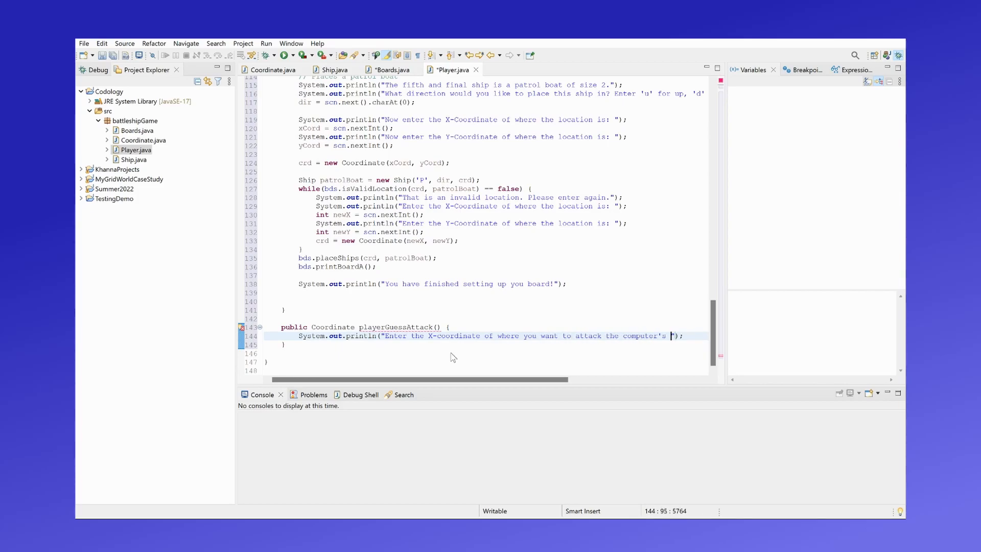
type("board")
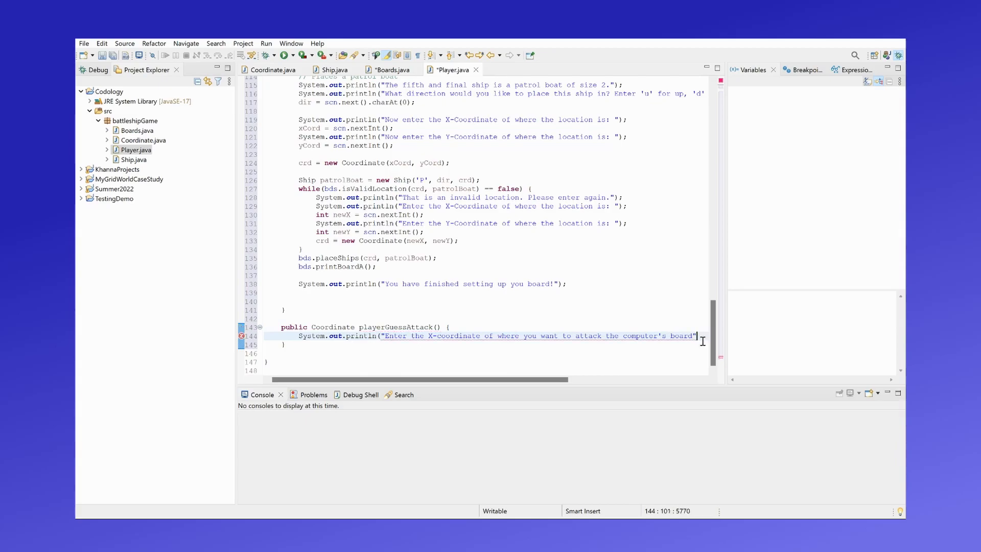
type(": \");")
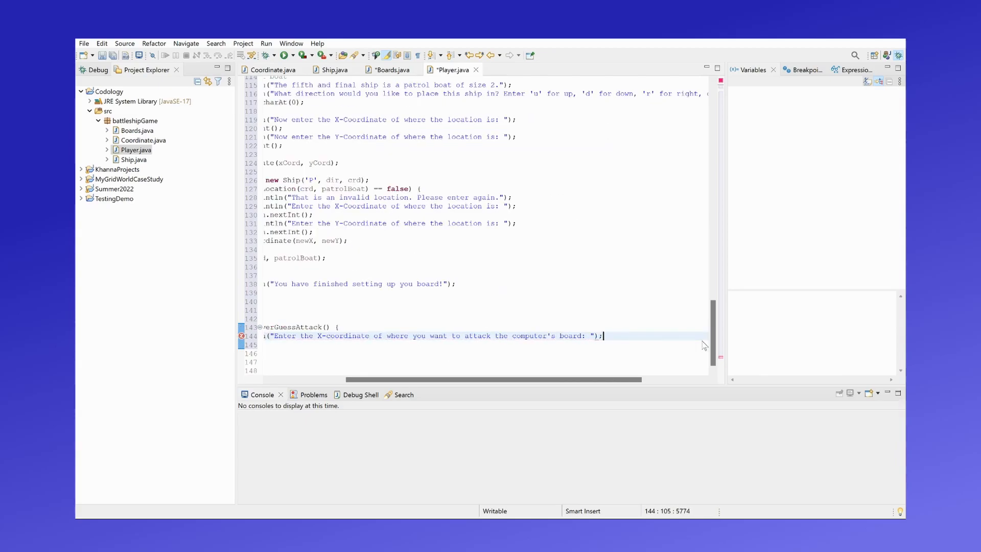
- Read int attackX and attackY via scn.nextInt() and begin the Coordinate attack line
type("int attackX = scn.nextInt();")
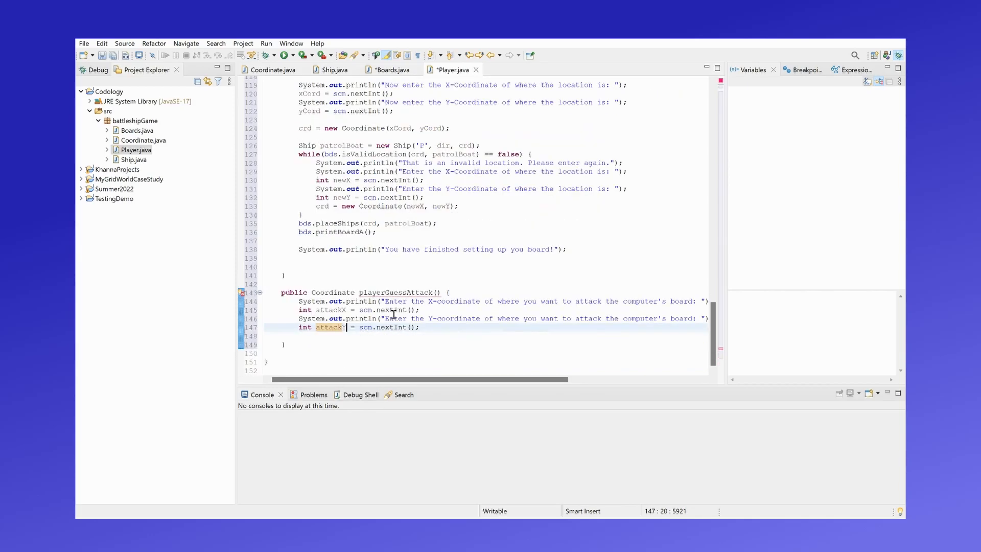
type("Coodinate attack")
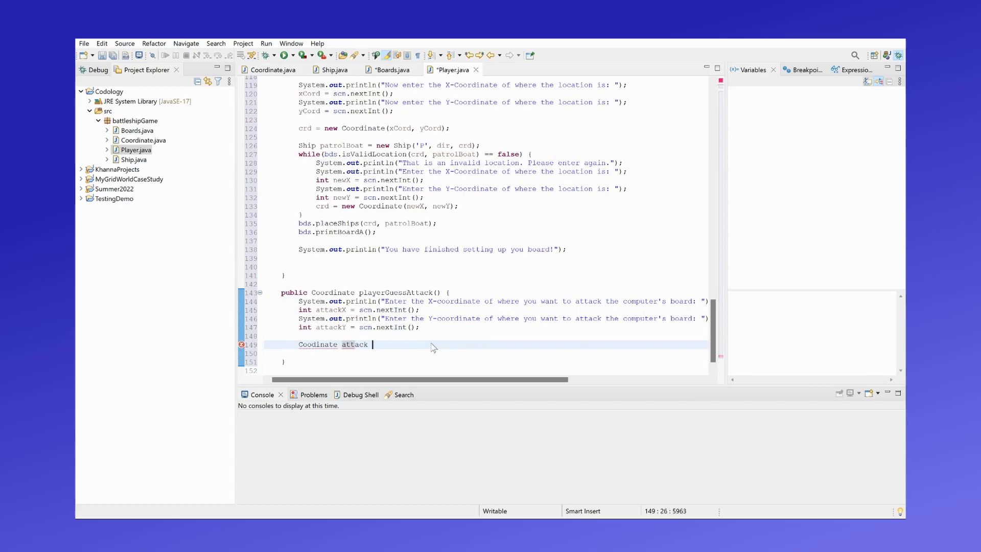
- Build Coordinate attack = new Coordinate(attackX, attackY) and a while(!bds.isValidAttack) loop printing an invalid-attack message
type("= new")
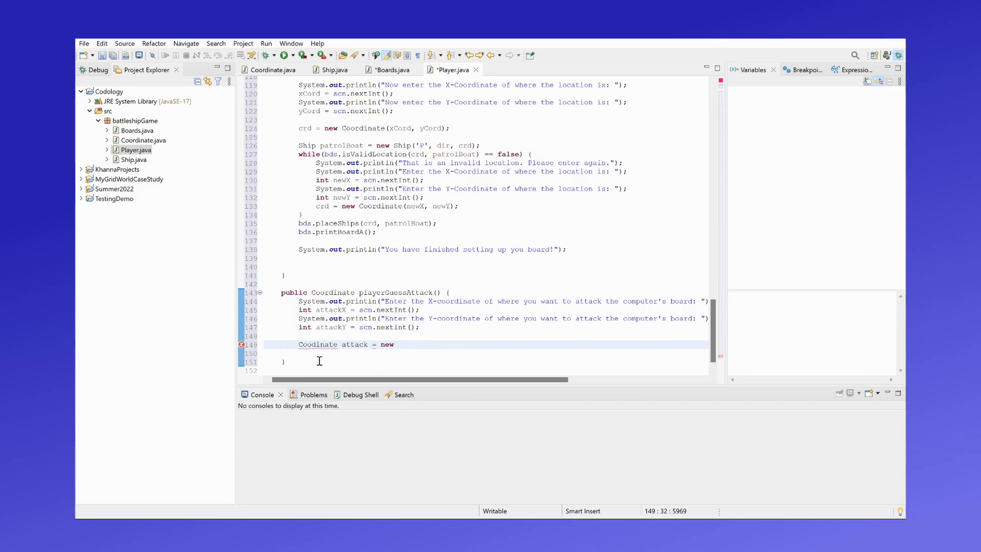
type("Coordinate")
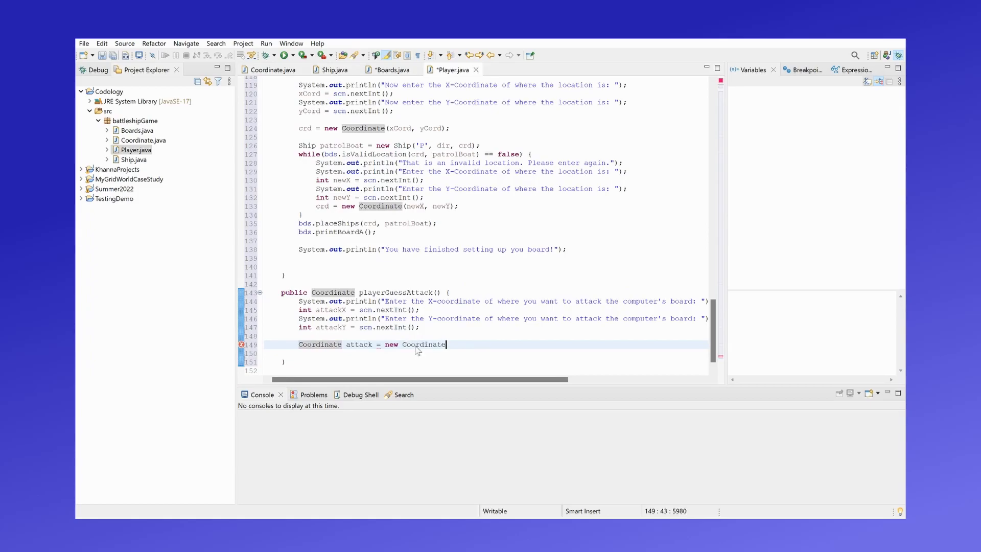
type("(attackX, attackY);")
type("whil")
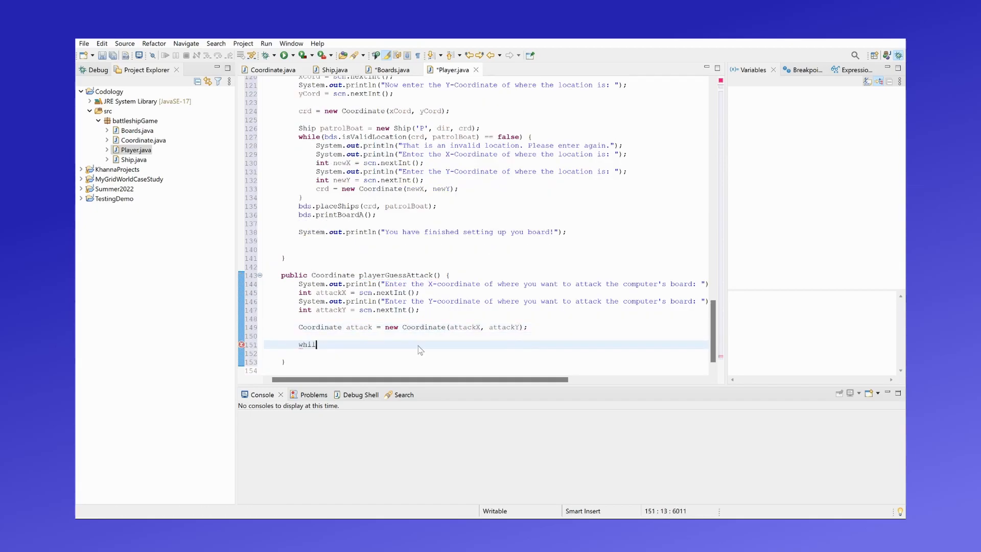
type("e")
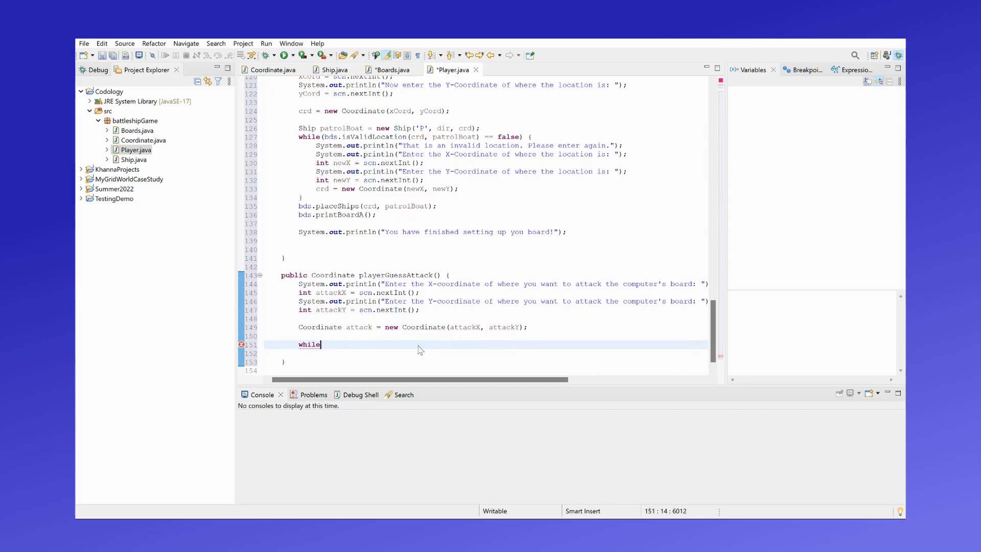
type("(bds)")
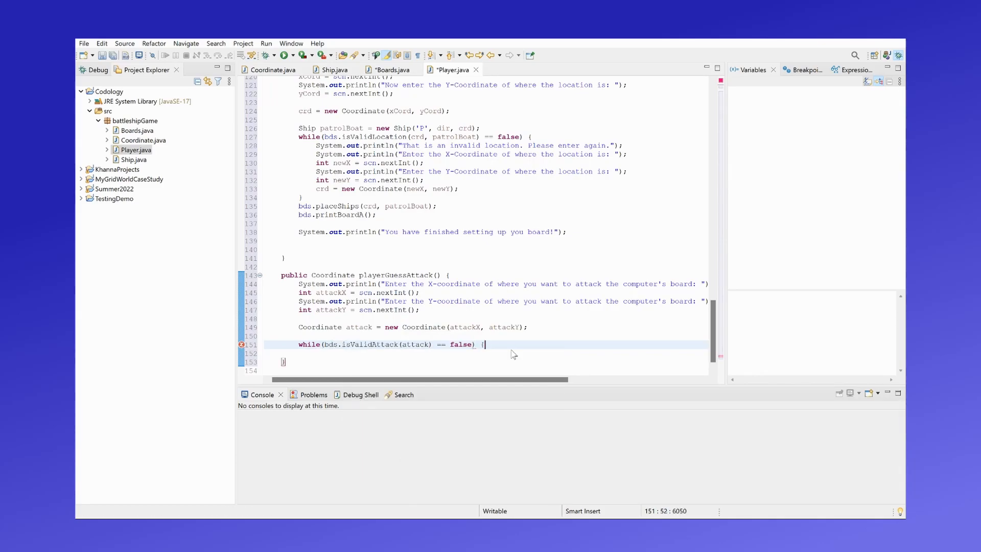
type("sy")
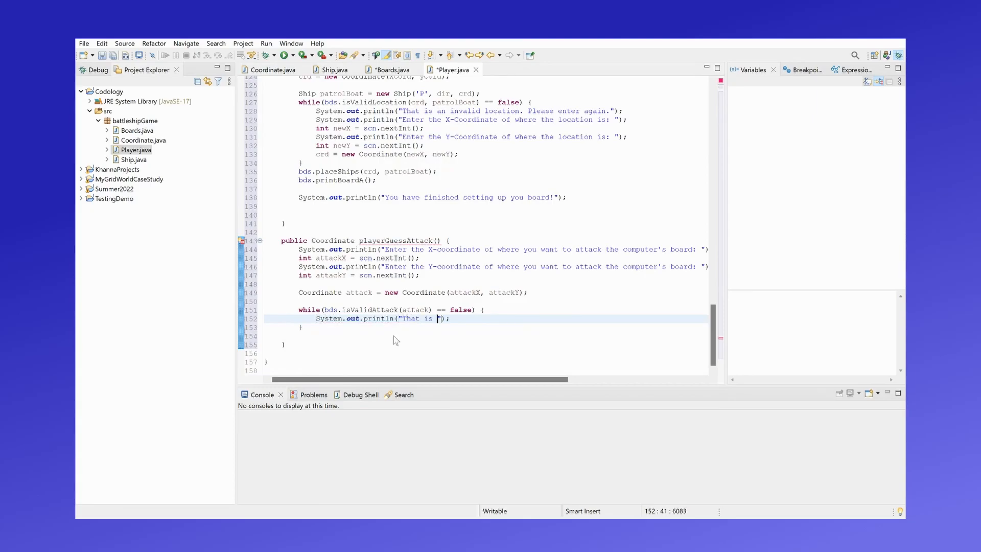
type("an invalid attack location.")
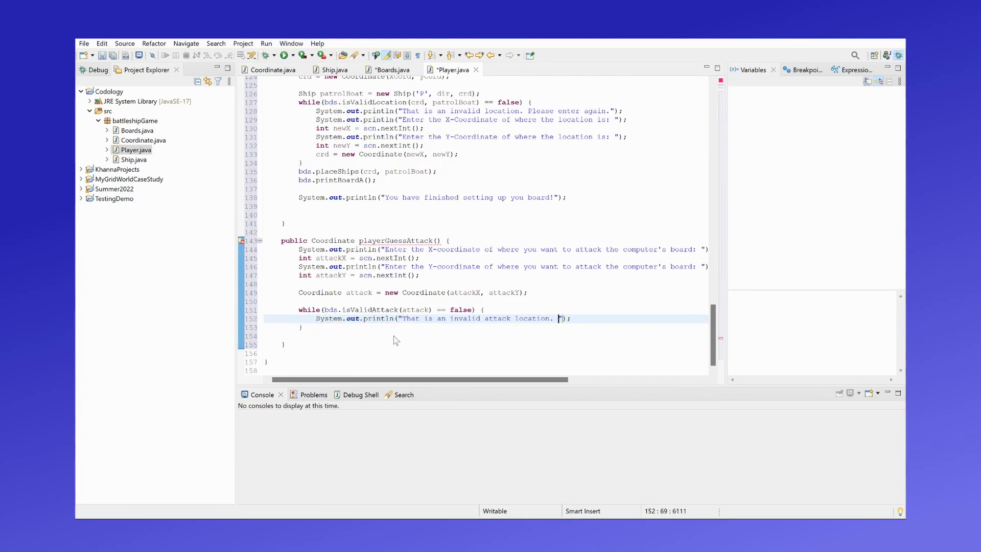
type("Please enter ga")
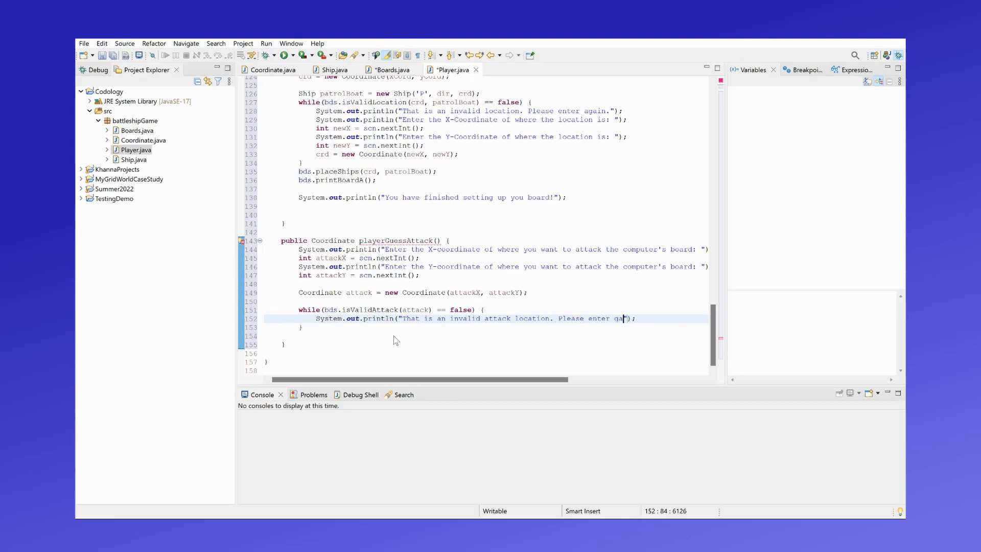
type("again:")
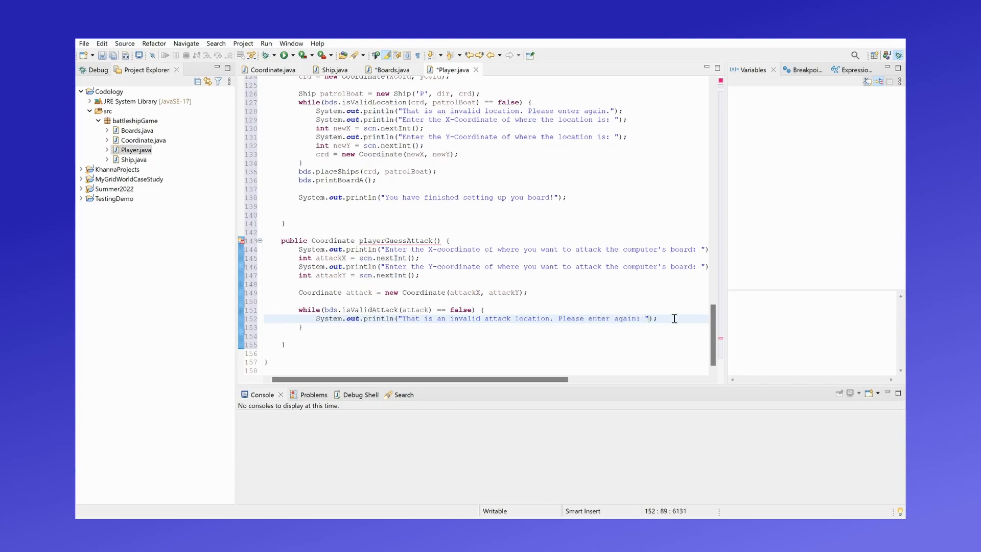
- Reuse the prompts to read newXAttack/newYAttack, rebuild attack from them, and return attack
left_click_drag(674, 318, 421, 274)
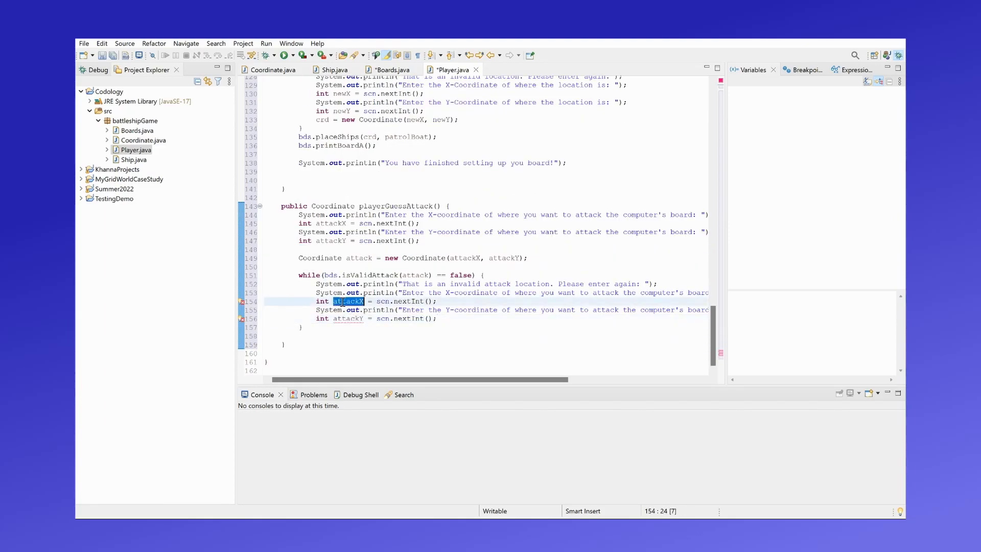
type("newXAttack")
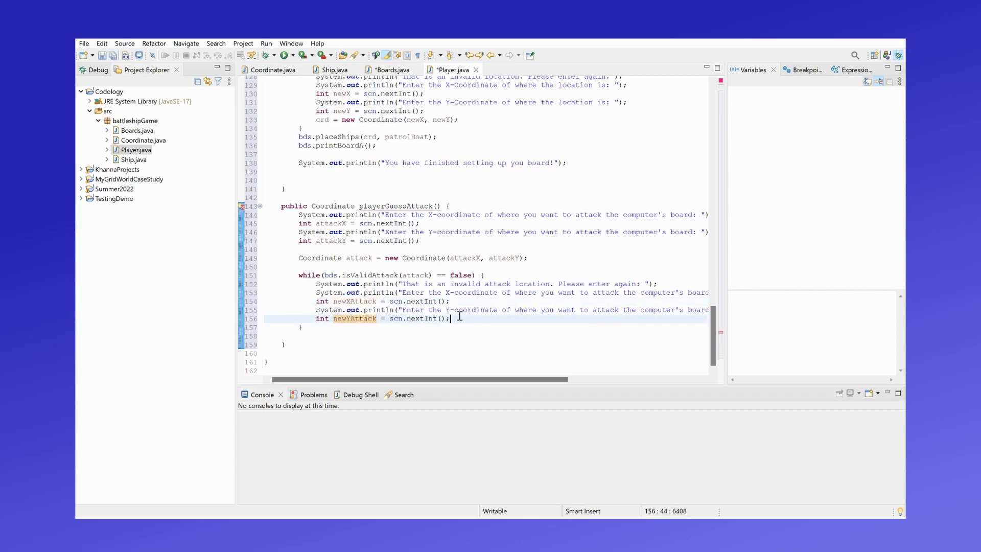
type("attack = new Coord")
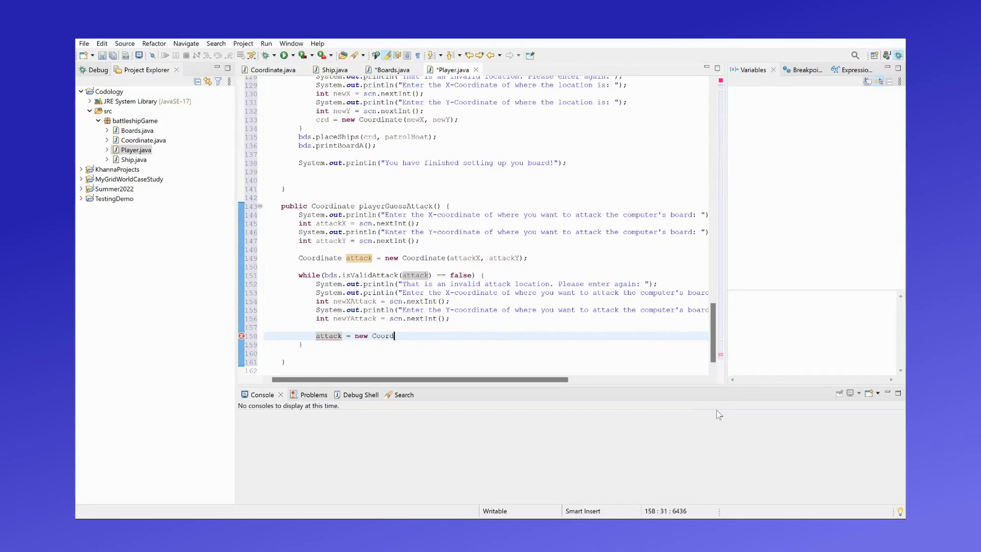
type("(newAt")
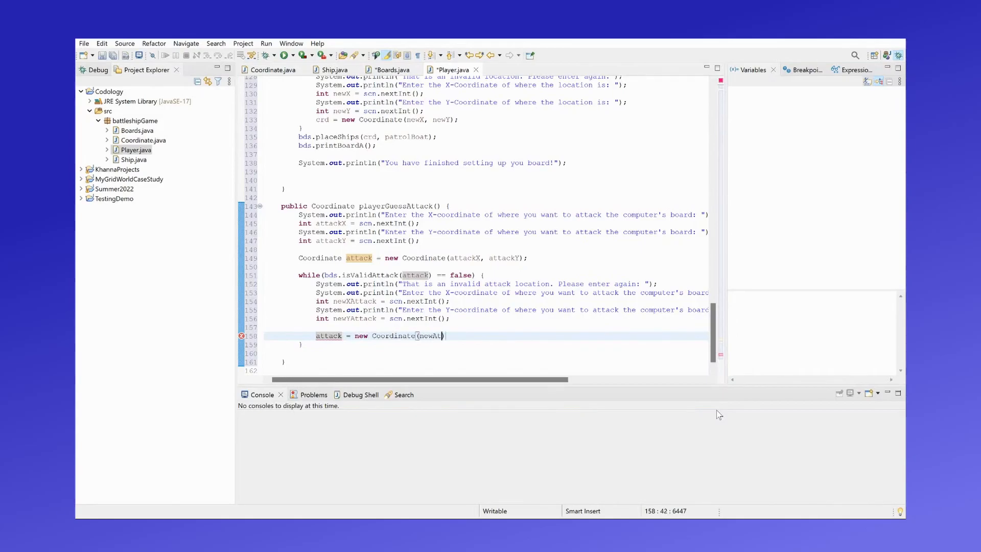
type("XAttack, newYAttack);")
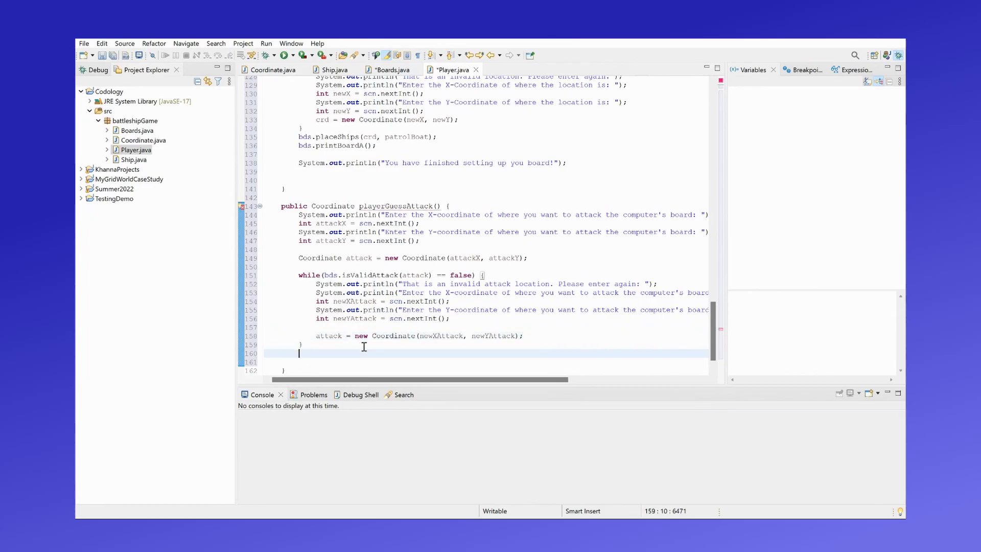
type("return atta")
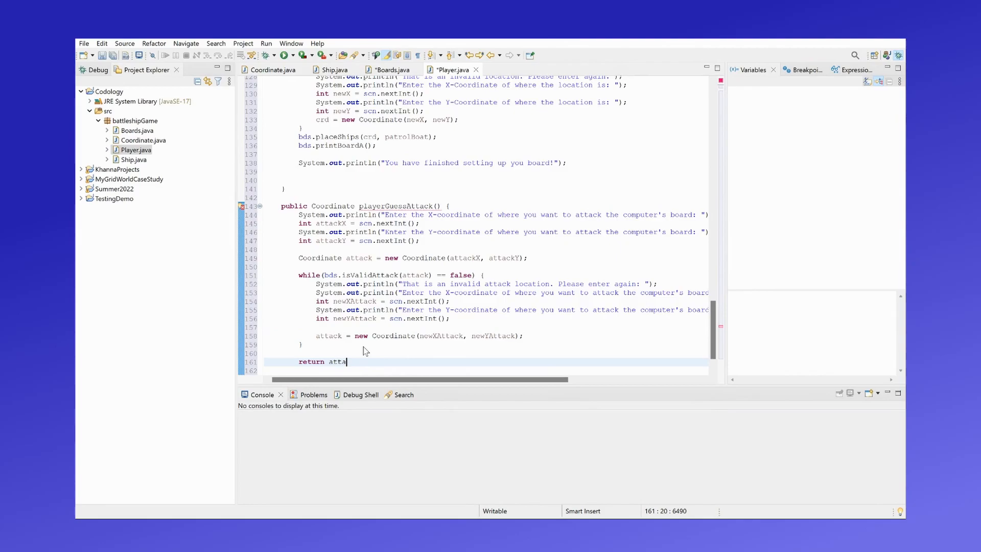
type("ck;")
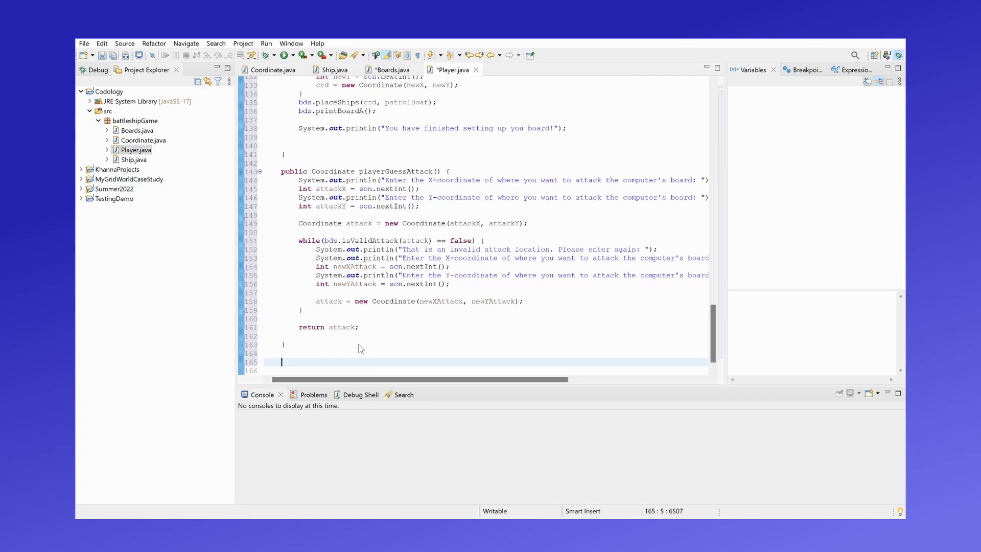
- Write fireAndAttackComp(Computer comp, Coordinate attack) calling bds.printResult(bds.resultHitMissComp(attack, comp))
type("puboi")
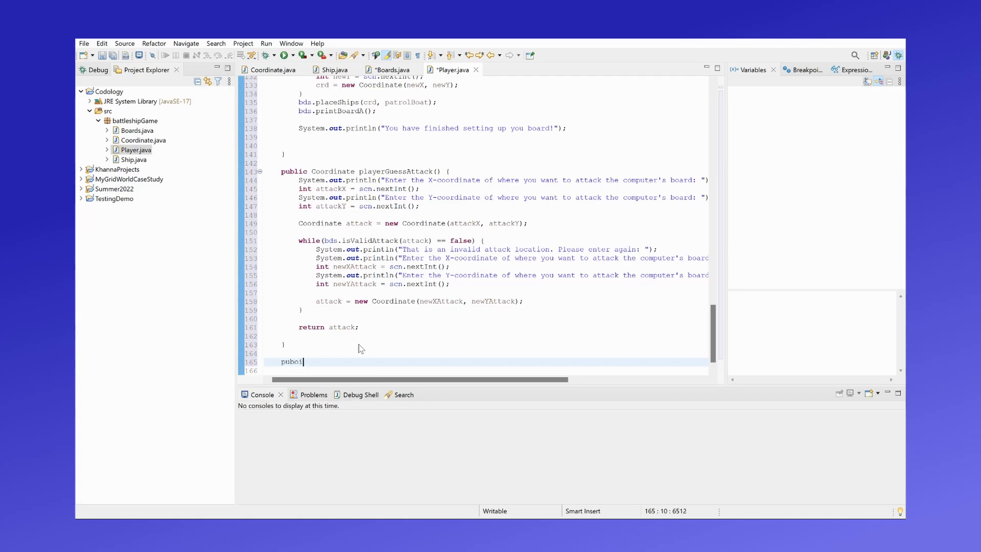
type("public void fir")
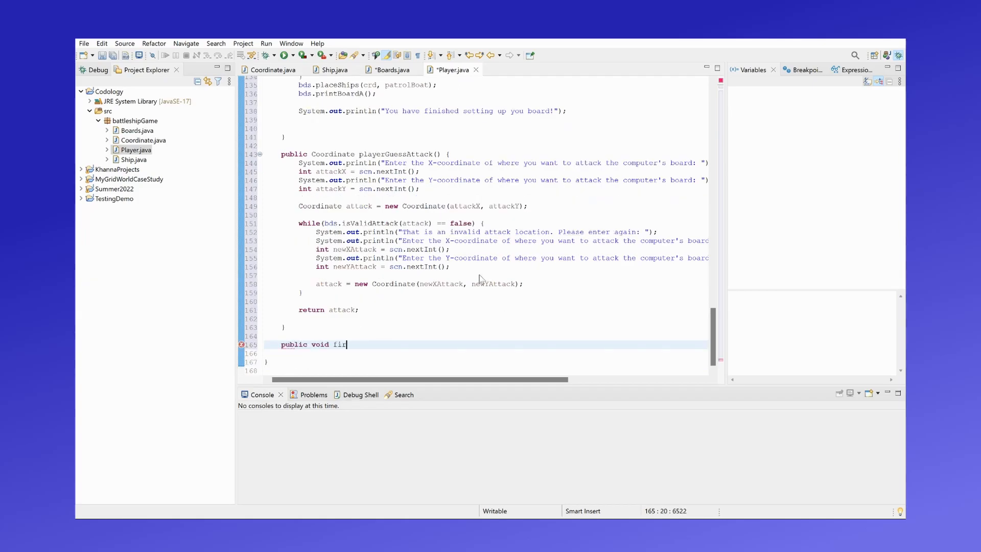
type("eAndAttackComp(Computer")
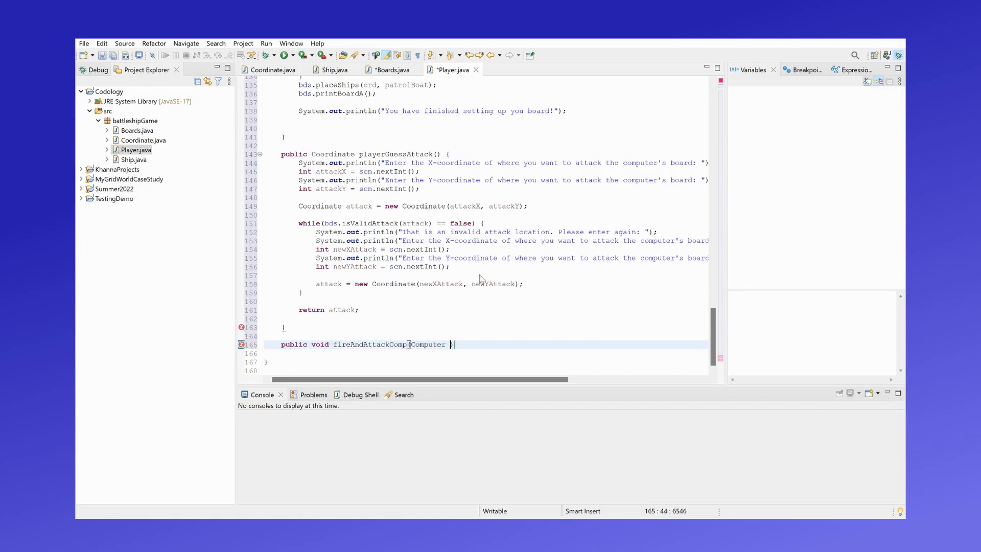
type("comp, Coordinate attack")
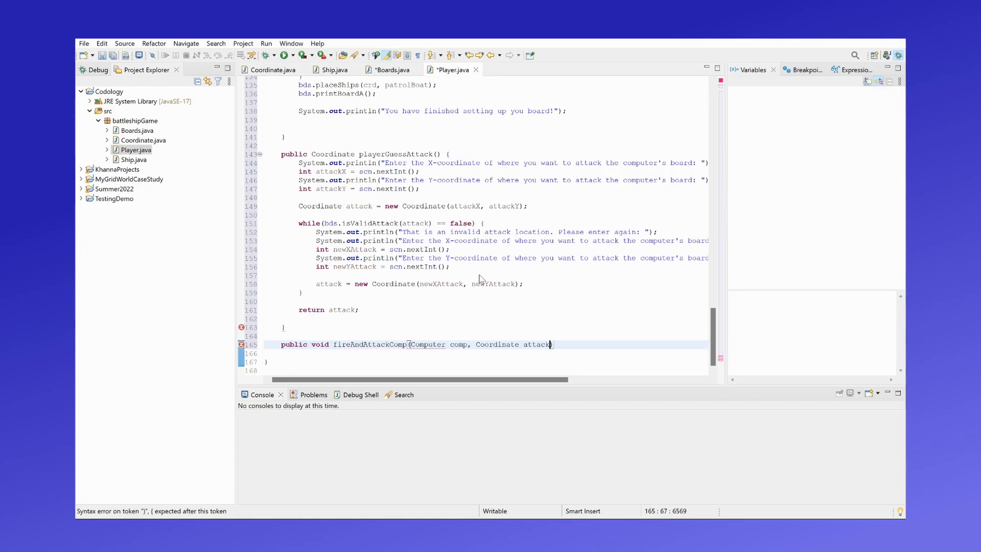
type("{")
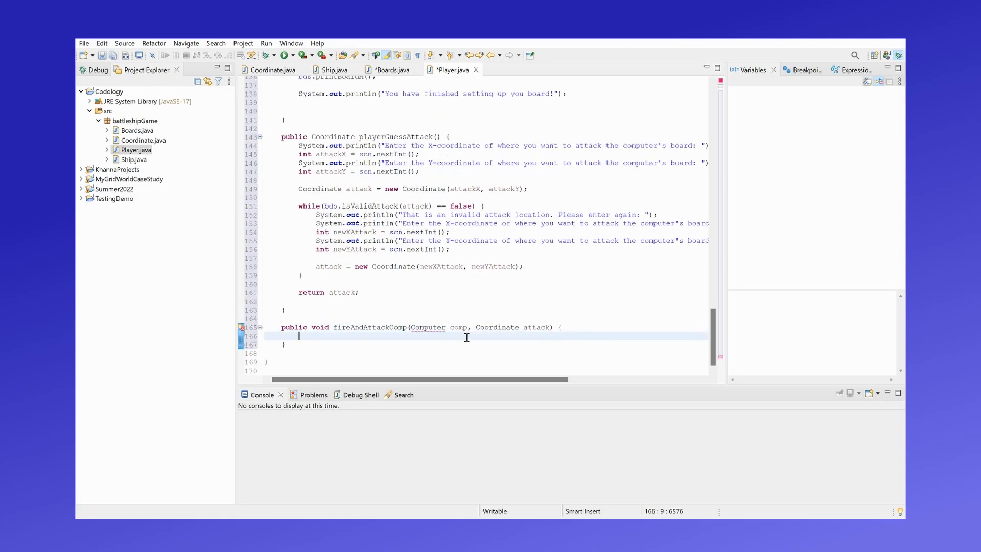
type("bds.printResult(bds.resultHitMissComp(attack, comp));")
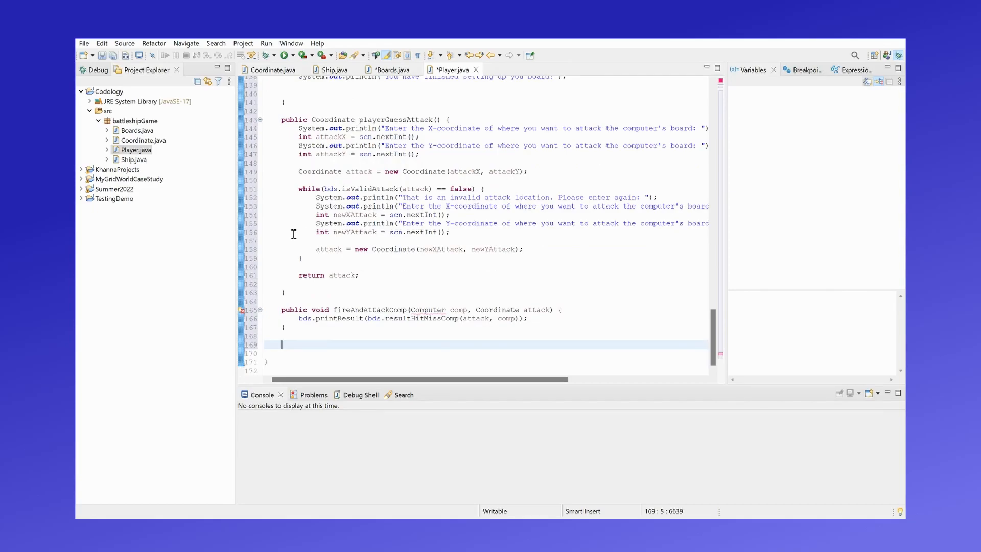
- Write printBoard(char[][] board) with nested loops printing each cell and a newline per row
type("pub")
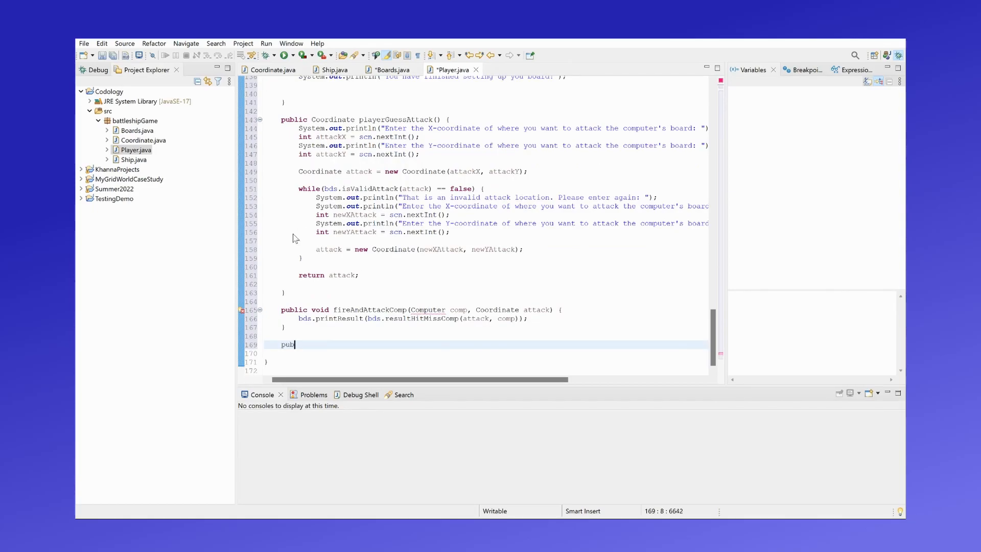
type("lic void printBoa")
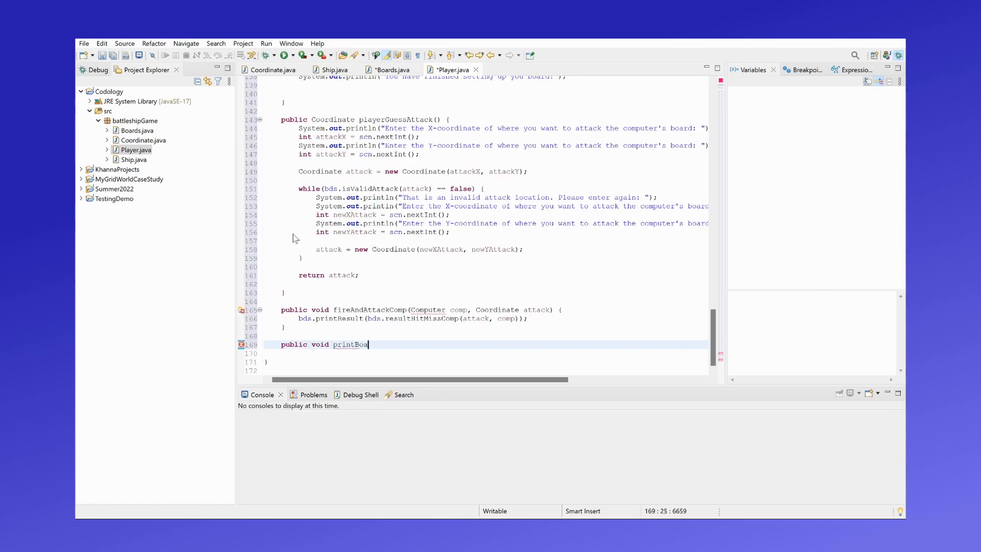
type("(char[][] board) {")
left_click(486, 353)
type("for(int i = 0; i < board.length; i++) {")
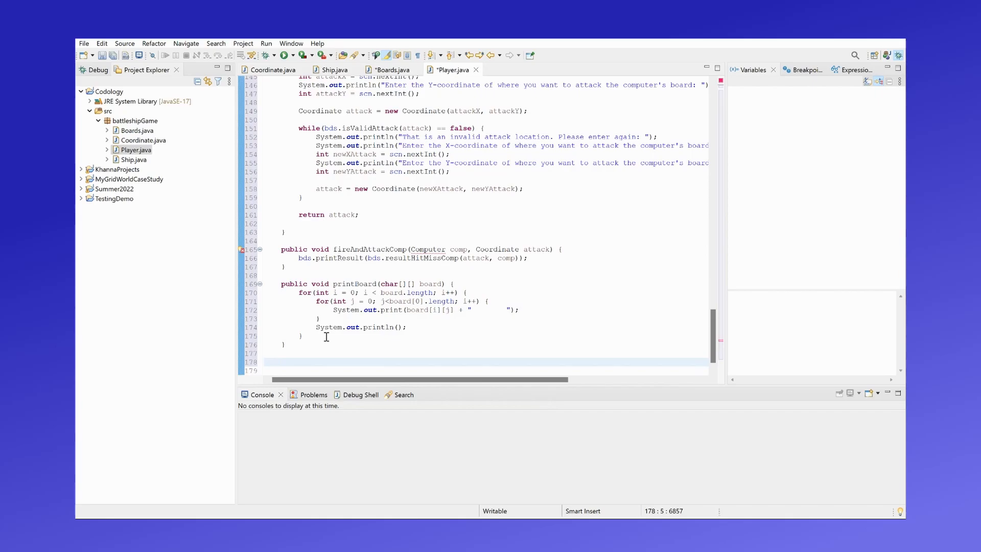
- Declare boolean verifyPlayerWin(Computer c) with nested for loops over c.getBoardA() rows and columns
type("public bo")
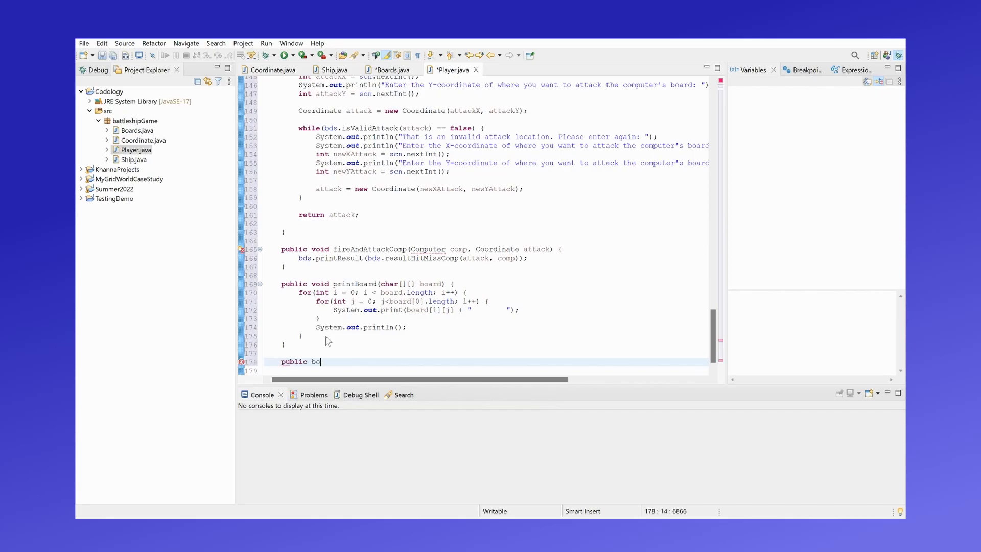
type("olean verifyPlayerWI")
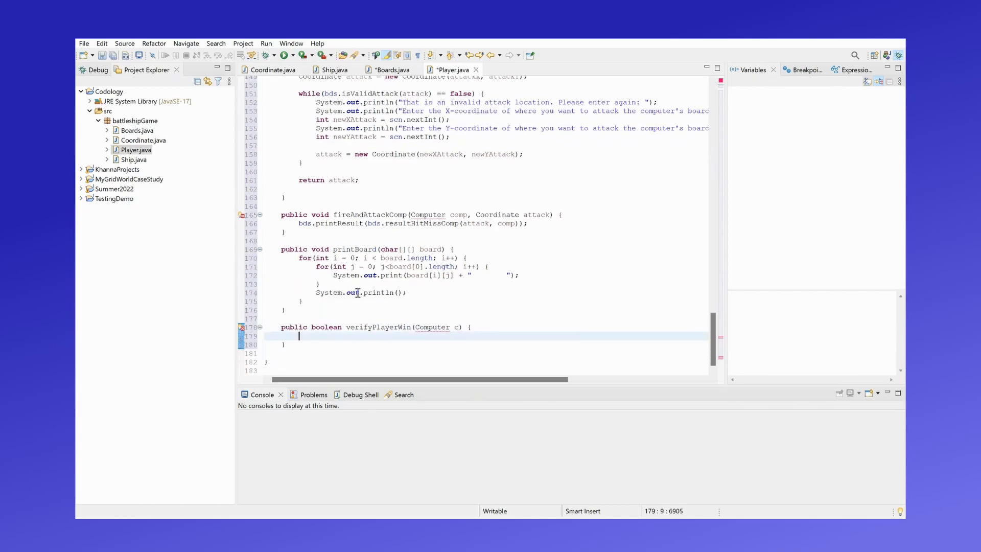
type("for(int i = 1;")
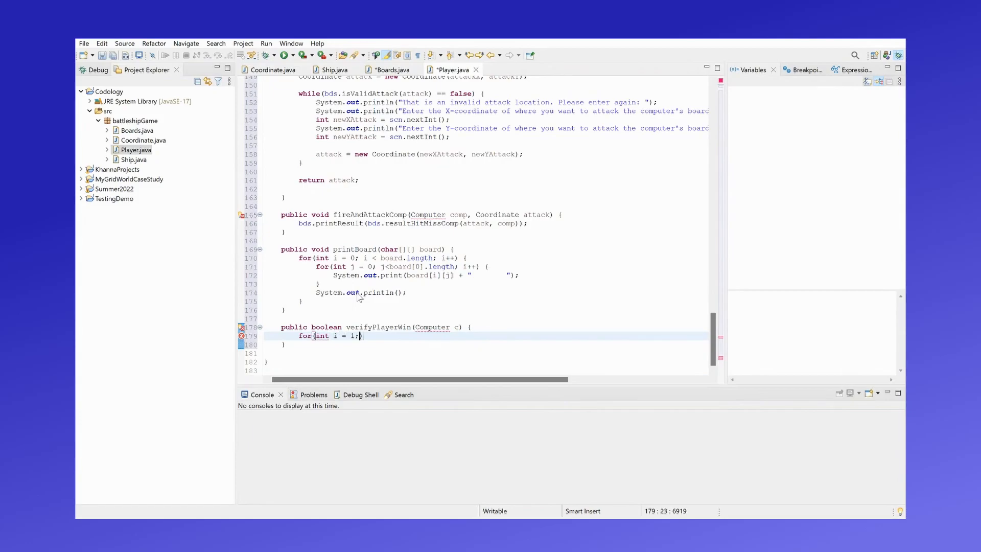
type("i<c.getBoard")
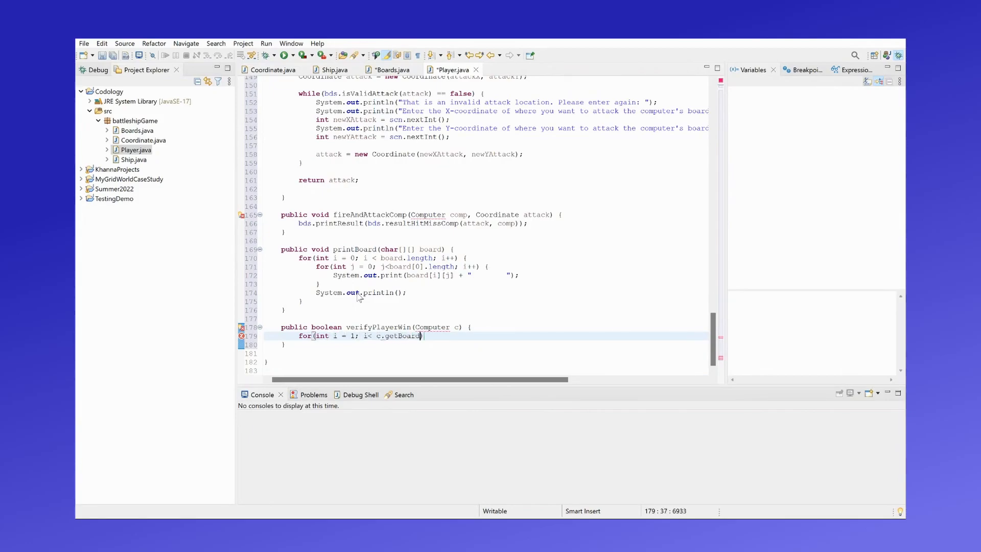
type("A()")
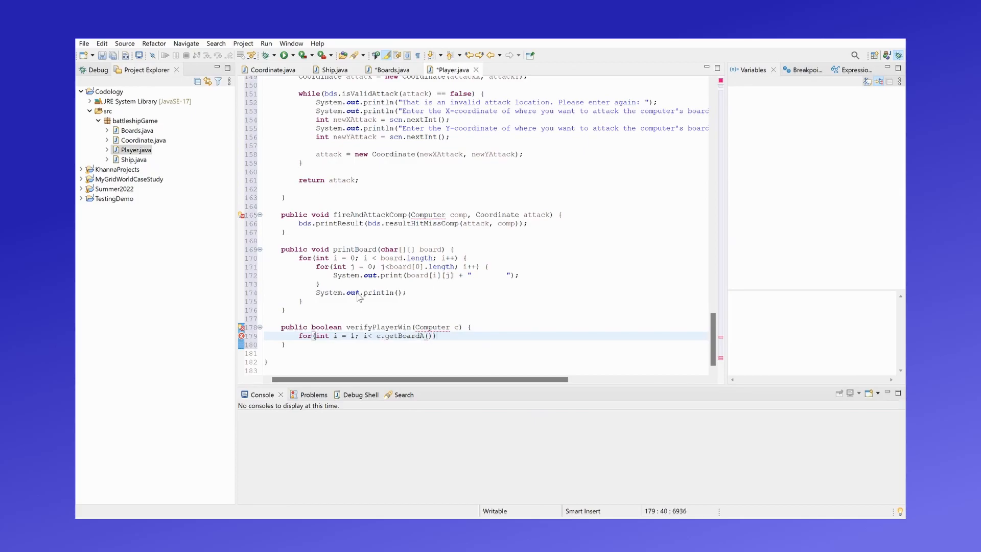
type(".length; i++")
type("for(int j = 1; j< c.getBoardA(")
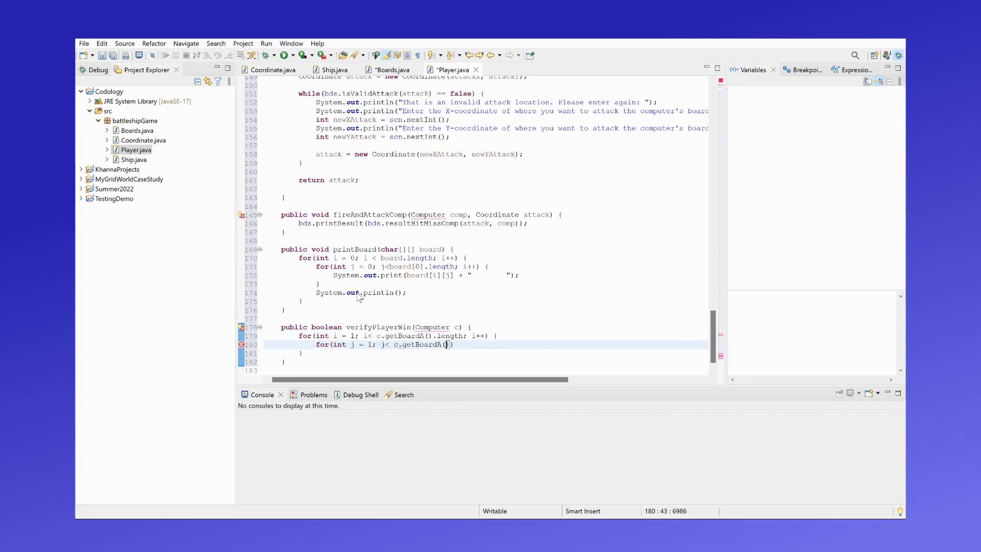
type("[0]")
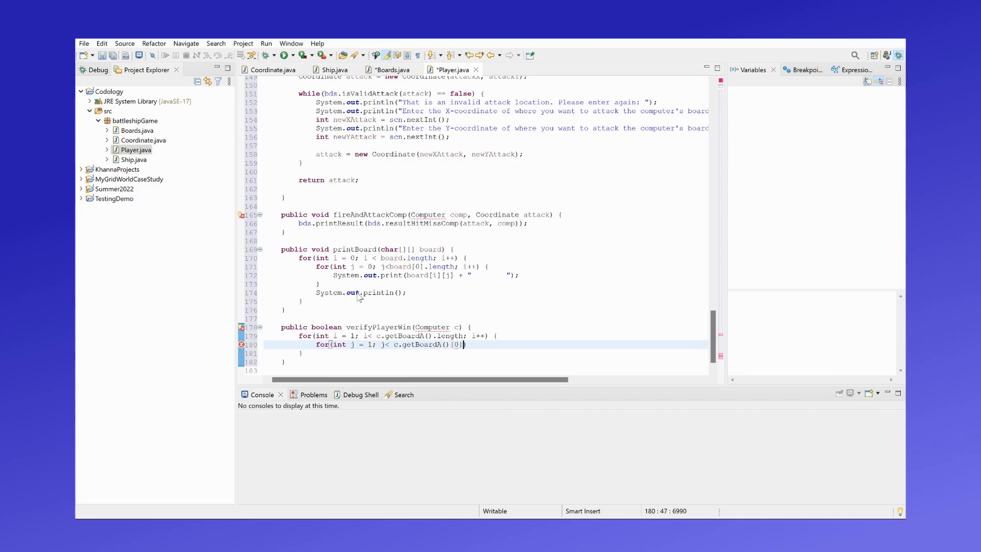
type(".length; j++")
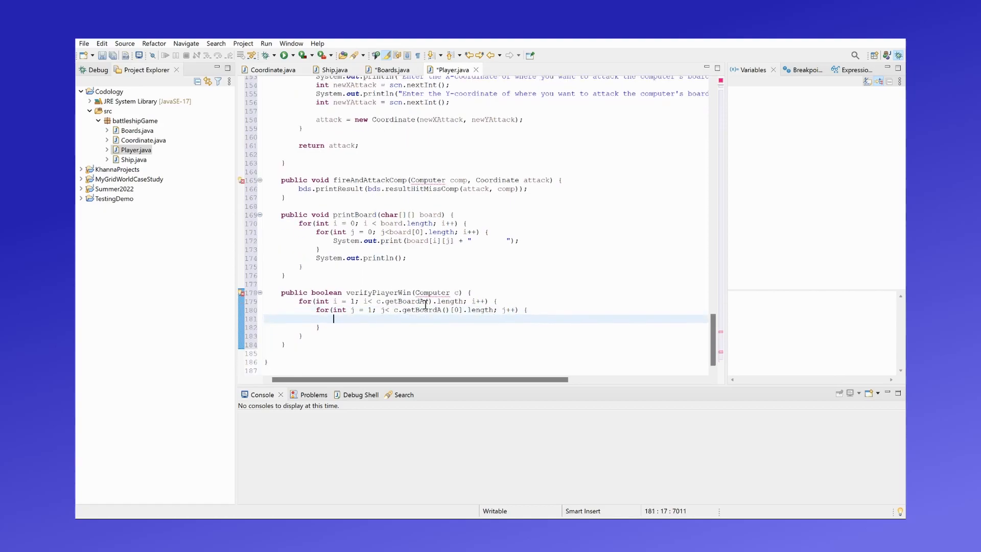
- Add an if returning false when c.getBoardA()[i][j] isn't '-' and bds.getBoardB()[i][j] isn't 'H'
type("if(")
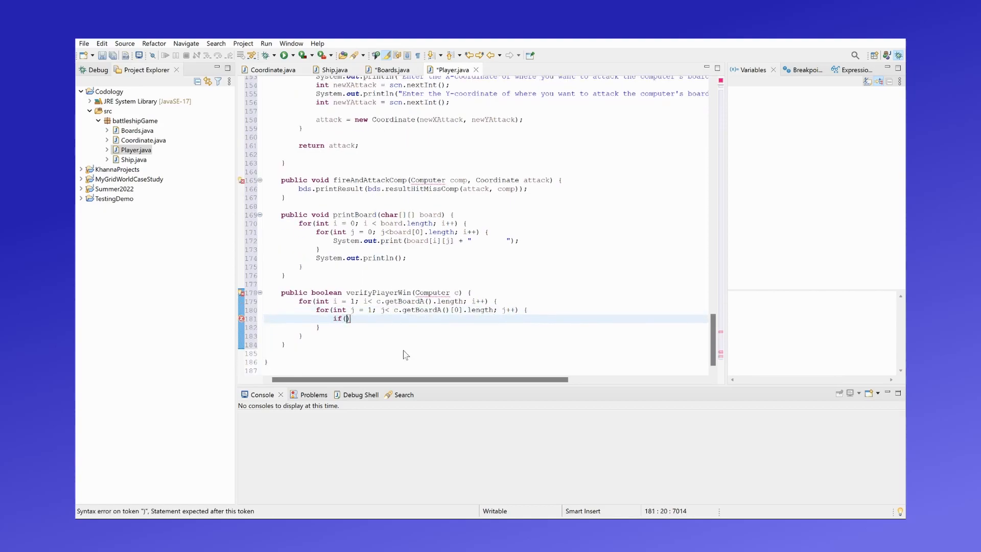
type("c.getBoard")
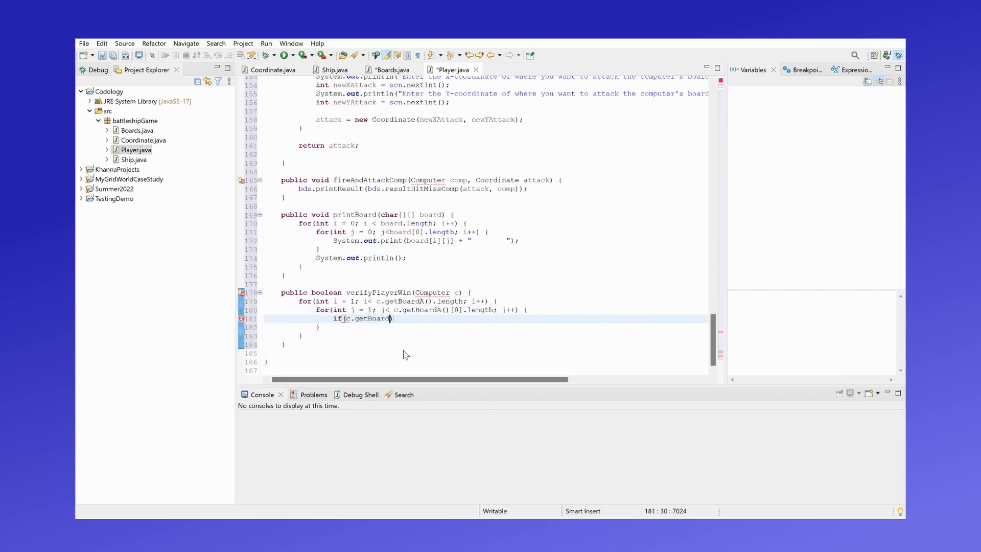
type("A()[i]")
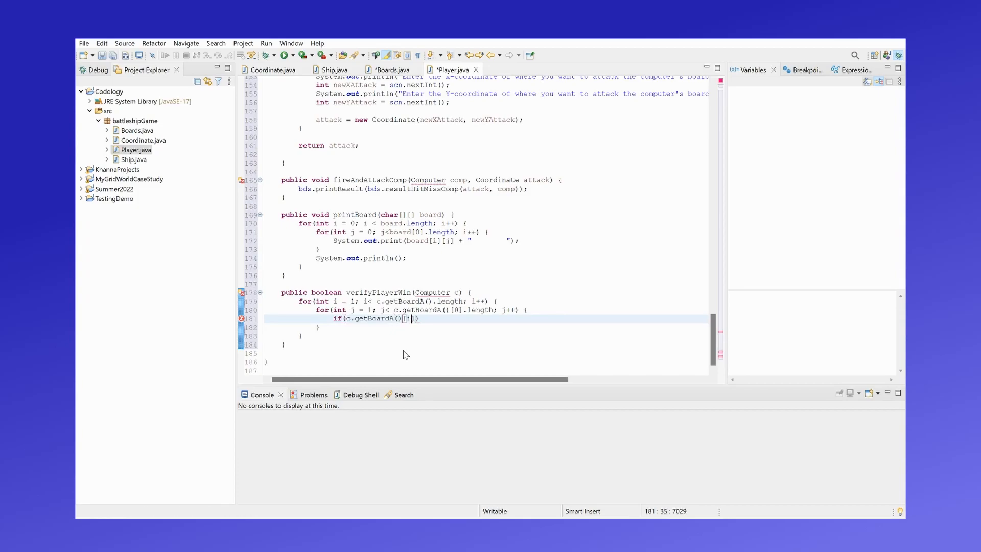
type("[j]")
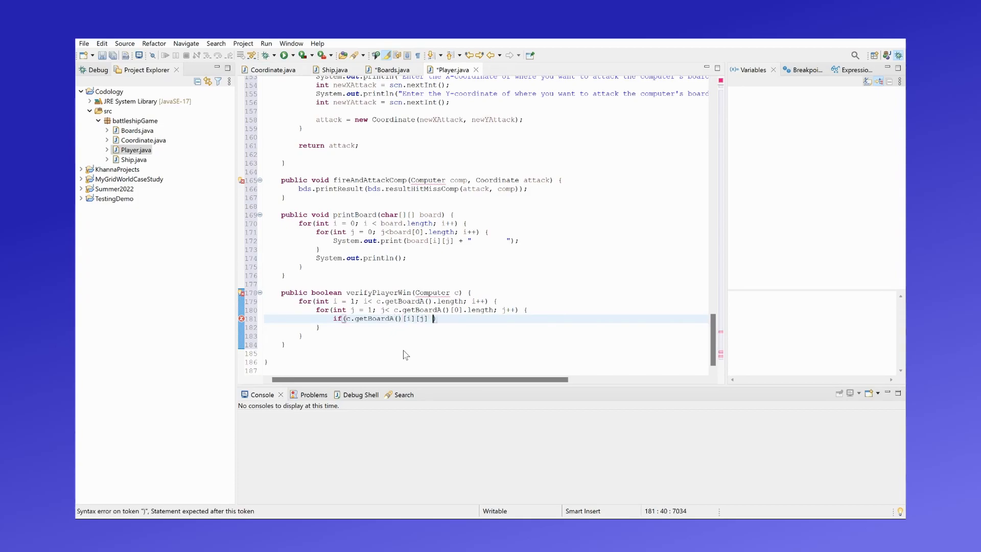
type("!= '*'")
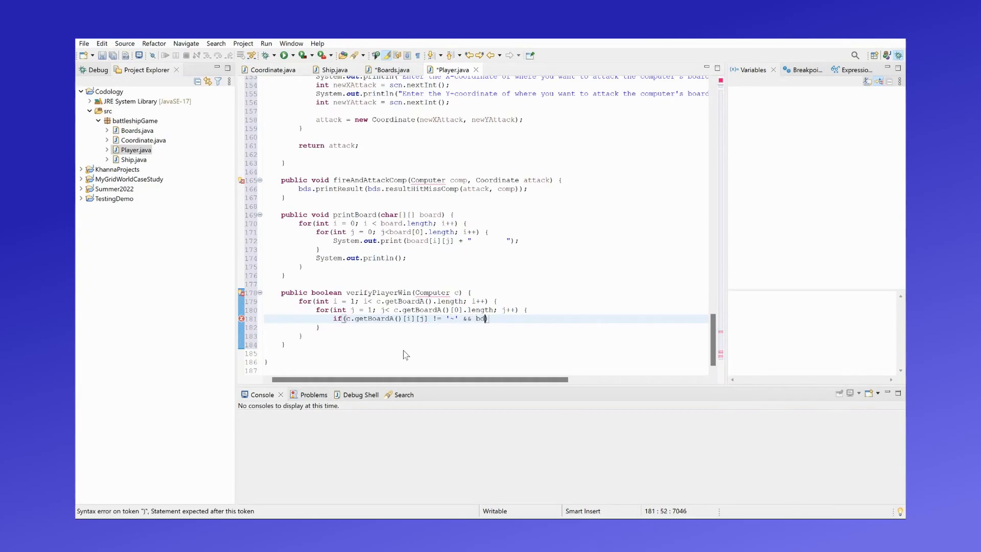
type(".getBoardB(")
type("return fal")
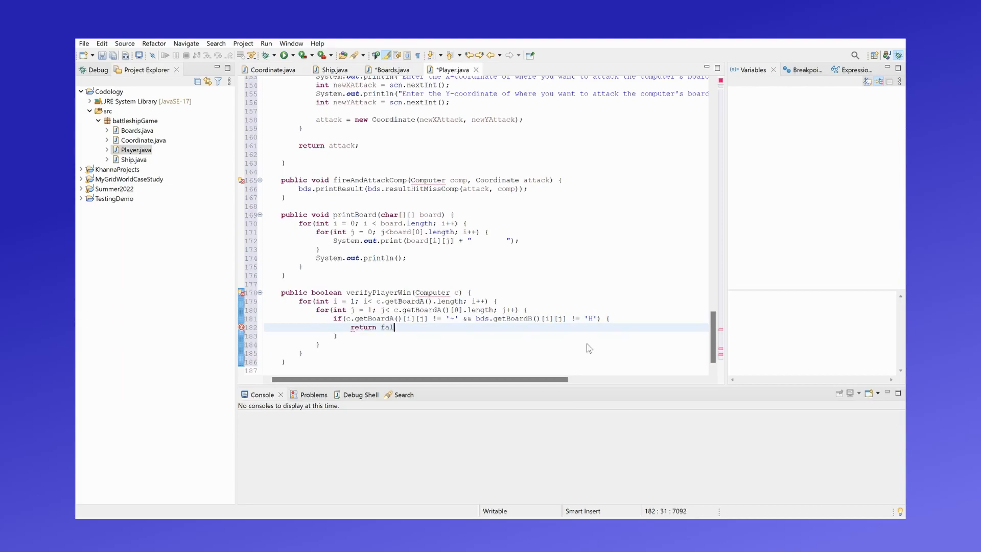
type("se;")
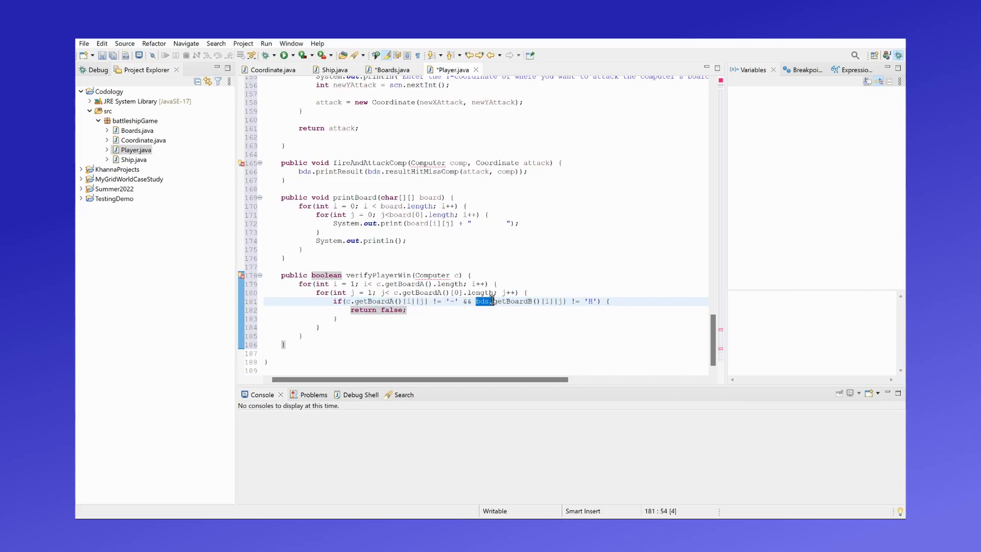
left_click(493, 301)
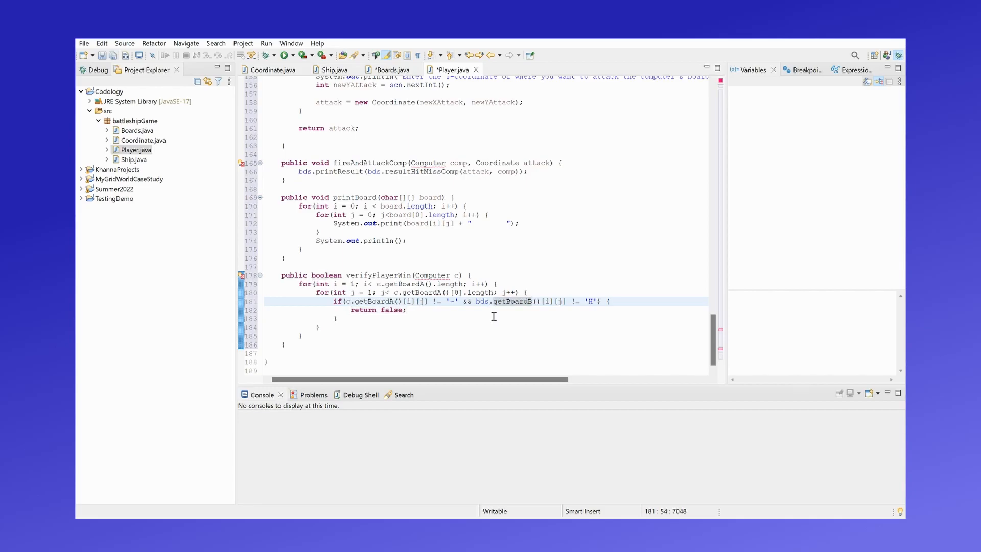
mouse_move(456, 317)
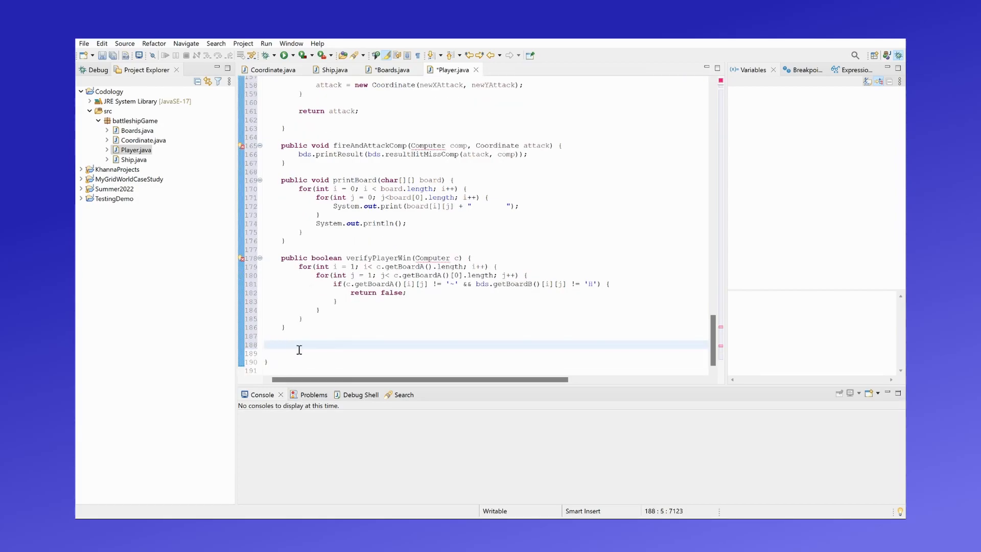
- Add public char[][] getBoardA() and getBoardB() getters returning boardA and boardB, and inspect the unresolved boardA
type("pub")
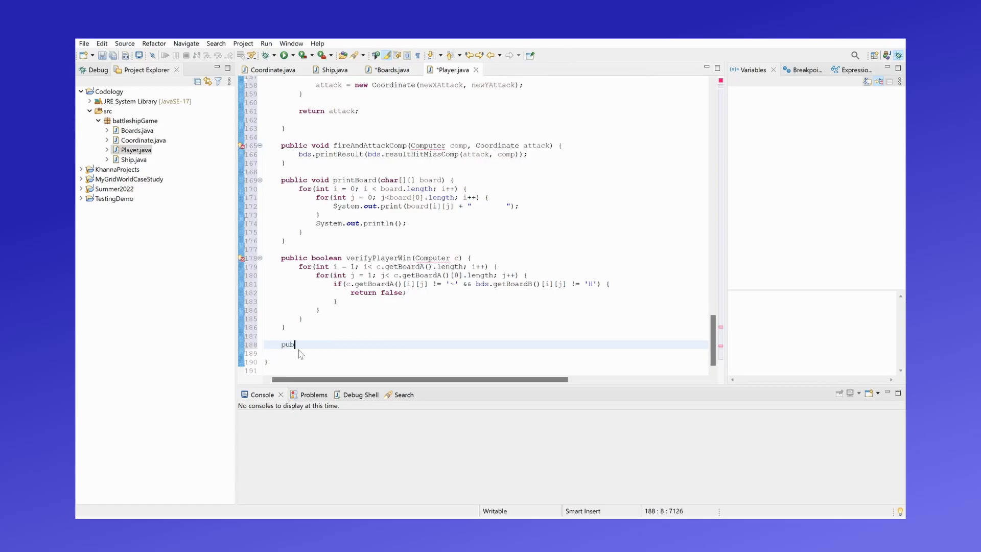
left_click(392, 69)
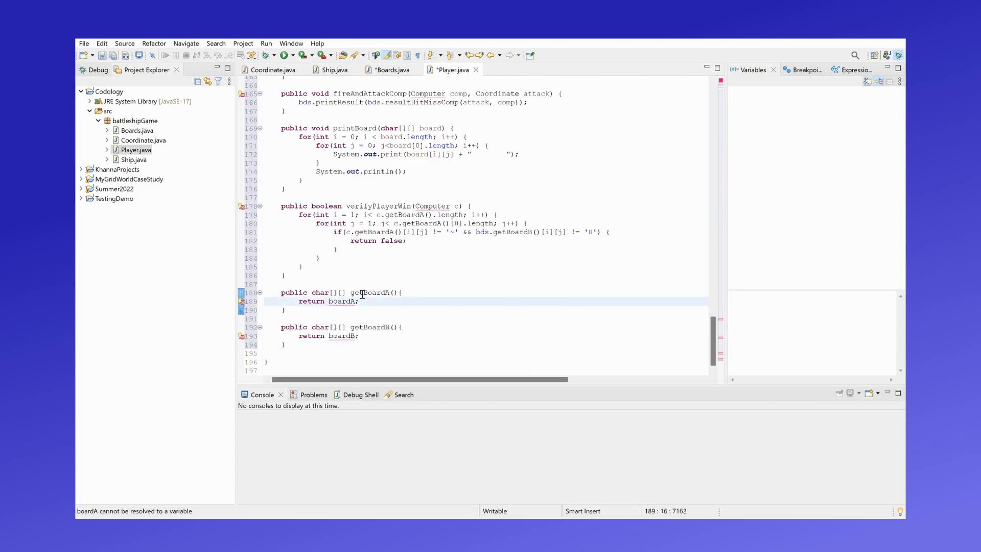
double_click(343, 301)
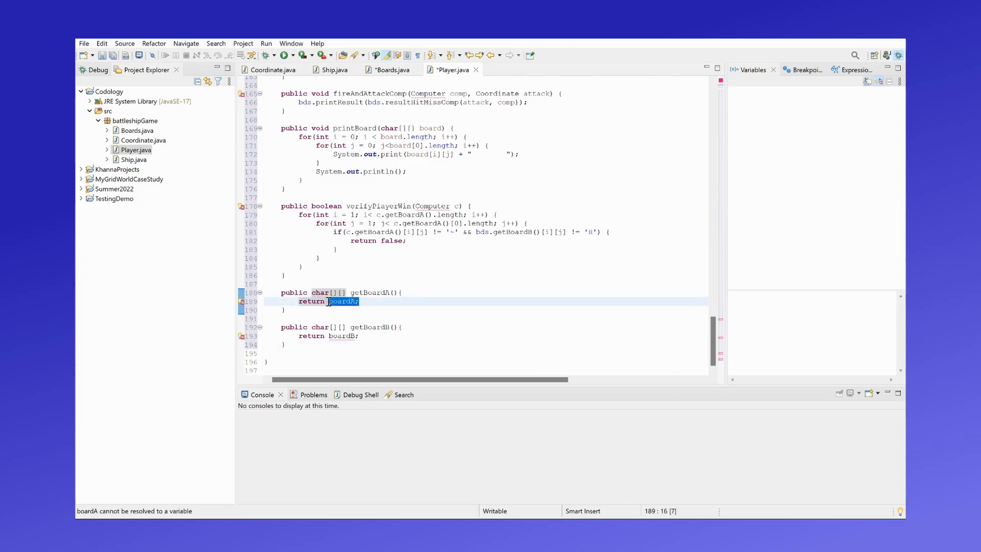